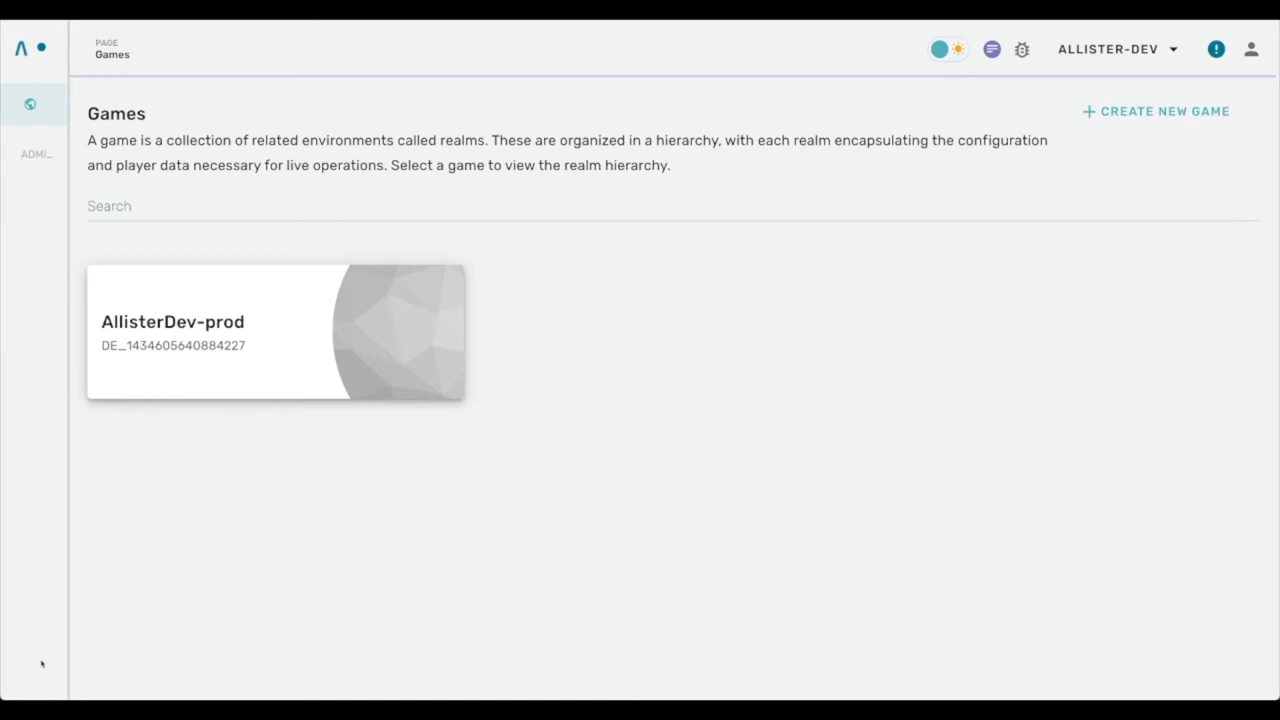
{"action": "mouse_move", "coordinate": [335, 541]}
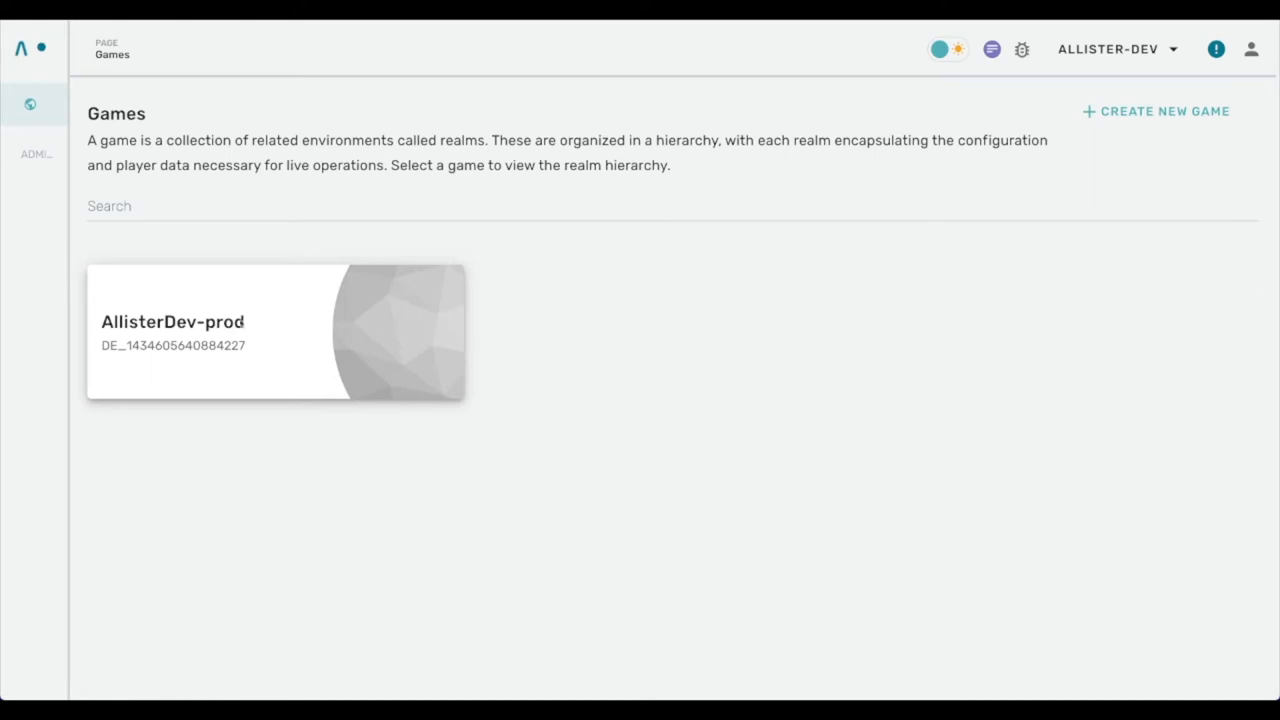
- Go to the AllisterDev-prod game, AllisterDev-dev realm, and its Communicate > Campaigns page
{"action": "left_click", "coordinate": [275, 333]}
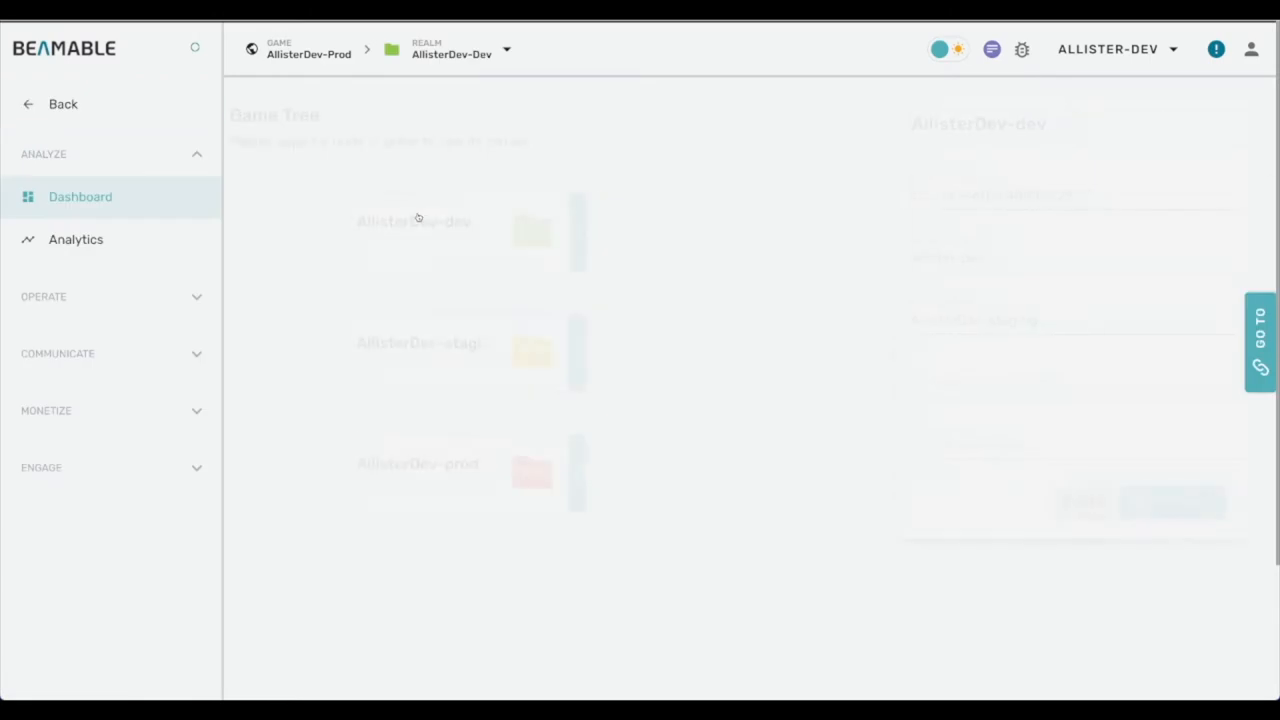
{"action": "left_click", "coordinate": [80, 196]}
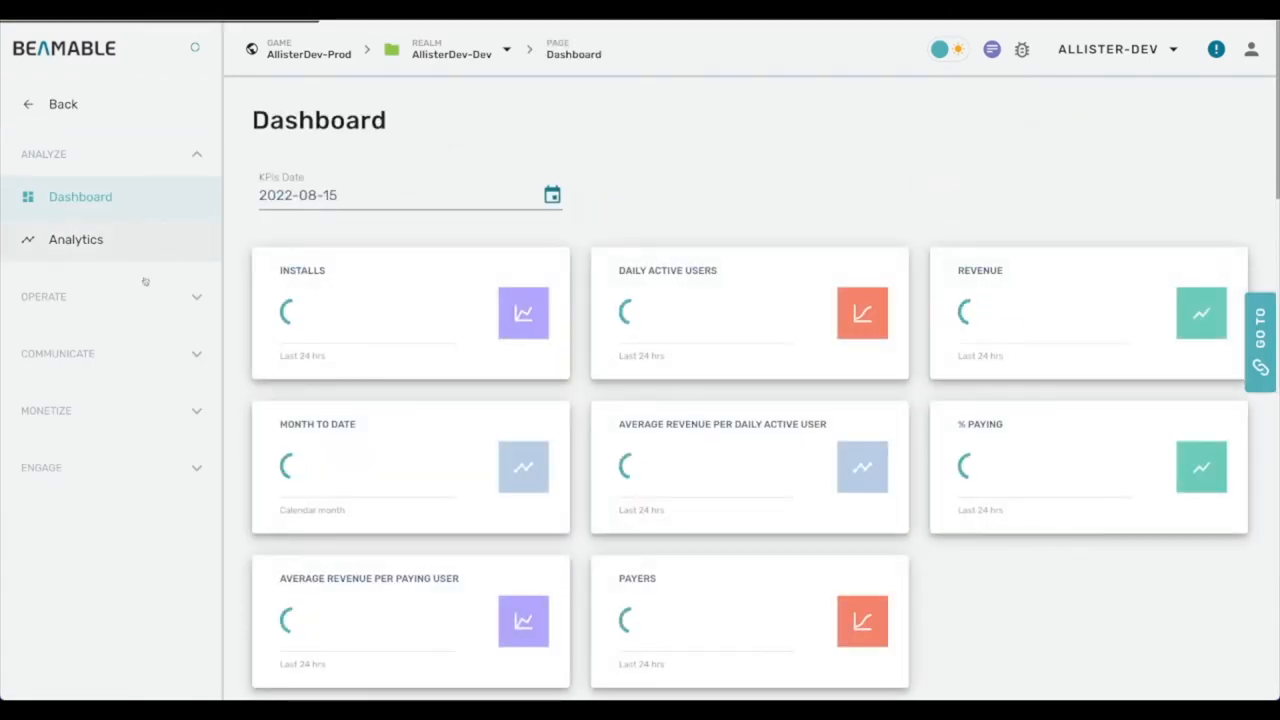
{"action": "left_click", "coordinate": [57, 353]}
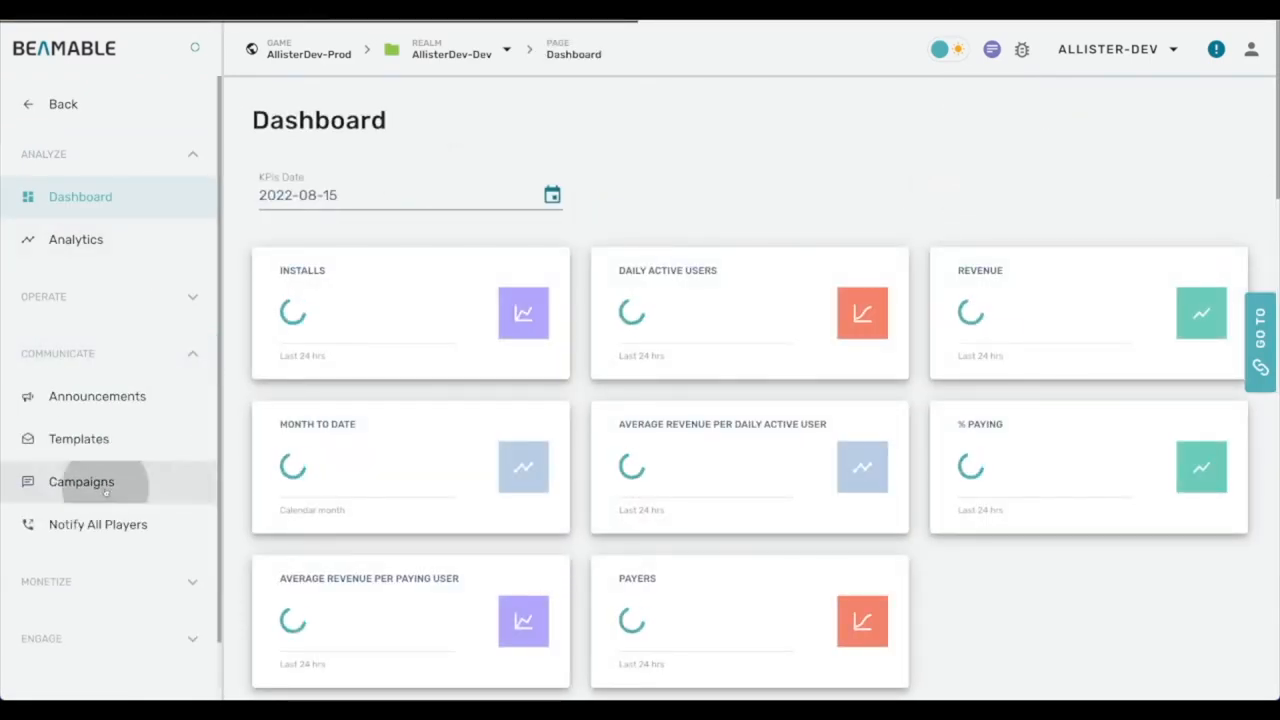
{"action": "left_click", "coordinate": [81, 481]}
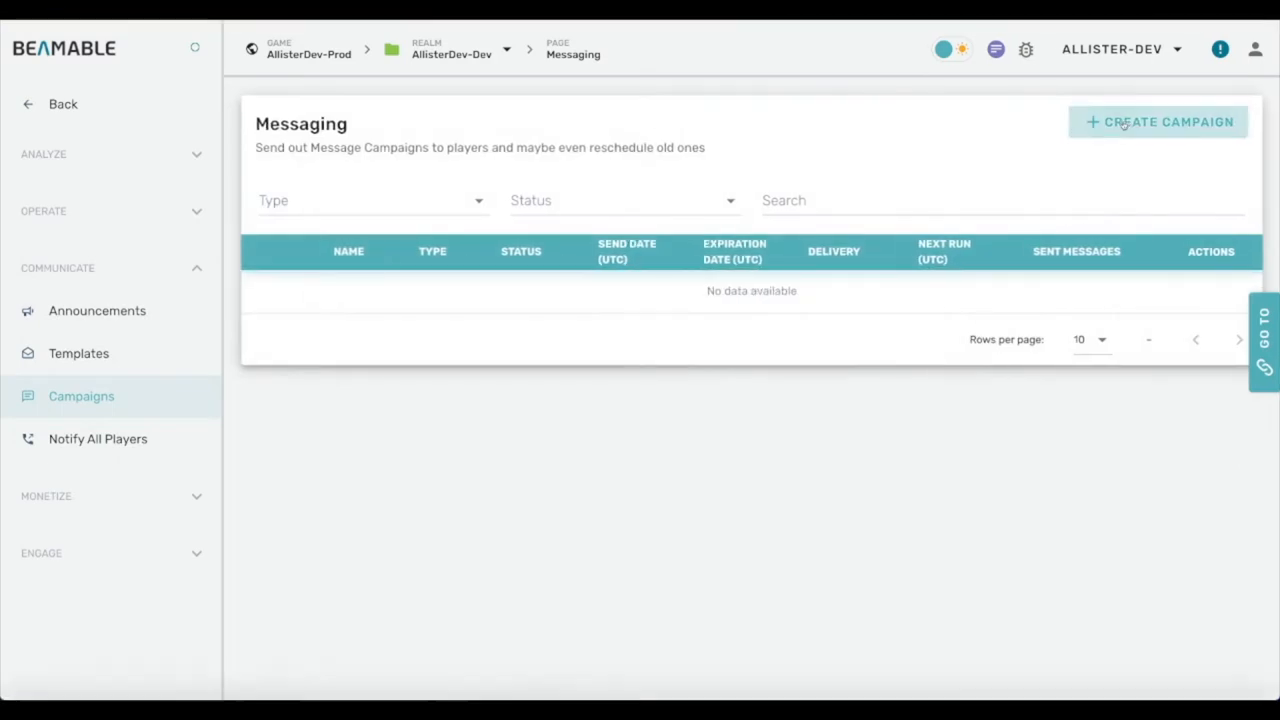
- Create an Announcement campaign 'Picture Announcement' on gameupdate with a butterfly thumbnail image
{"action": "left_click", "coordinate": [1158, 121]}
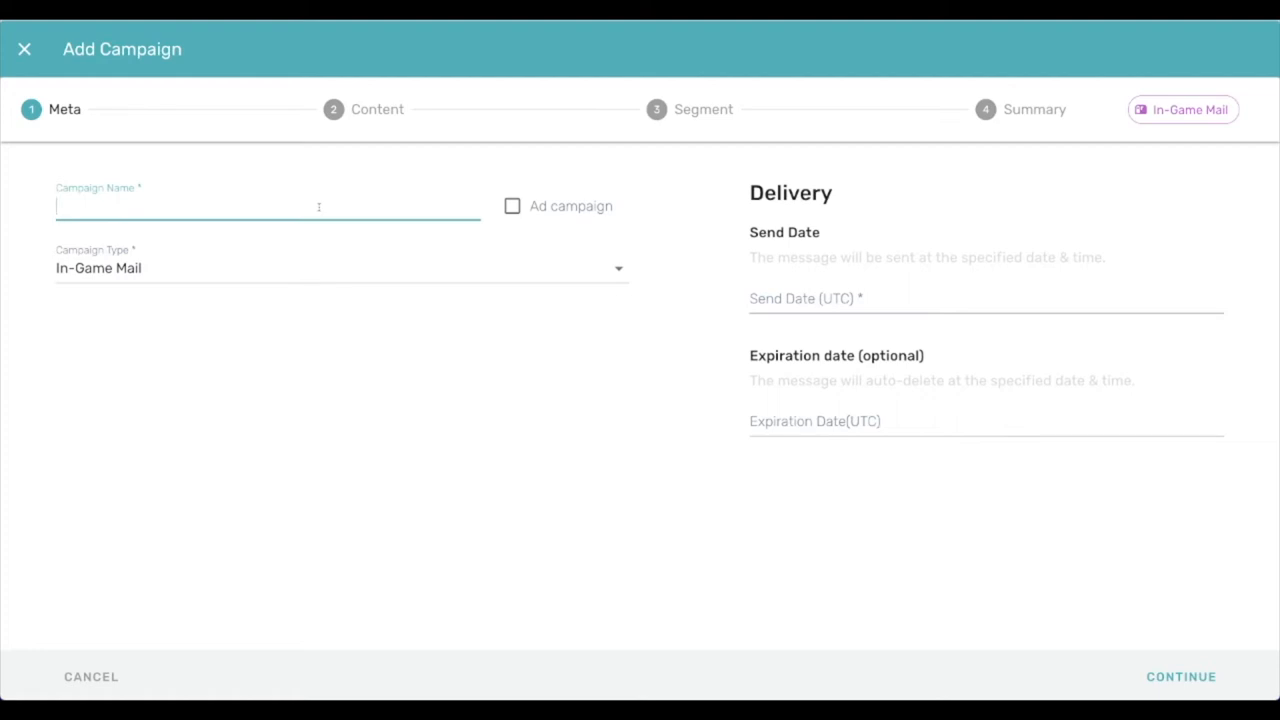
{"action": "type", "text": "Picture Annou"}
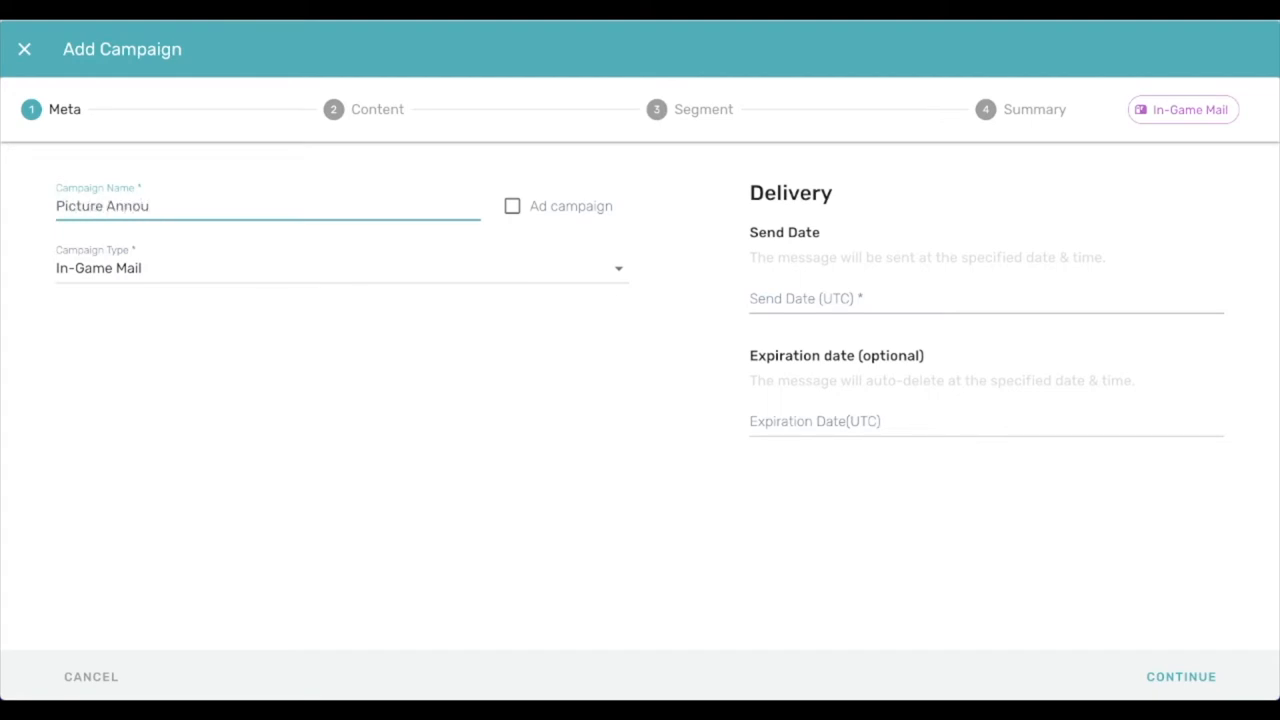
{"action": "left_click", "coordinate": [340, 268]}
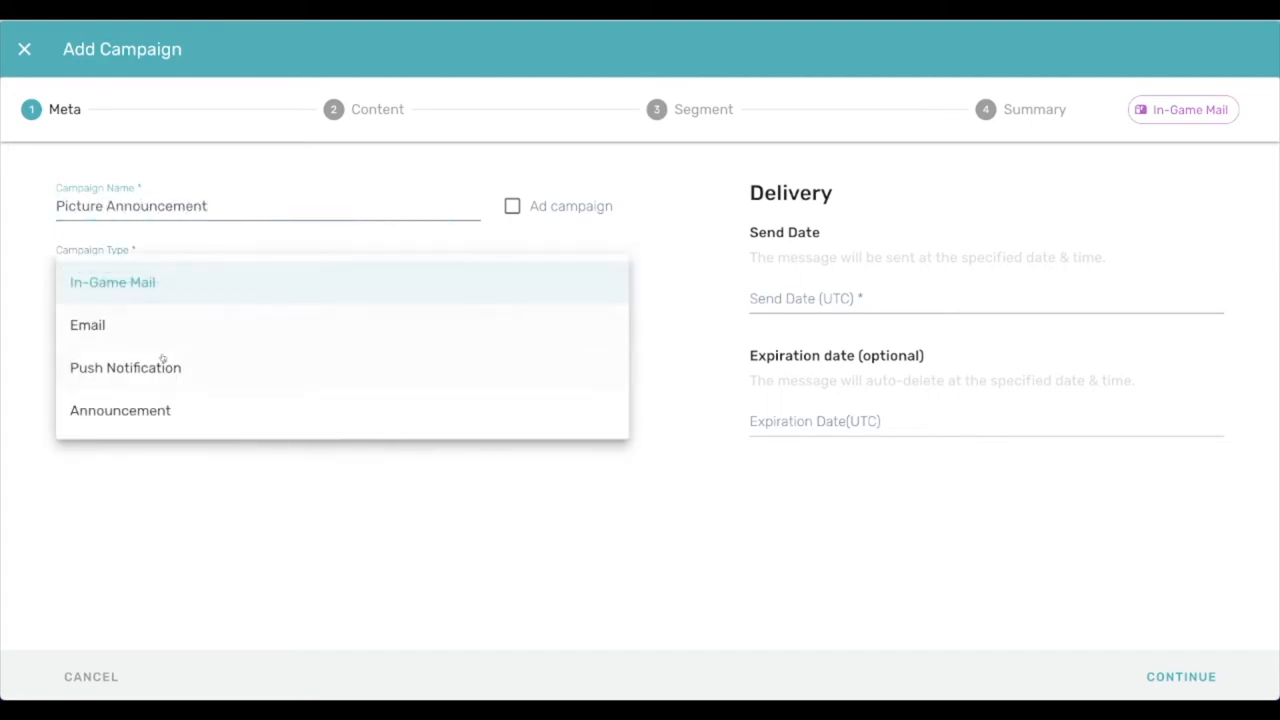
{"action": "left_click", "coordinate": [120, 410]}
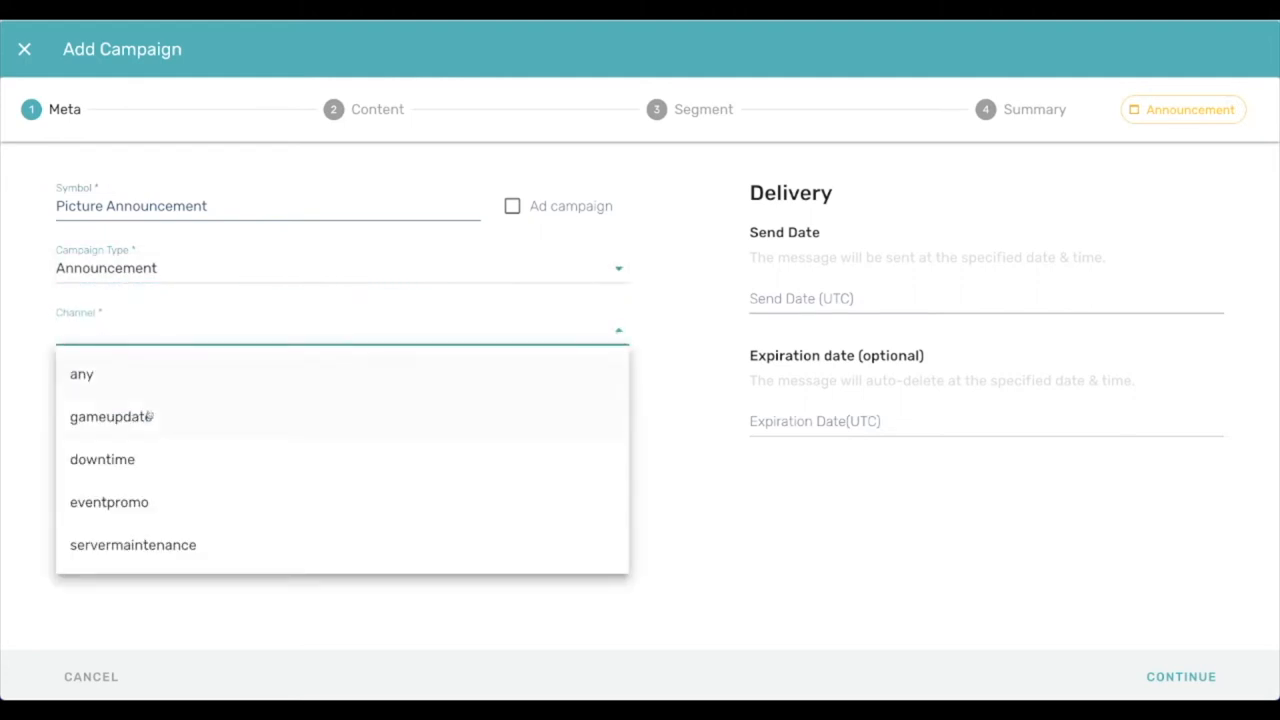
{"action": "left_click", "coordinate": [112, 416]}
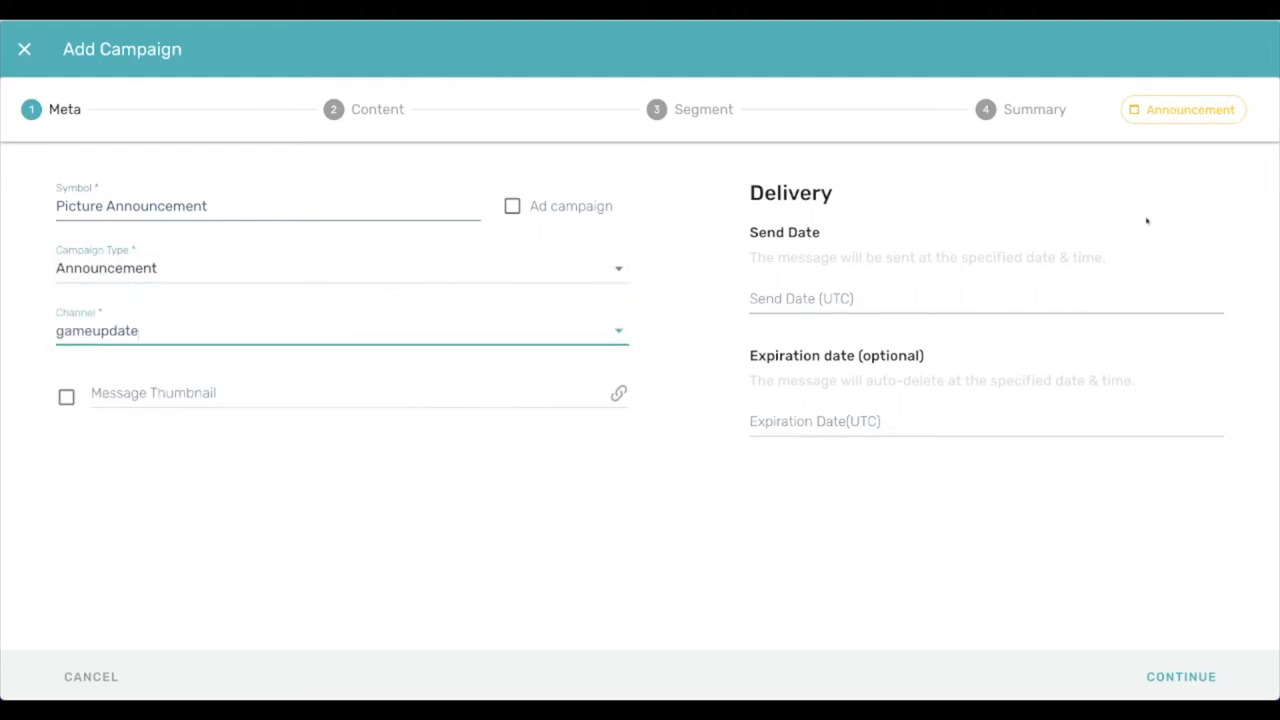
{"action": "left_click", "coordinate": [66, 396]}
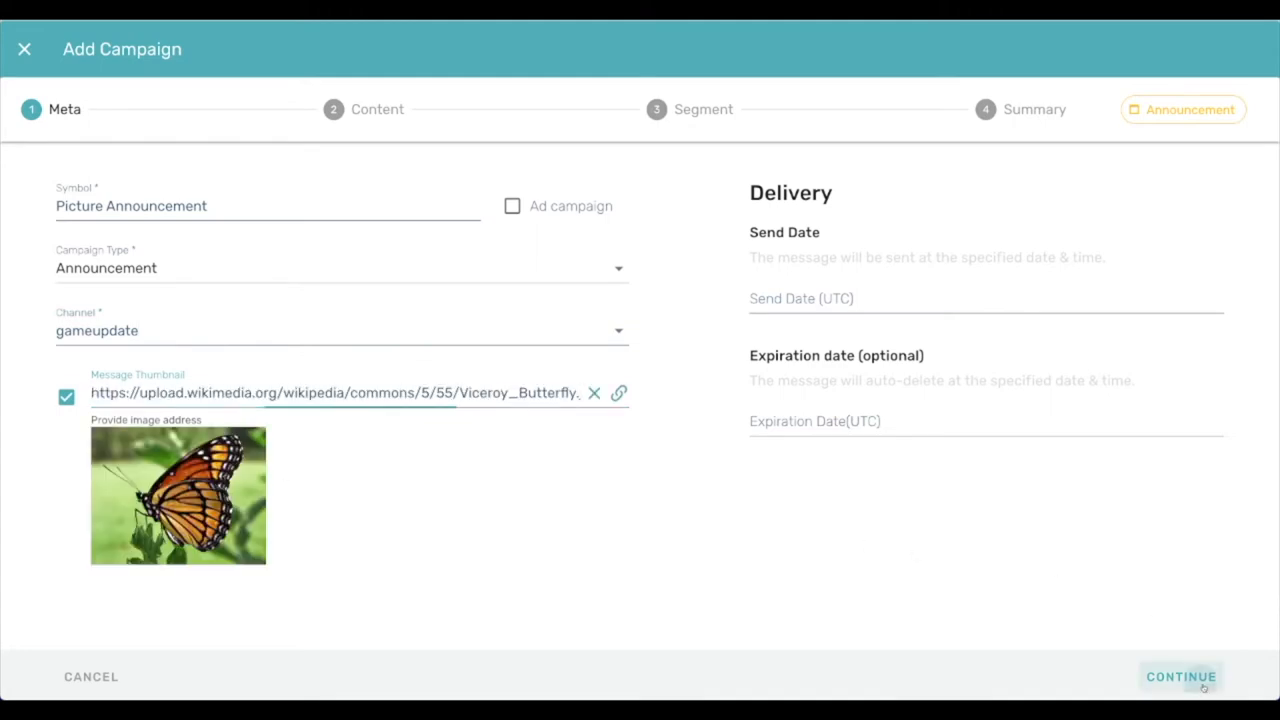
- Move to the content step and enter the subject 'Picture Announcement'
{"action": "left_click", "coordinate": [1180, 676]}
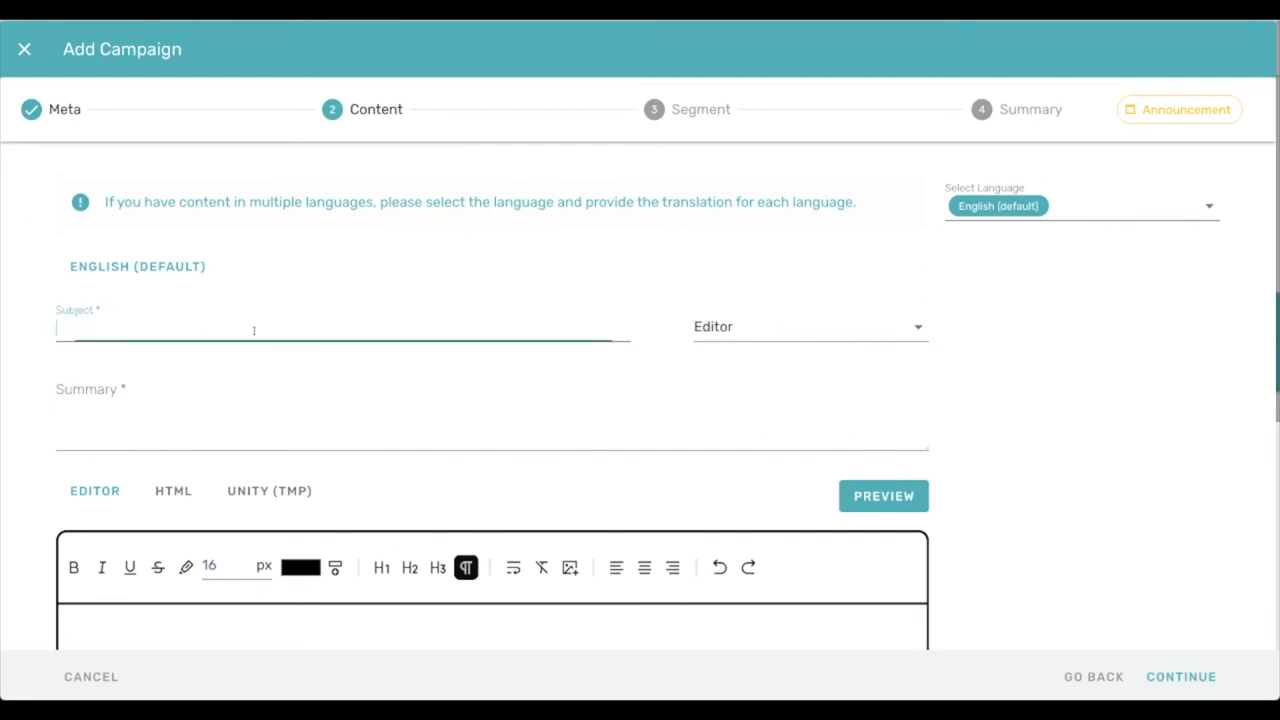
{"action": "left_click", "coordinate": [340, 331]}
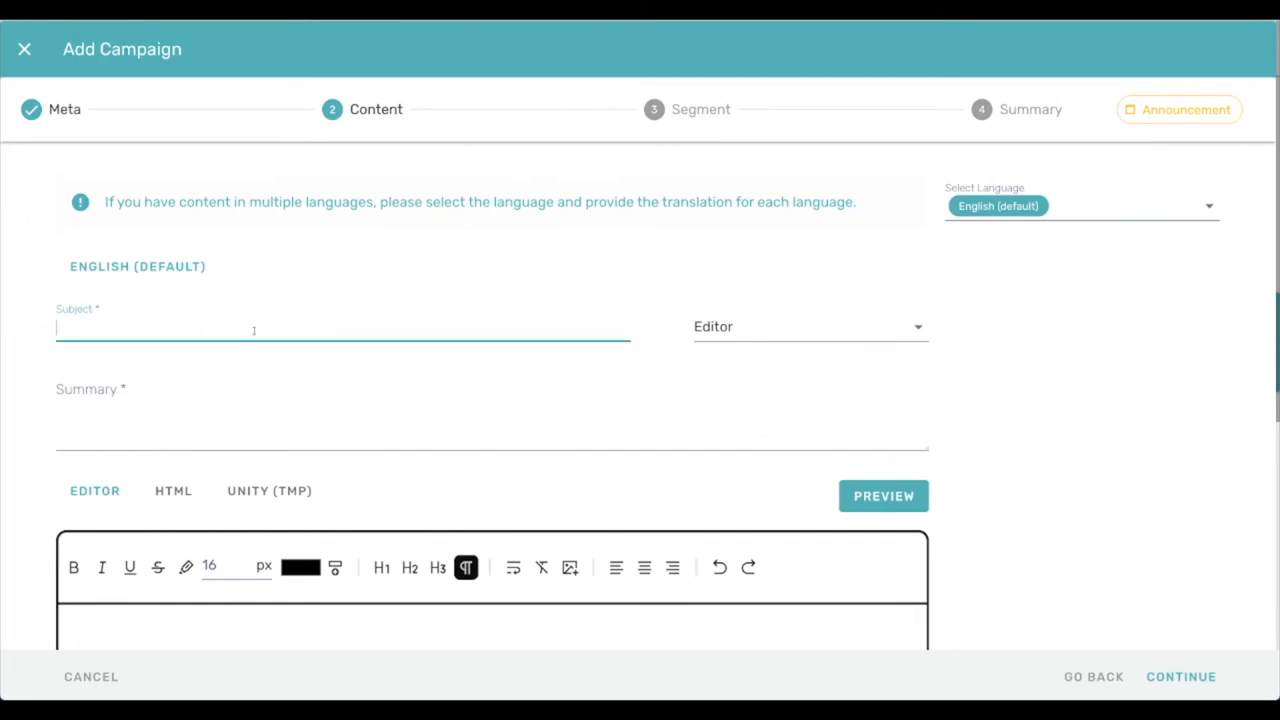
{"action": "type", "text": "Picture Announcement"}
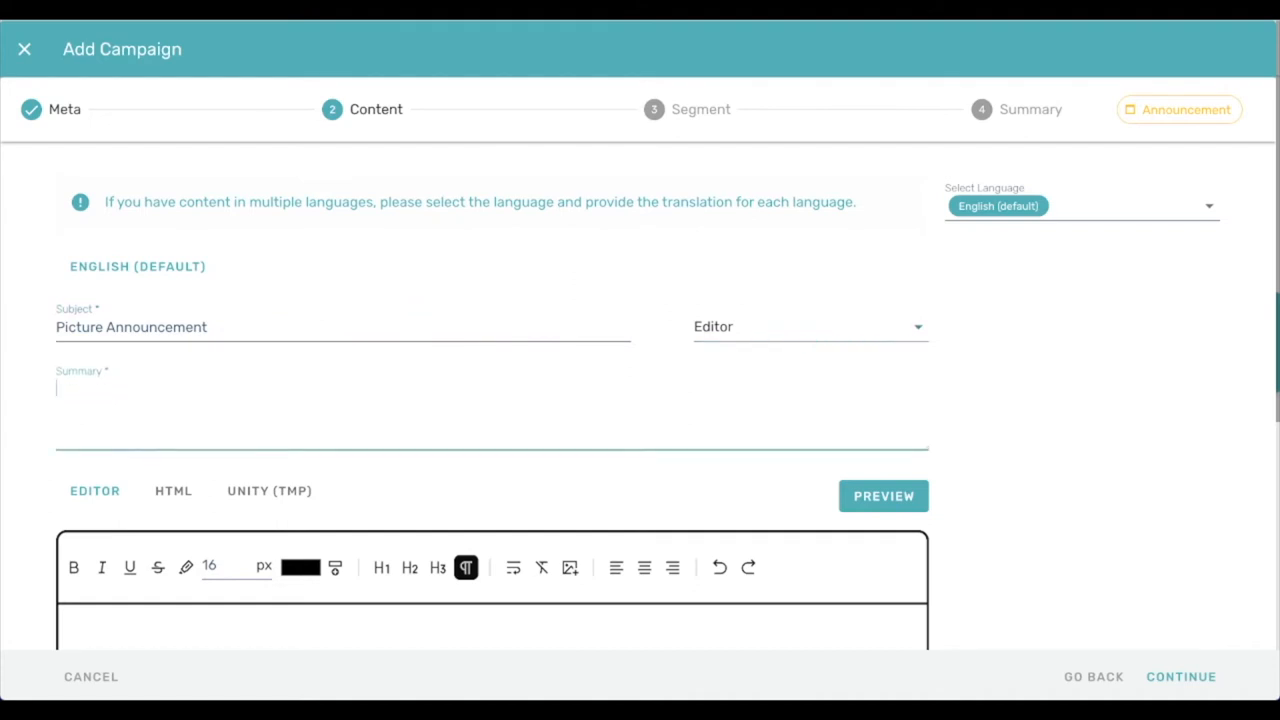
- Write the summary 'This announcement has…' and body 'Here is an announcement with a picture…', then insert an image
{"action": "type", "text": "Thit"}
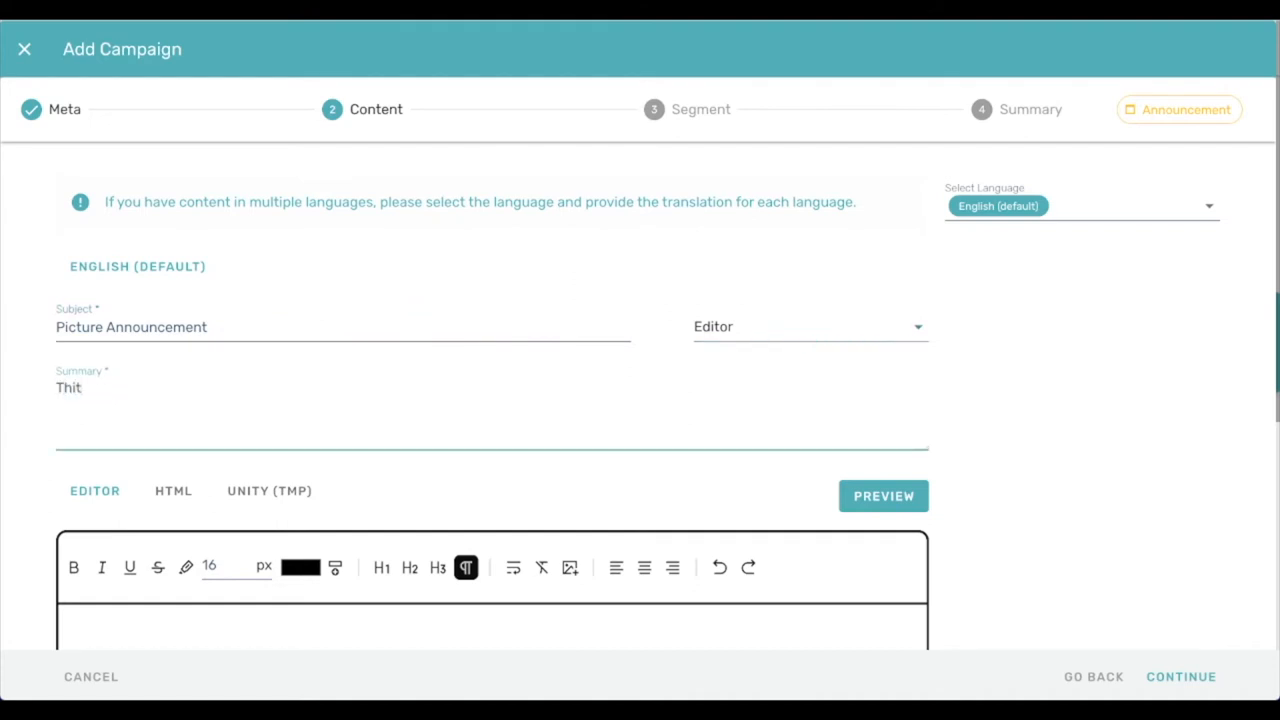
{"action": "type", "text": "his announcement has pictures!"}
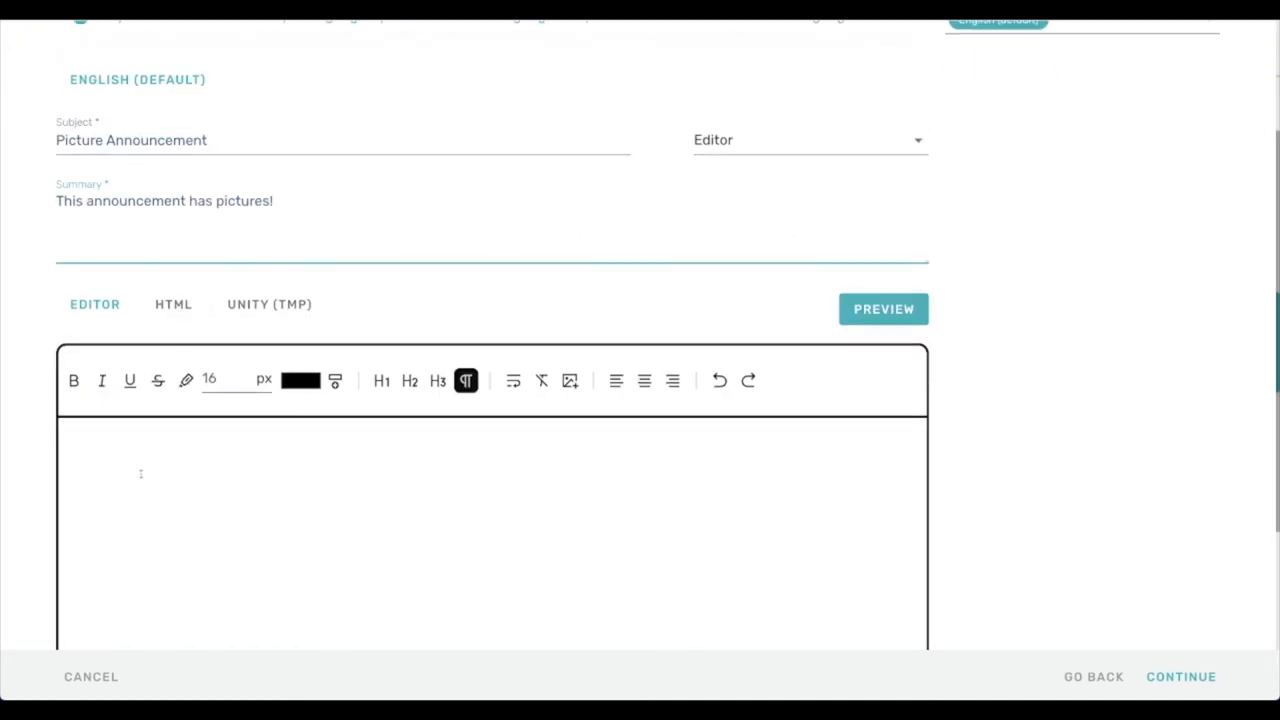
{"action": "type", "text": "Here is an a"}
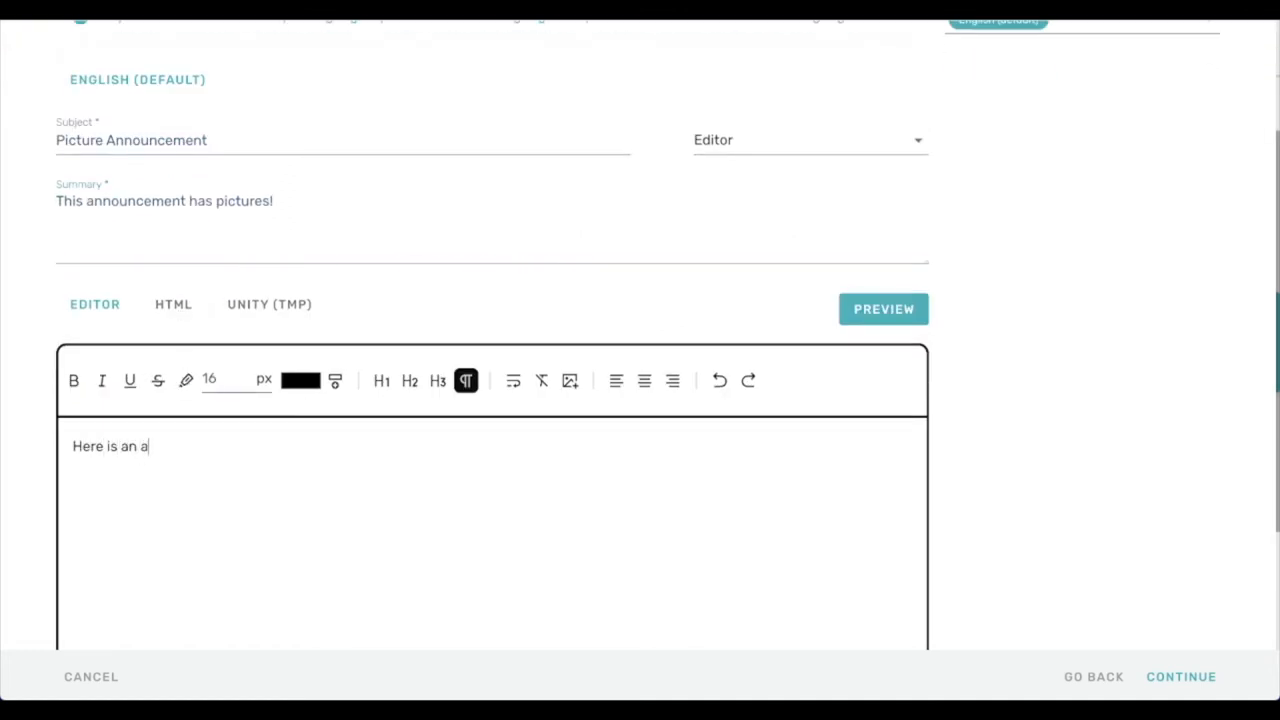
{"action": "type", "text": "nnouncement w"}
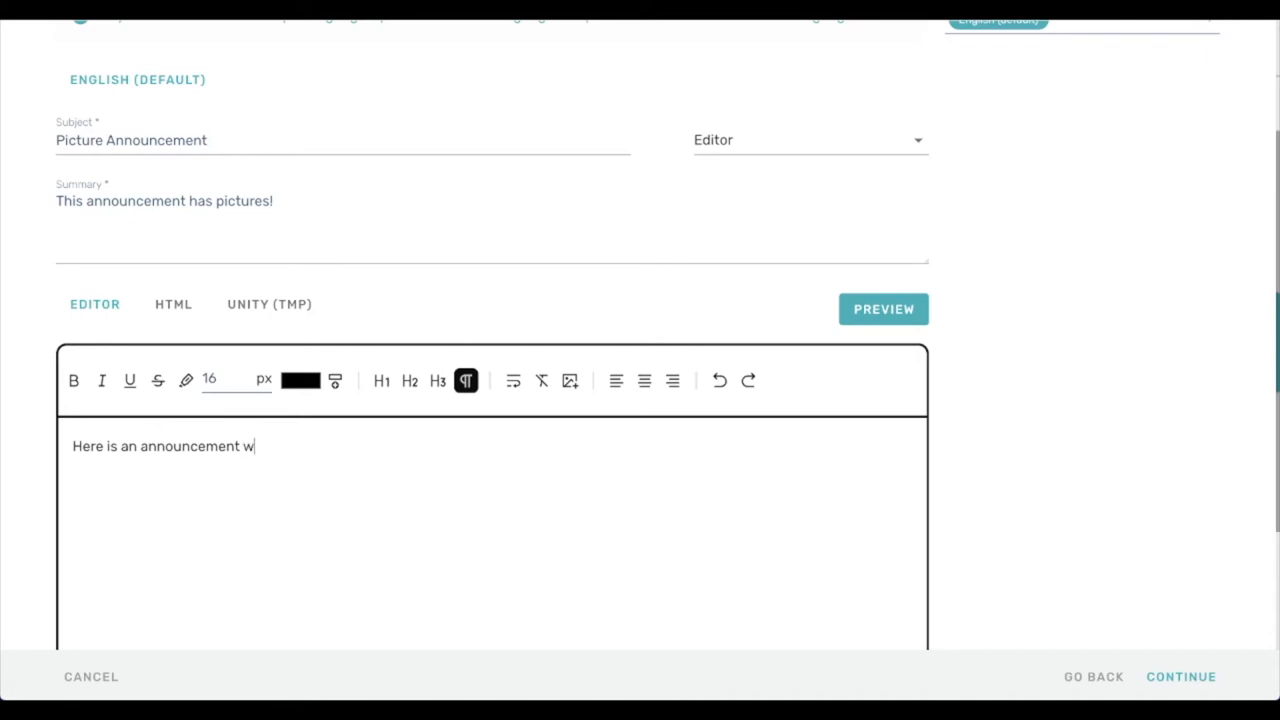
{"action": "type", "text": "ith a picture in it. Please enj"}
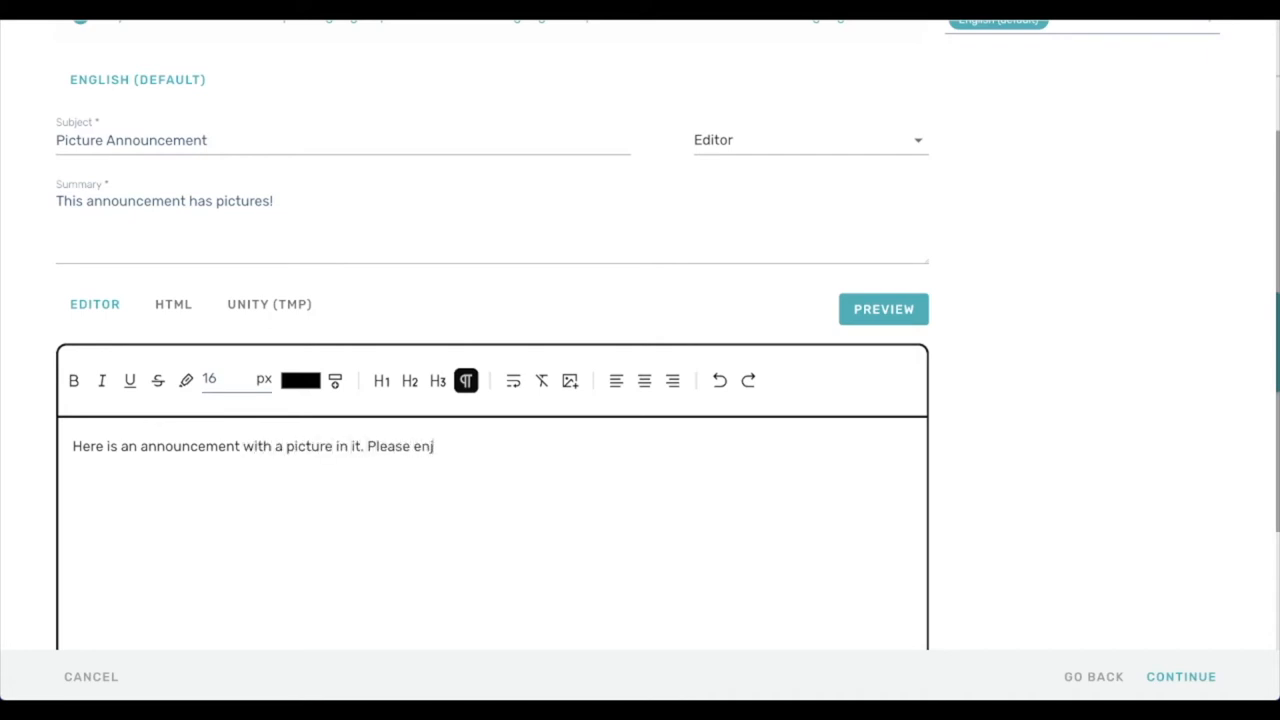
{"action": "type", "text": "oy!"}
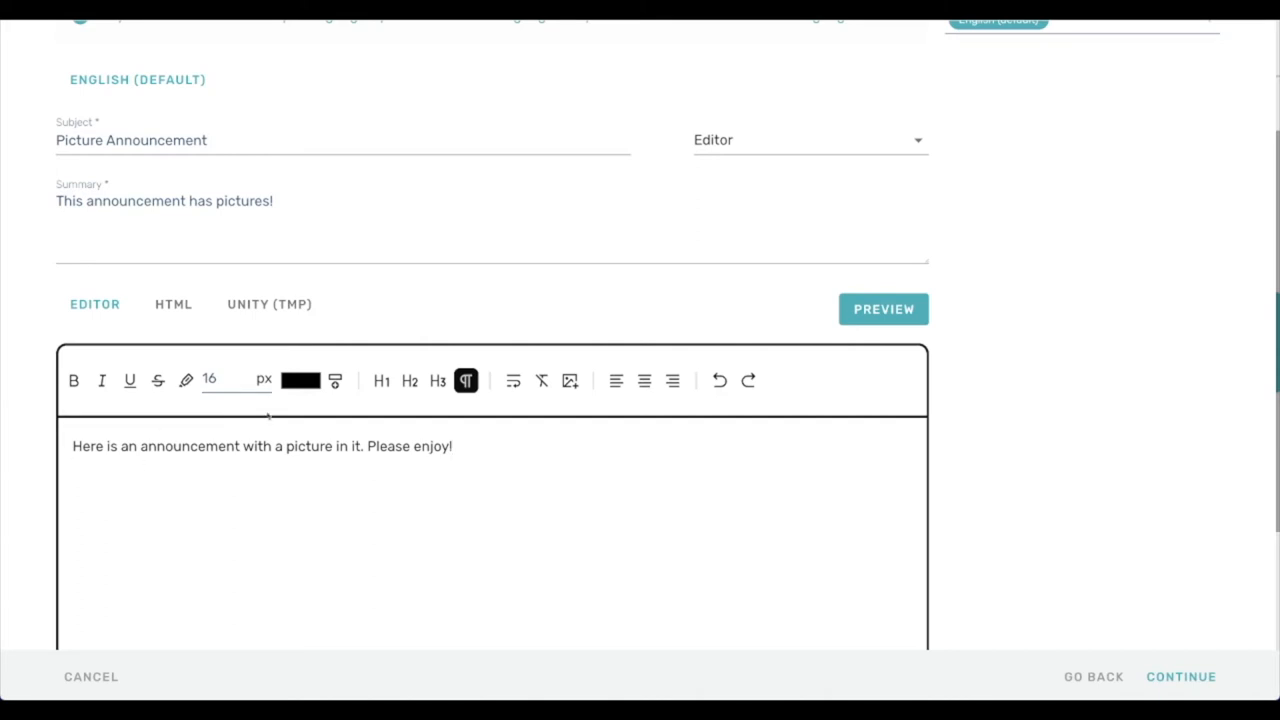
{"action": "left_click", "coordinate": [569, 380]}
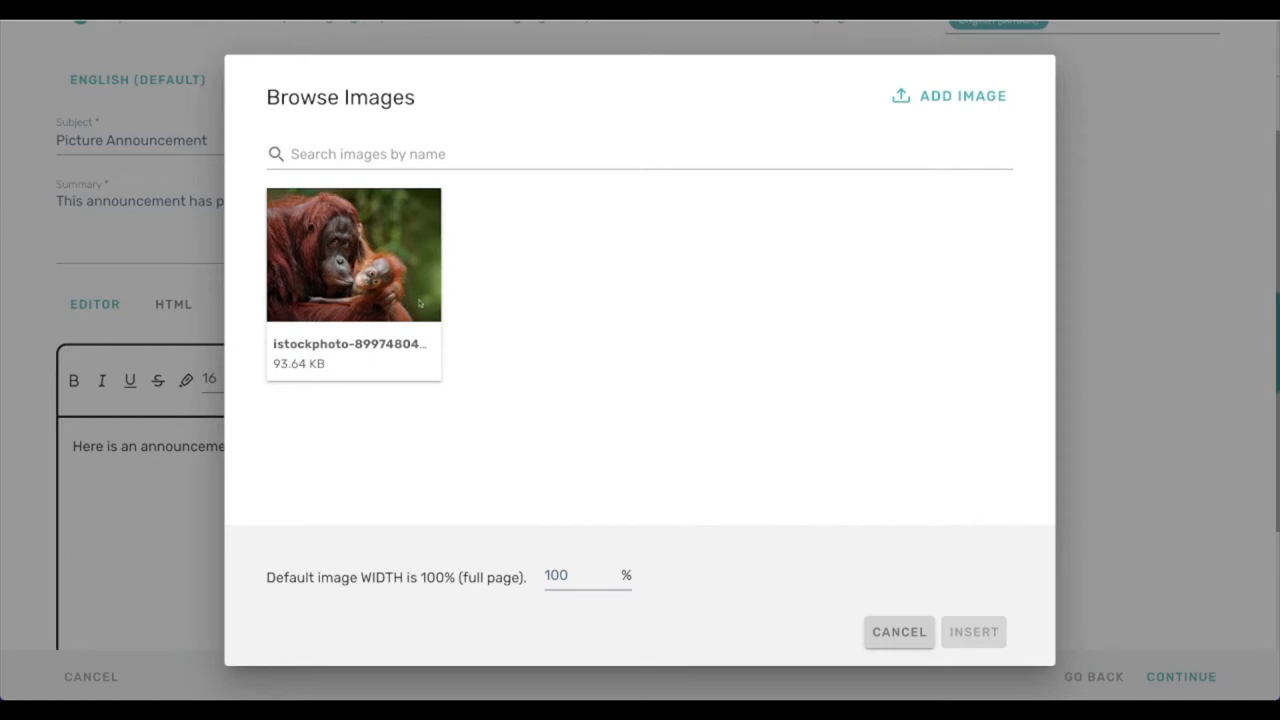
- Select the orangutan photo tagged monkey, then start uploading a new image
{"action": "left_click", "coordinate": [353, 254]}
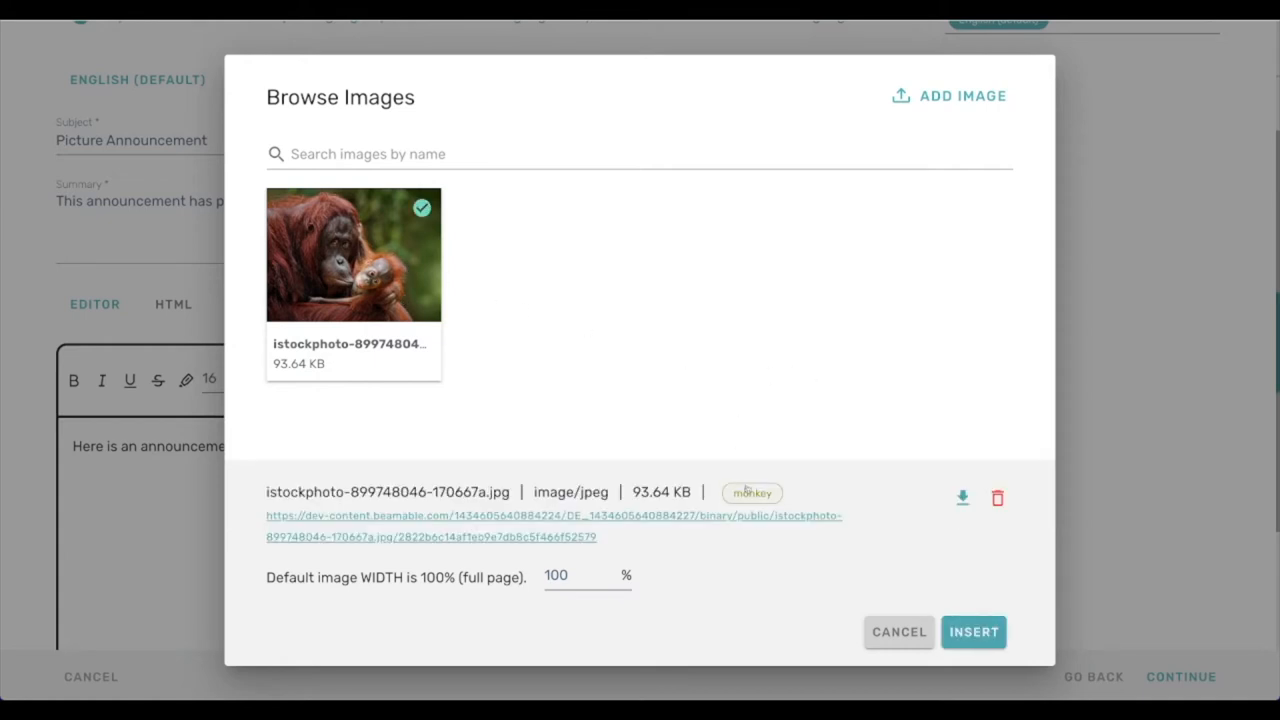
{"action": "type", "text": "monkey"}
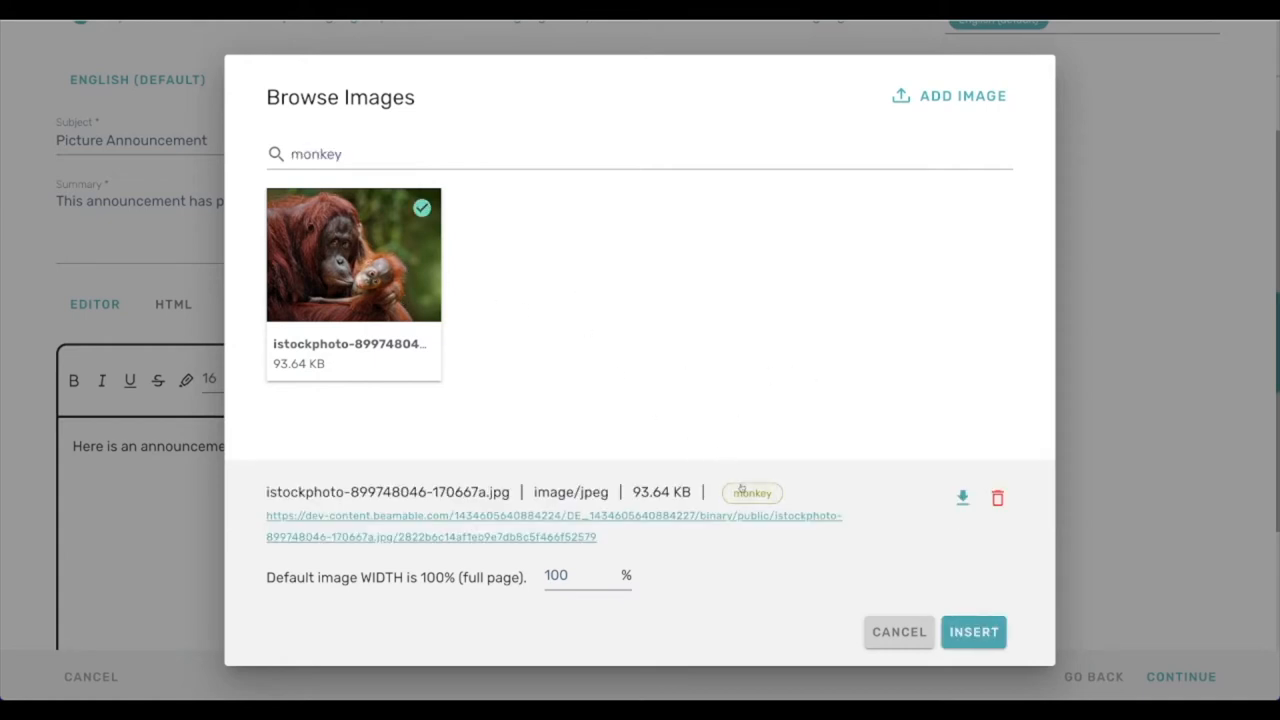
{"action": "mouse_move", "coordinate": [459, 321]}
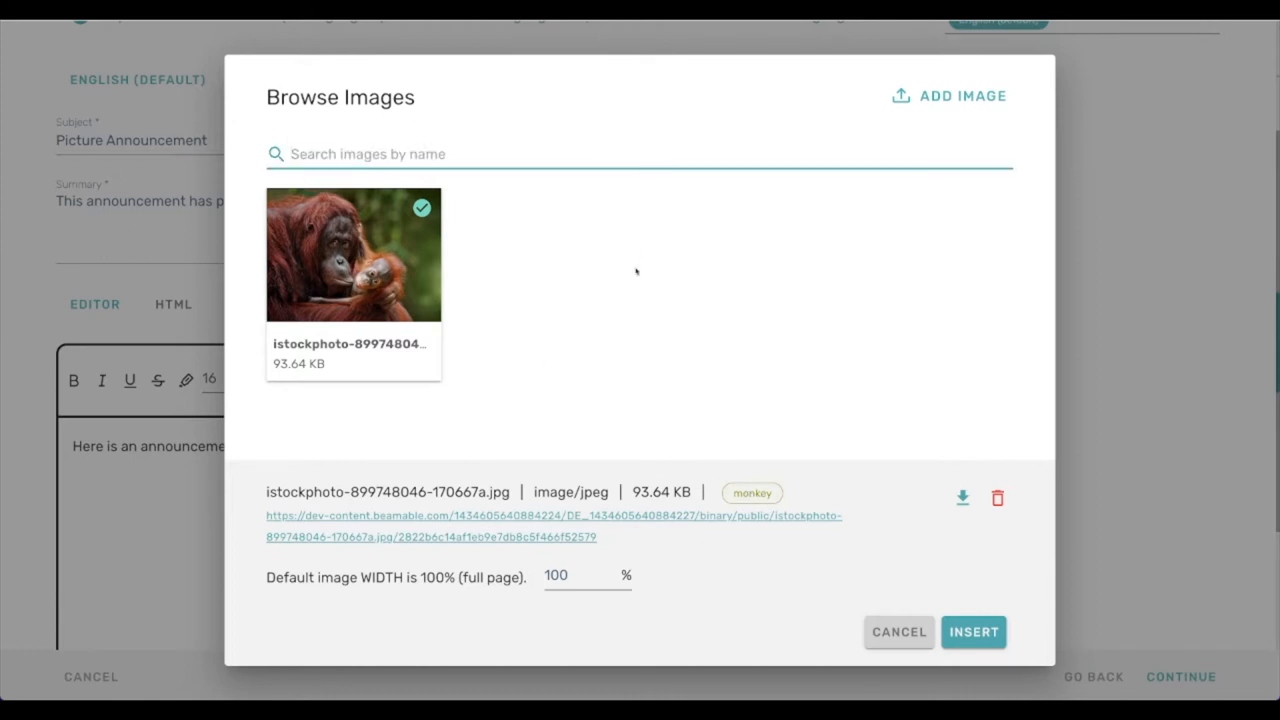
{"action": "left_click", "coordinate": [948, 96]}
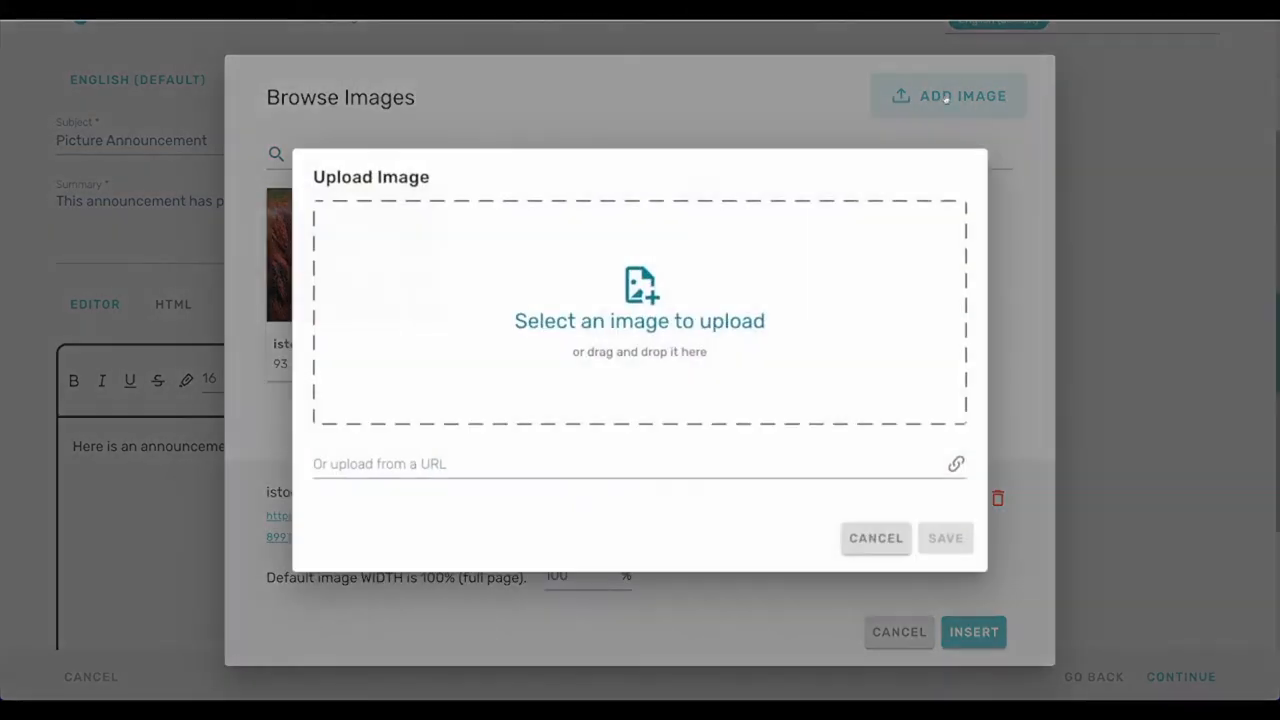
- Load Cat_November_2010-1a.jpeg from the Desktop into the upload form
{"action": "left_click", "coordinate": [639, 320]}
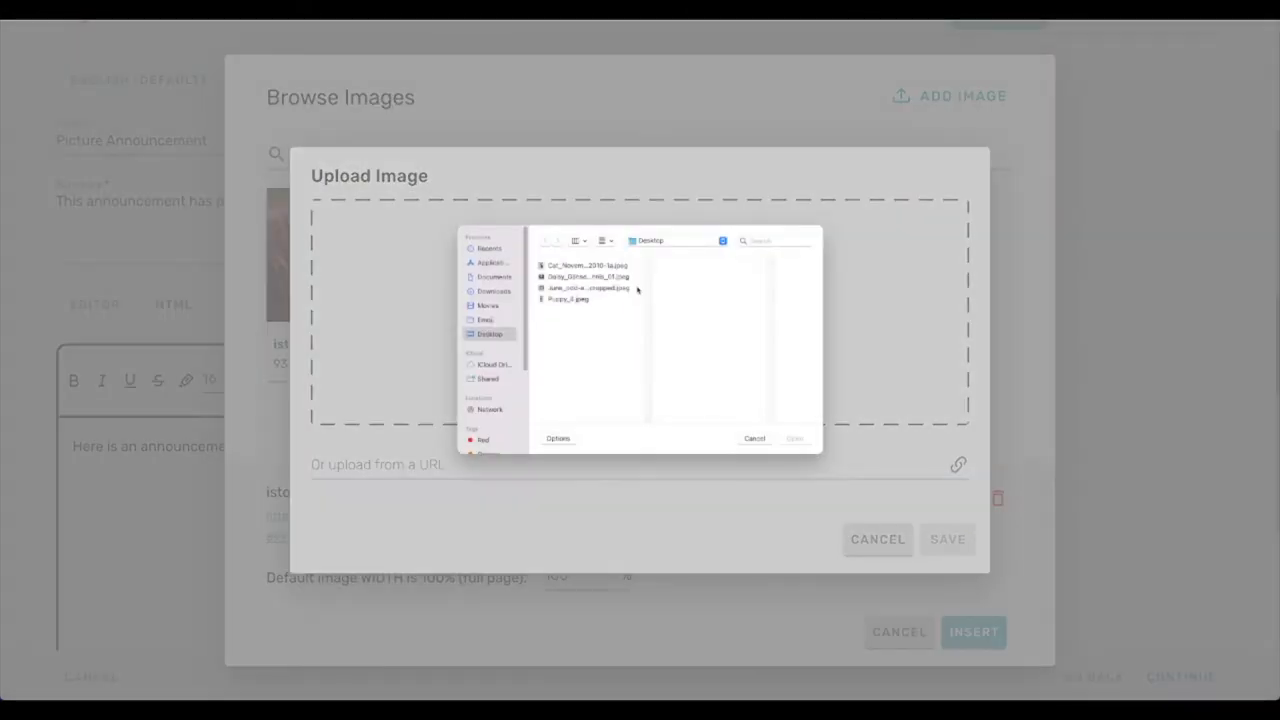
{"action": "left_click", "coordinate": [588, 265]}
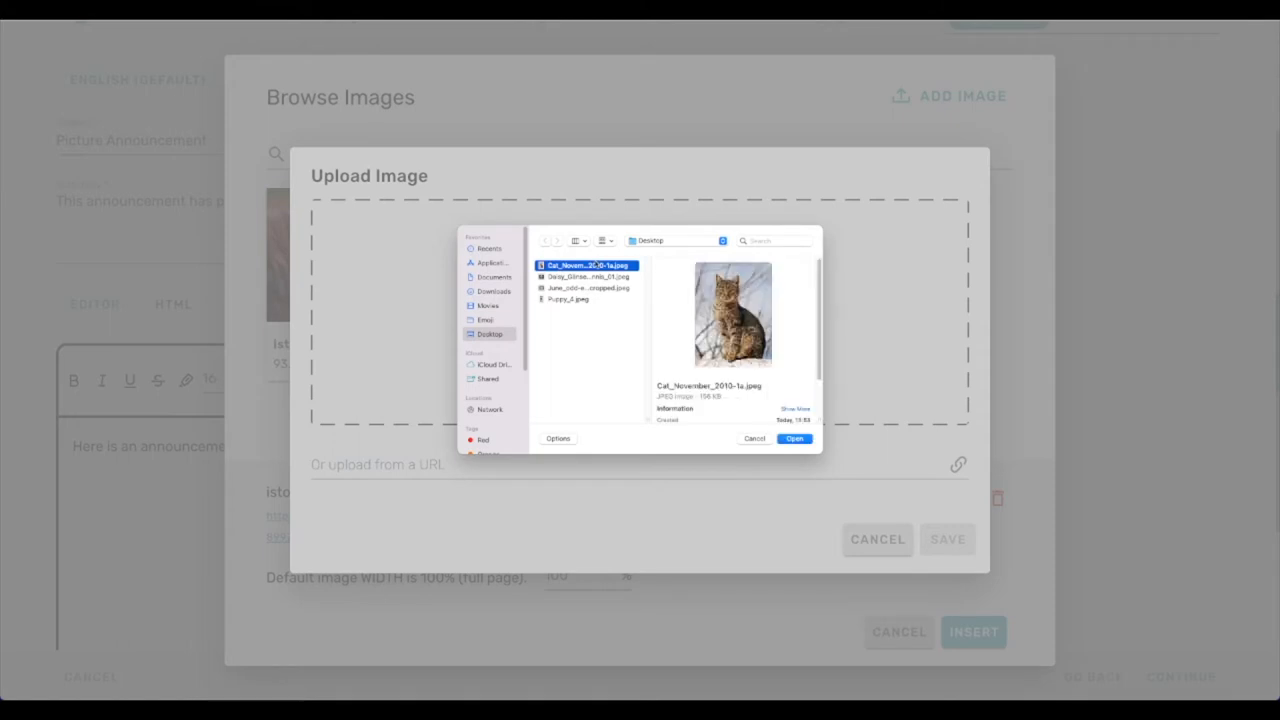
{"action": "left_click", "coordinate": [794, 438]}
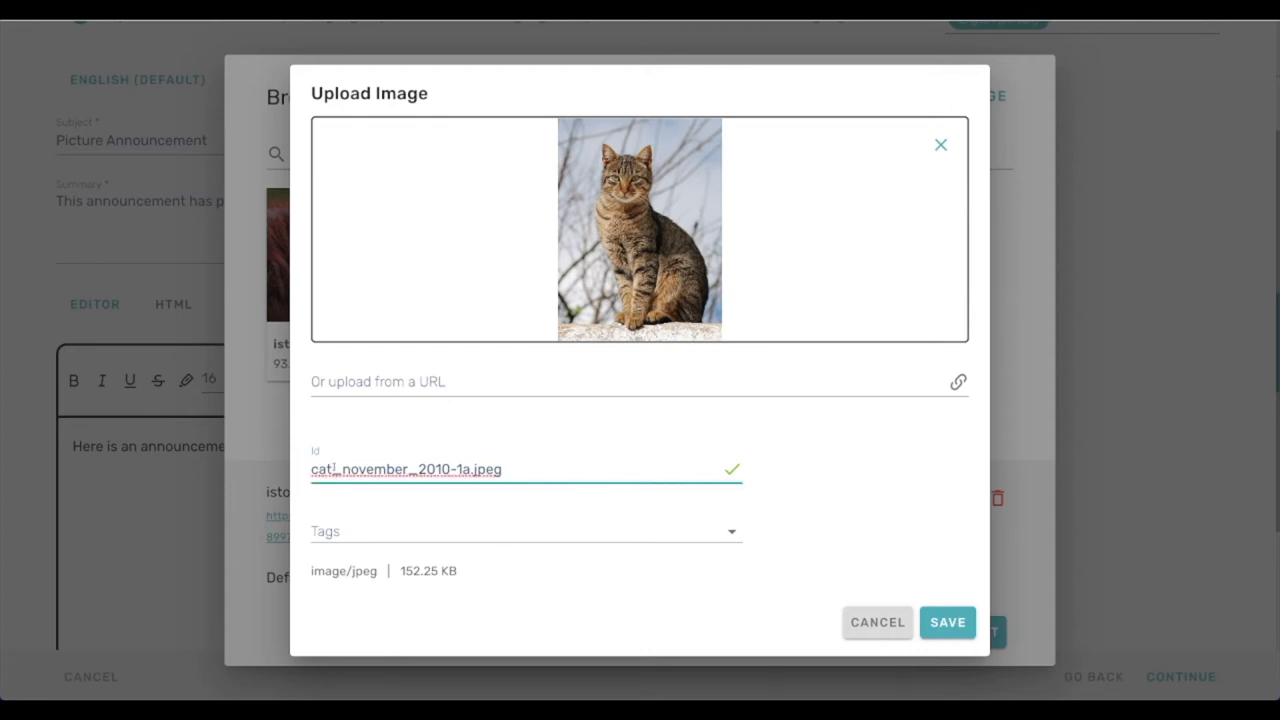
- Save the cat photo as feline_november_2010-1a.jpeg with tags cat and pet
{"action": "double_click", "coordinate": [322, 469]}
{"action": "type", "text": "feline"}
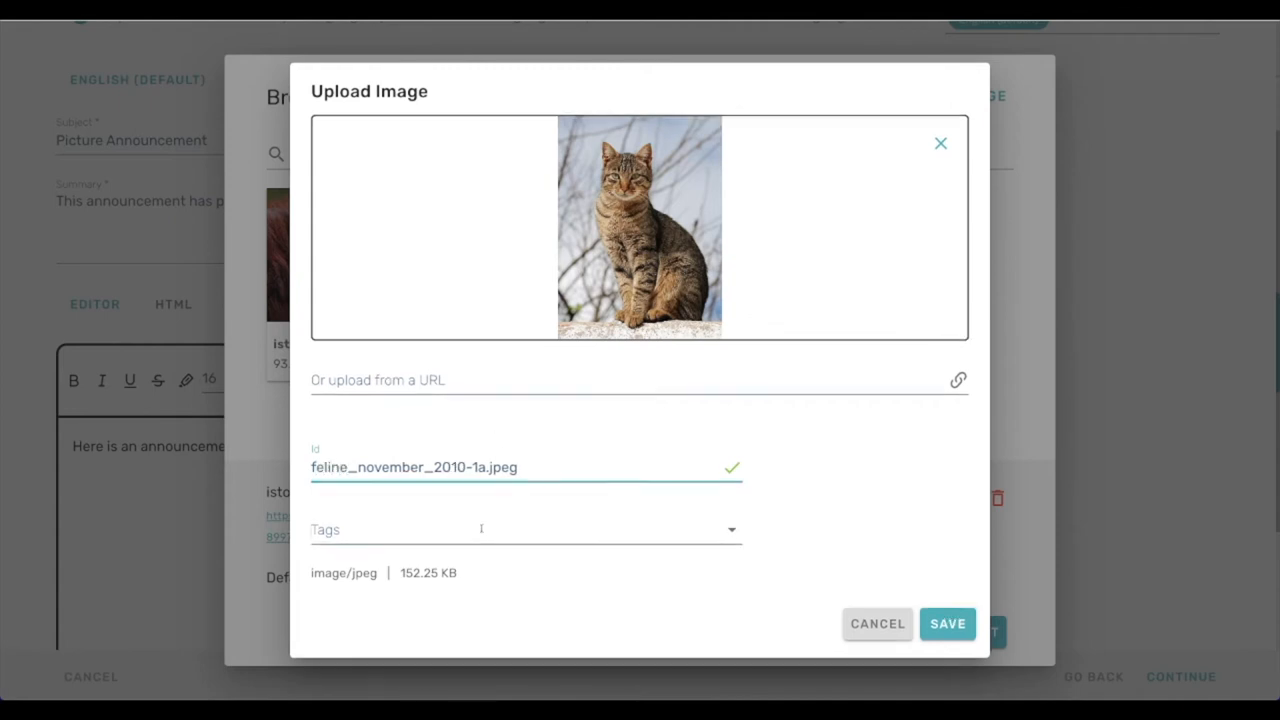
{"action": "type", "text": "cat"}
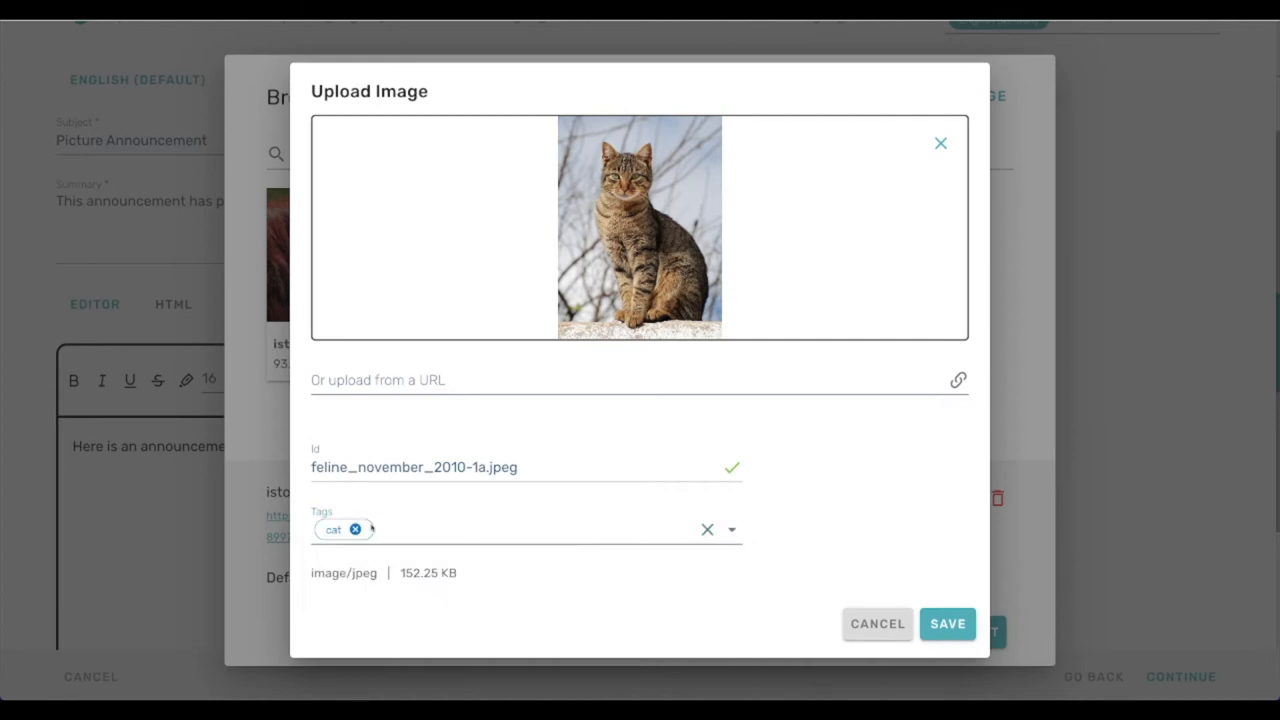
{"action": "left_click", "coordinate": [450, 529]}
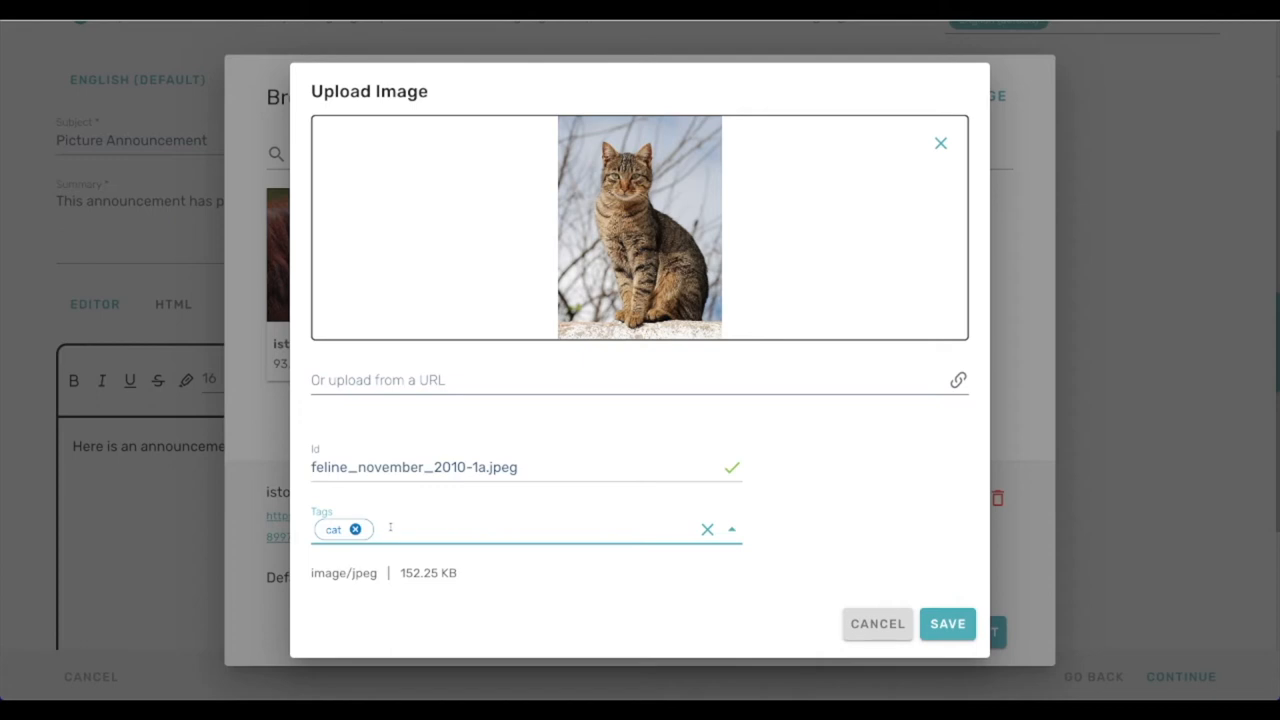
{"action": "type", "text": "pet"}
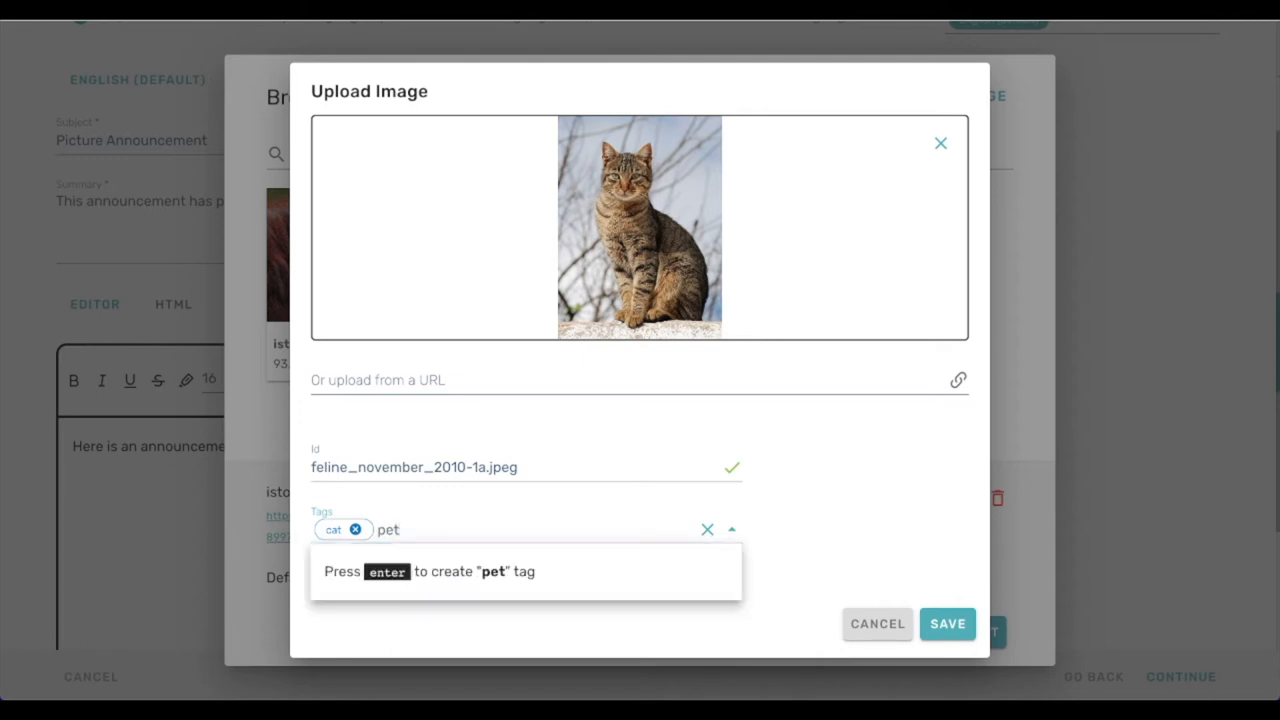
{"action": "key", "text": "enter"}
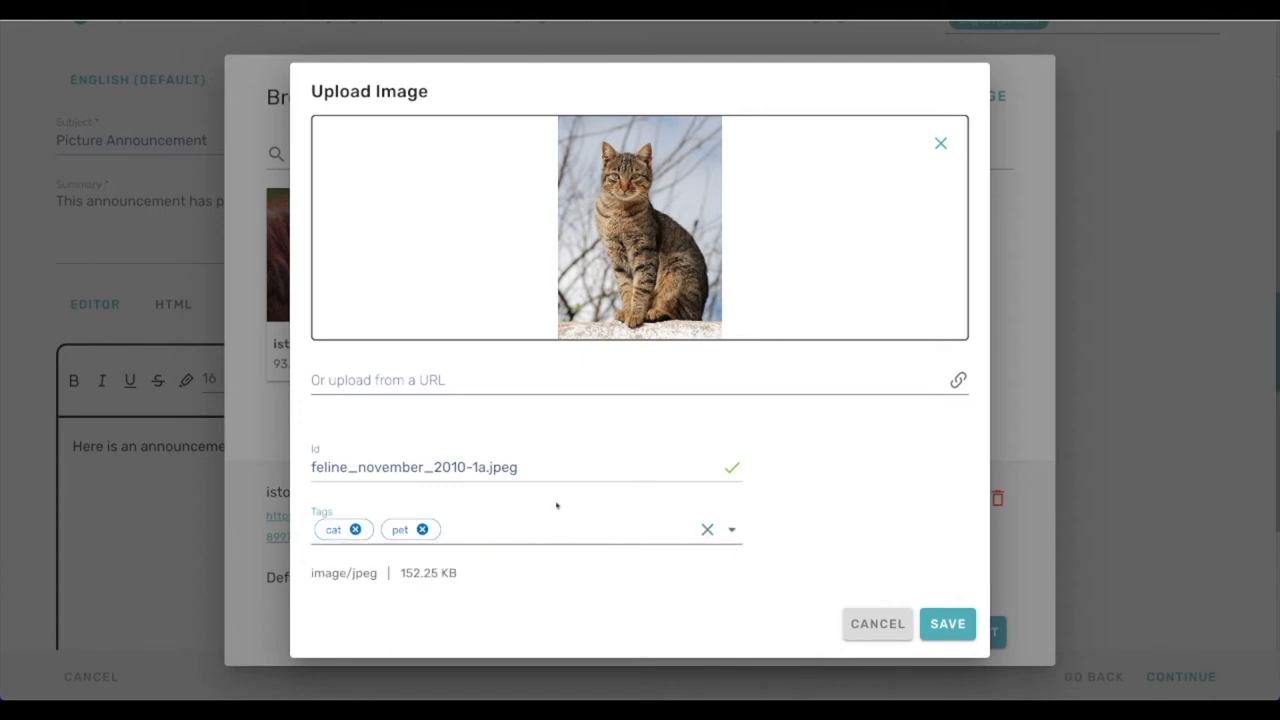
{"action": "left_click", "coordinate": [947, 623]}
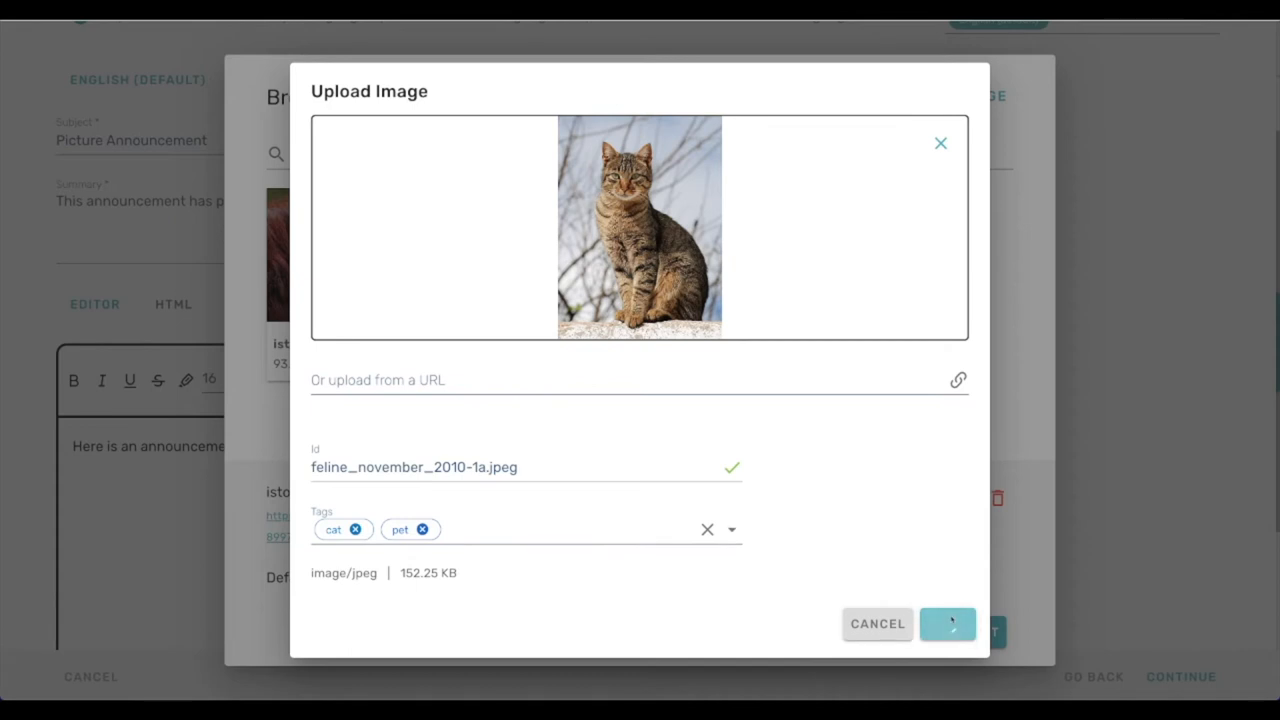
{"action": "left_click", "coordinate": [947, 623]}
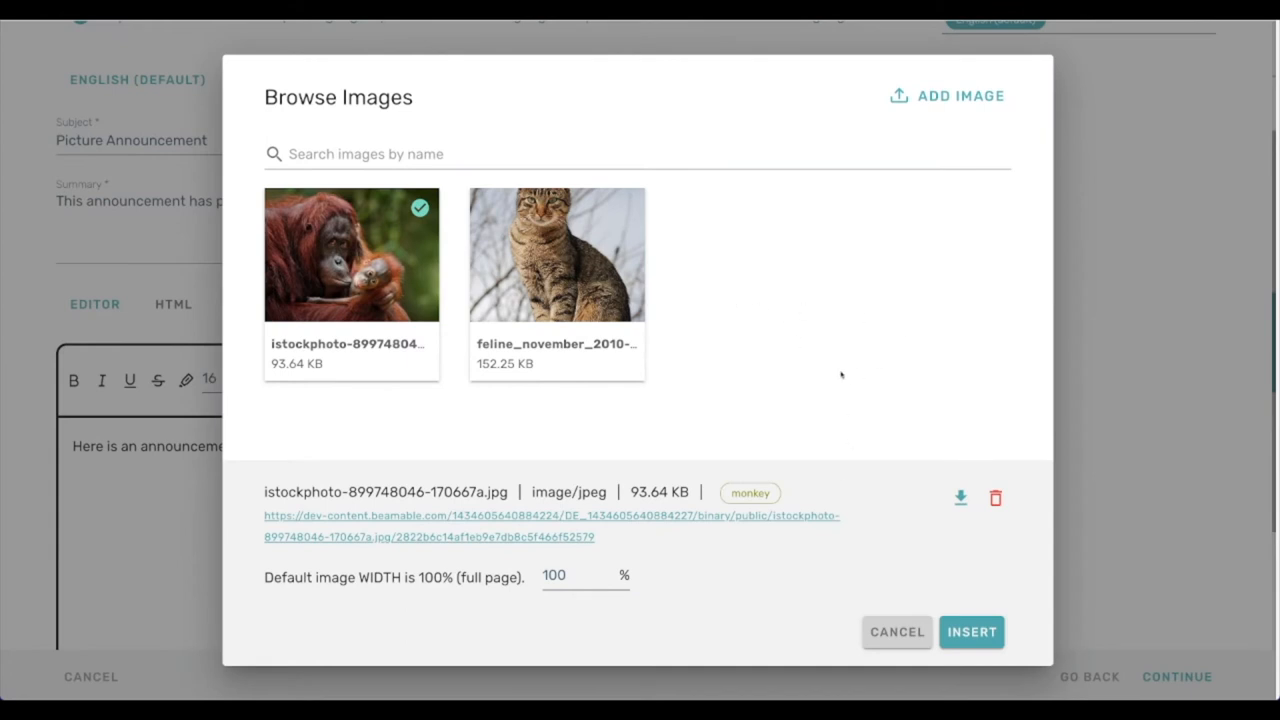
- Upload June_odd-eyed-cat_cropped.jpeg to the library with tags cat and pet
{"action": "left_click", "coordinate": [946, 95]}
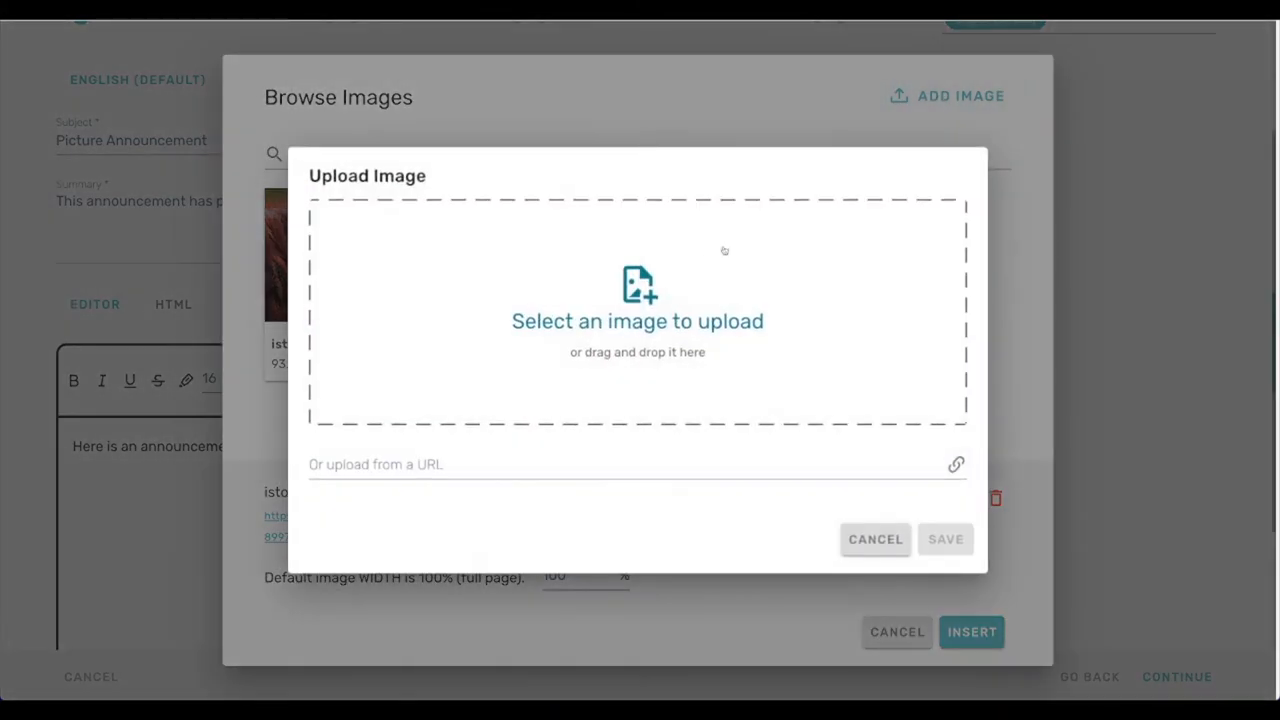
{"action": "left_click", "coordinate": [637, 320]}
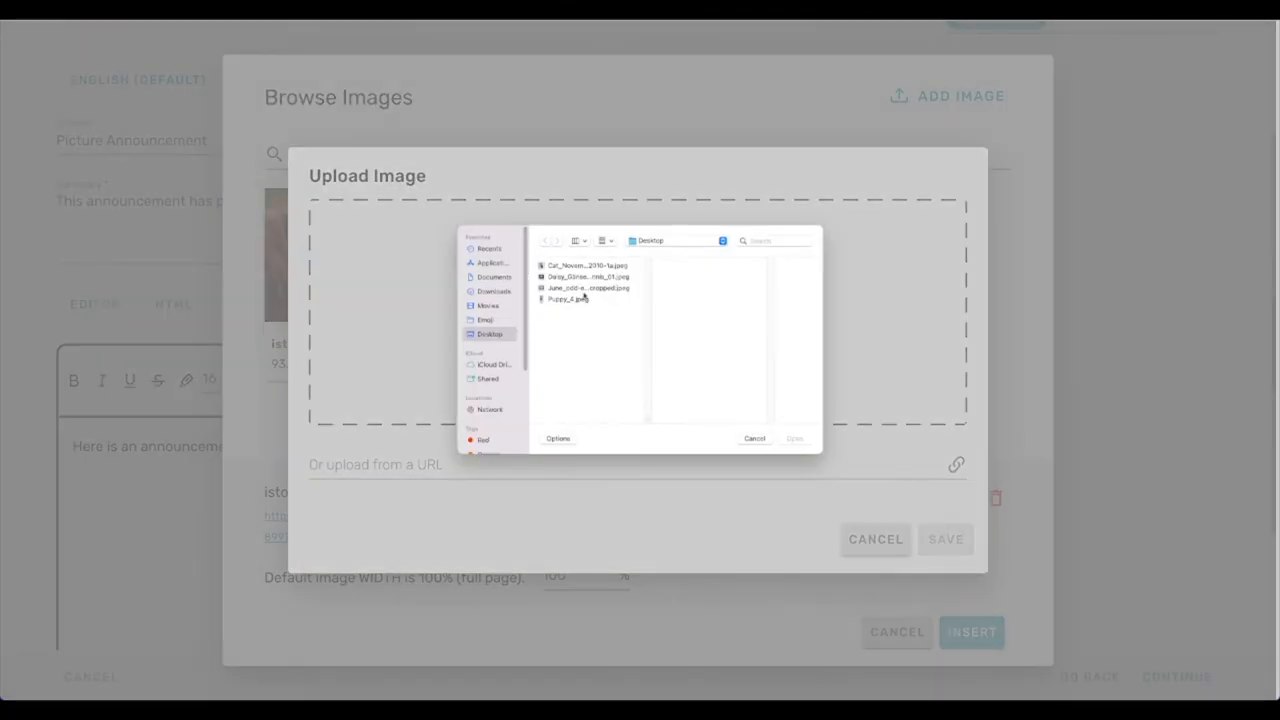
{"action": "left_click", "coordinate": [587, 288]}
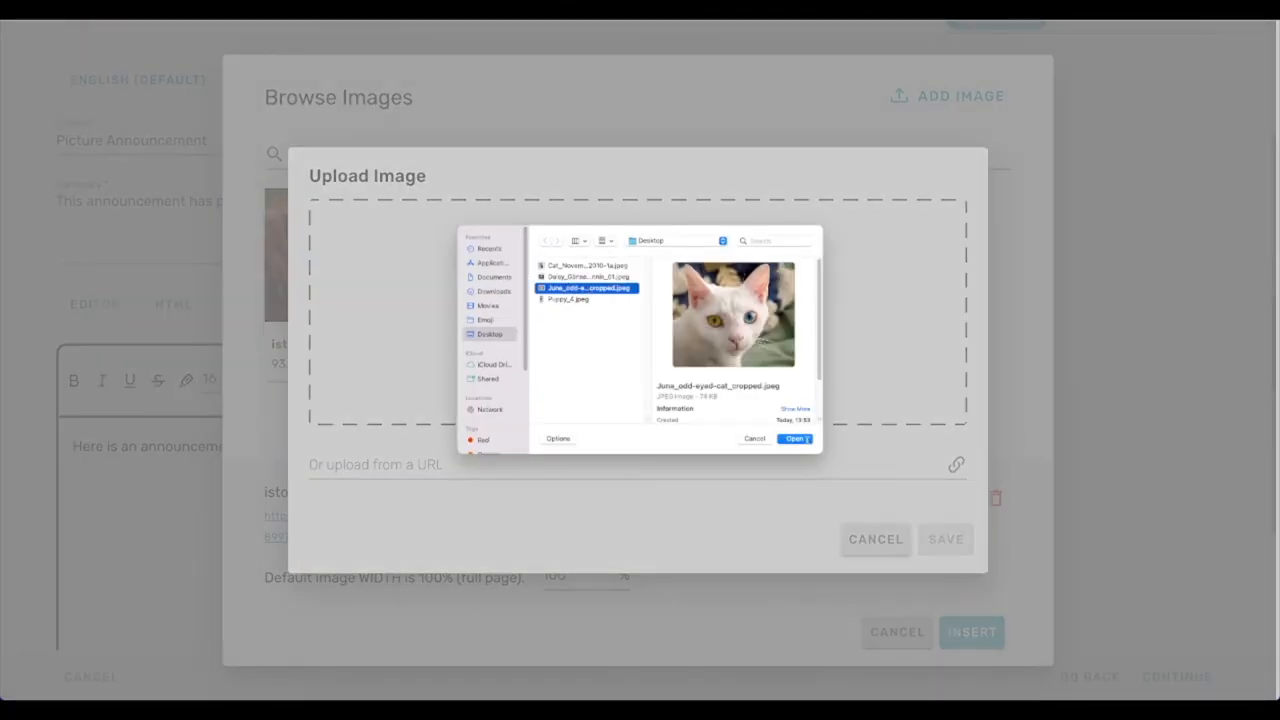
{"action": "left_click", "coordinate": [796, 438]}
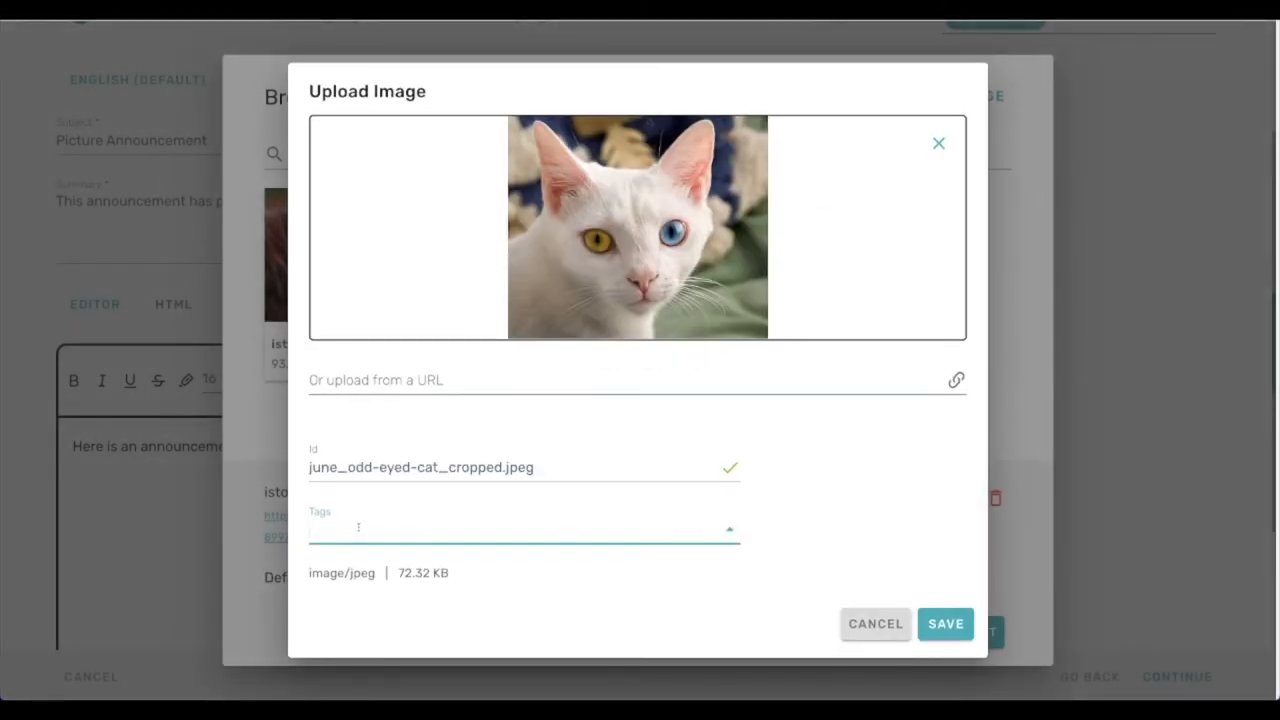
{"action": "type", "text": "cat pte"}
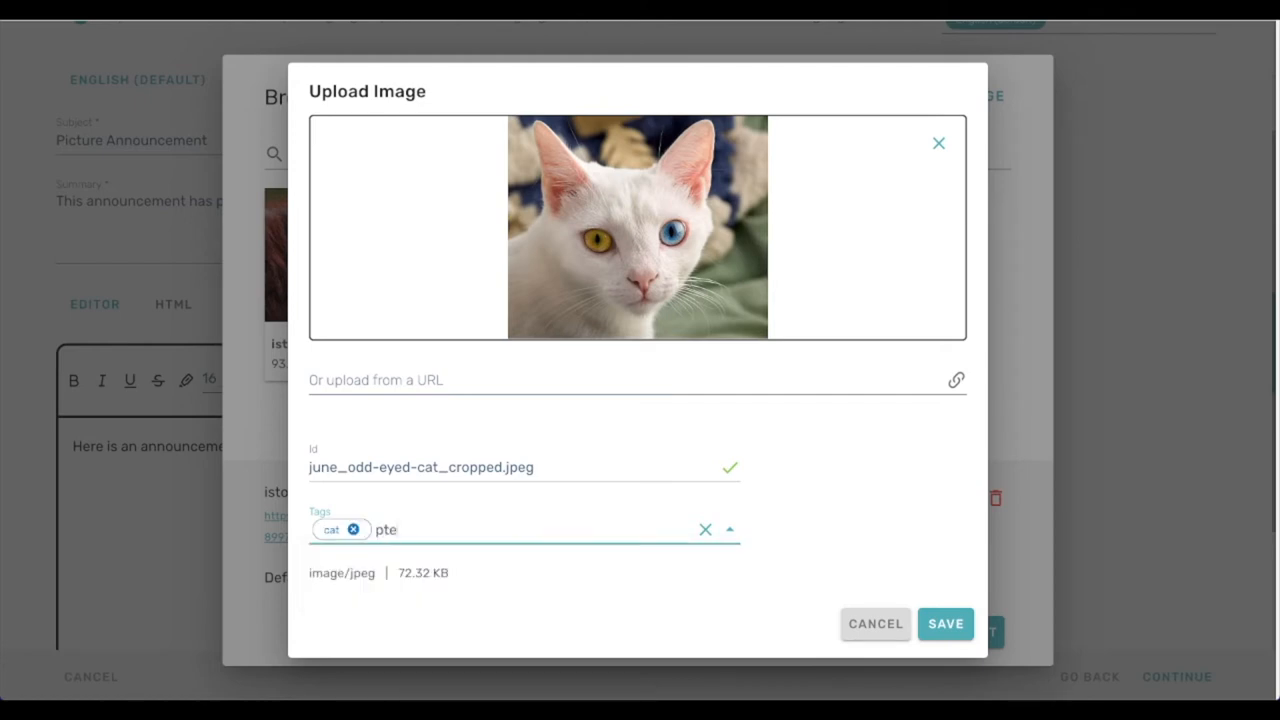
{"action": "type", "text": "pet"}
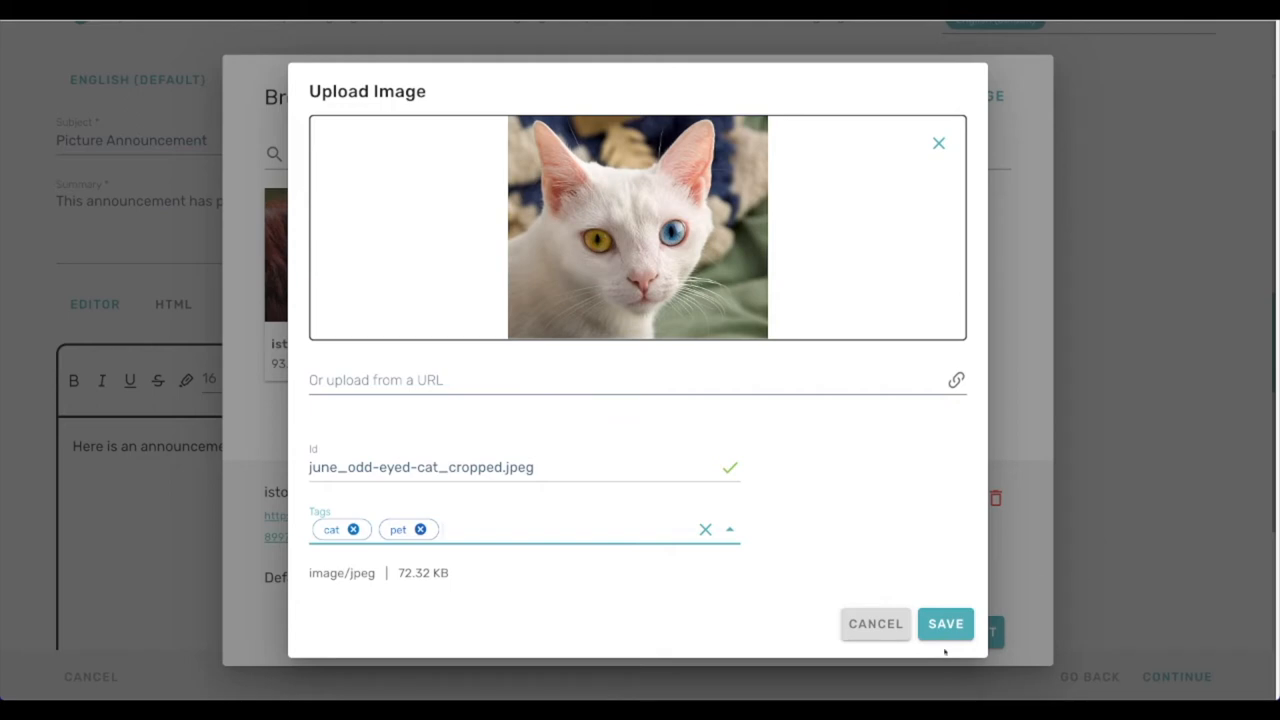
{"action": "left_click", "coordinate": [945, 623]}
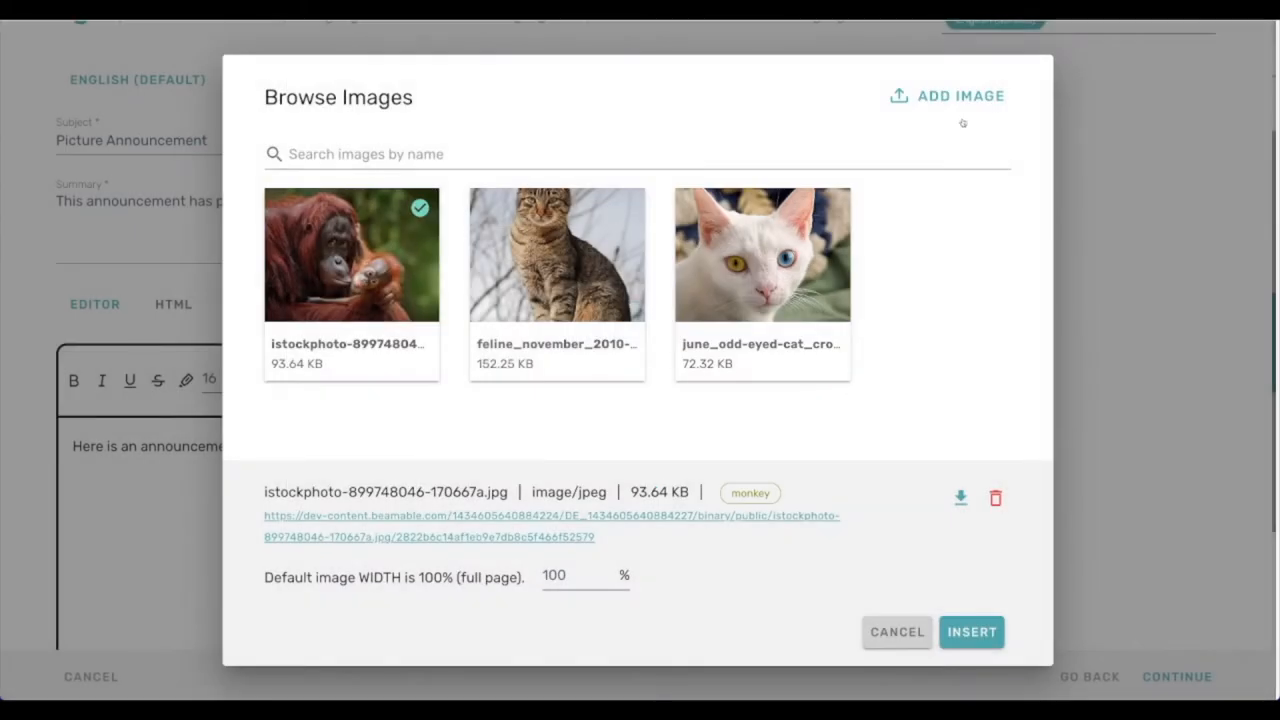
- Upload Puppy_4.jpeg as puppy_4.jpeg with tags pet and dog
{"action": "left_click", "coordinate": [946, 95]}
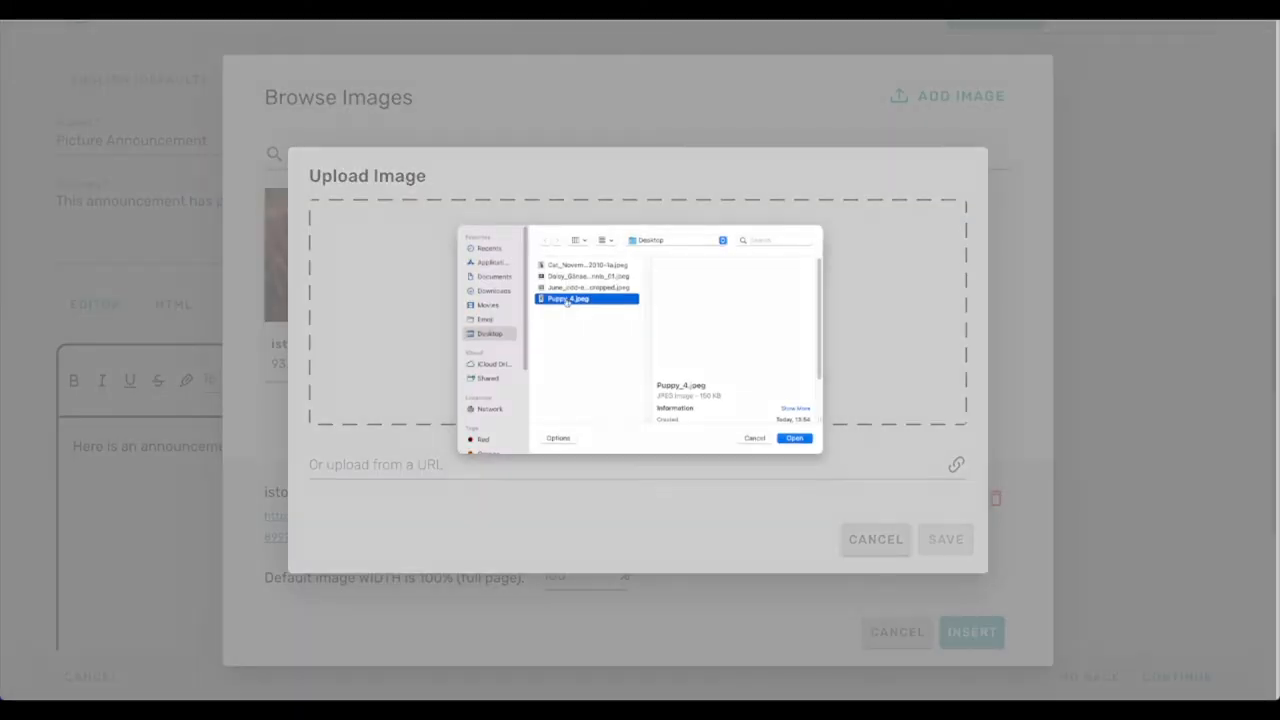
{"action": "left_click", "coordinate": [794, 438]}
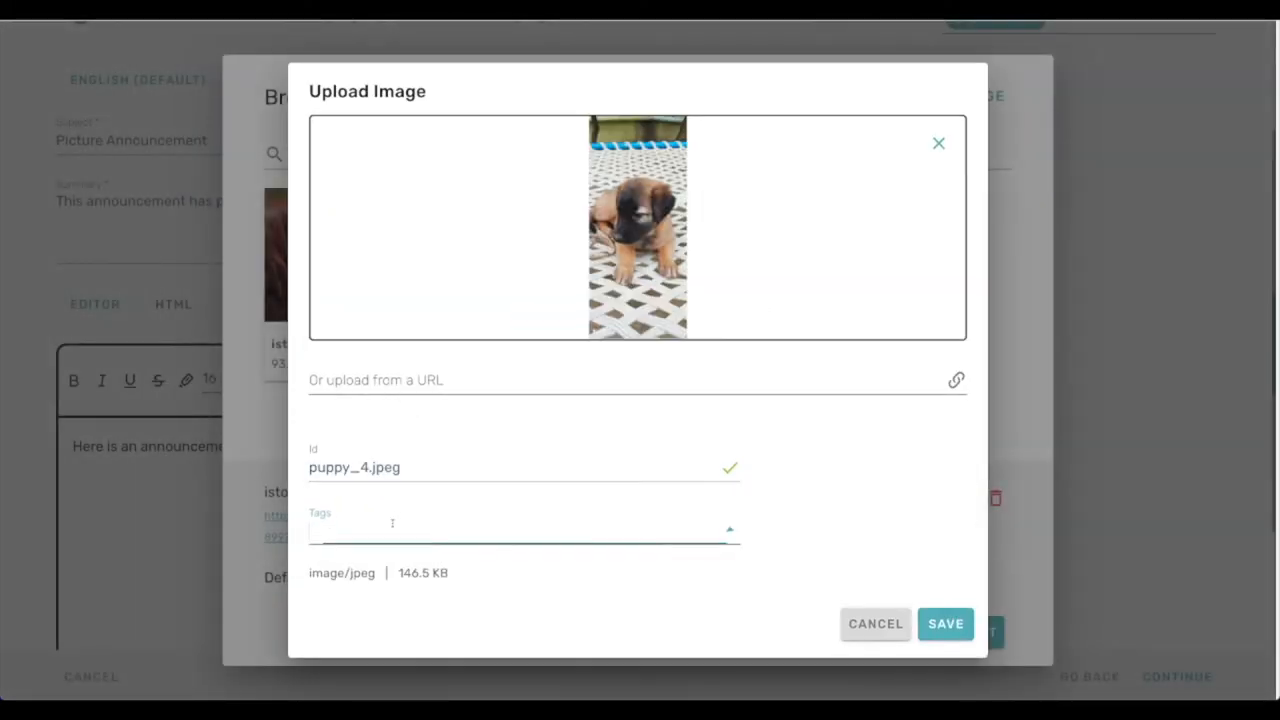
{"action": "type", "text": "pet d"}
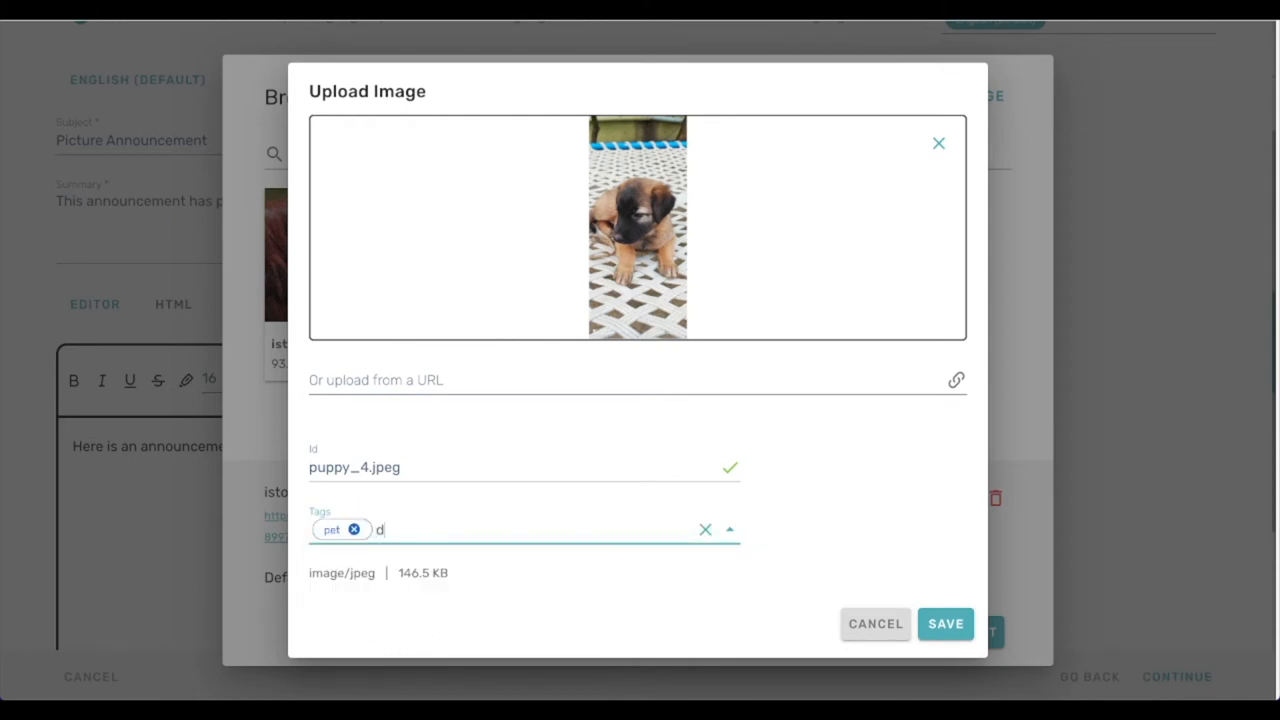
{"action": "type", "text": "o"}
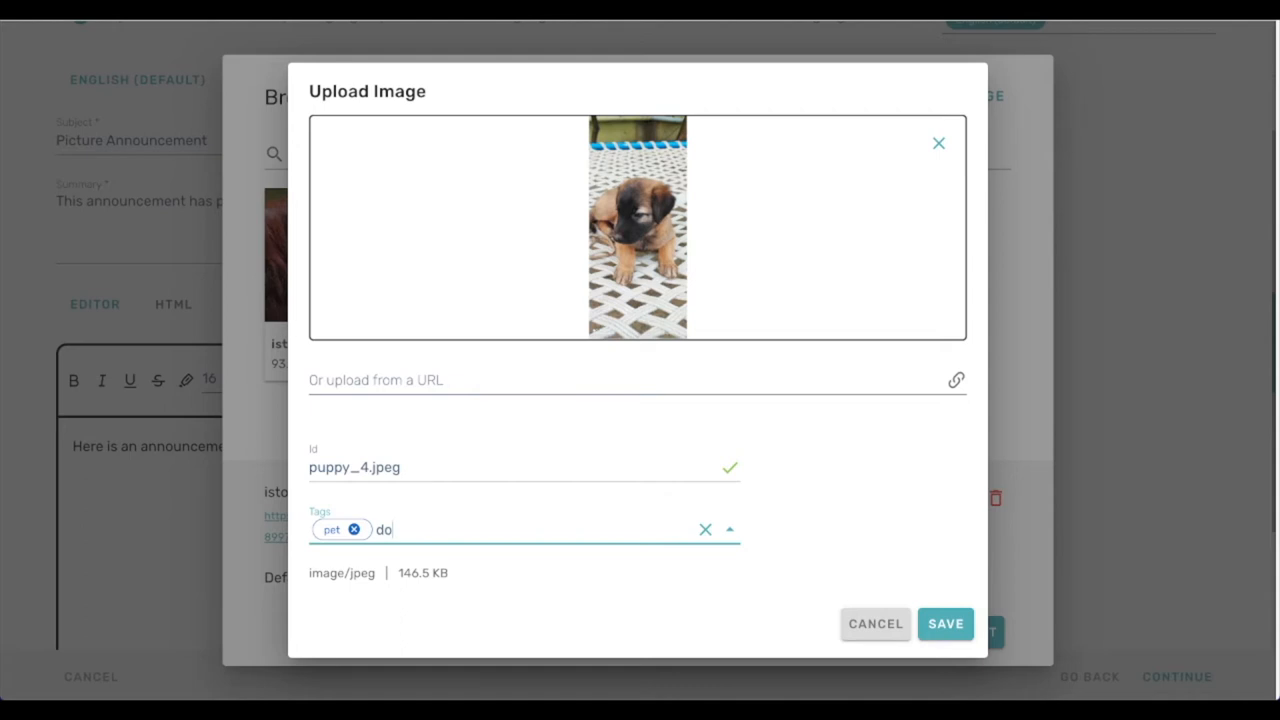
{"action": "type", "text": "g"}
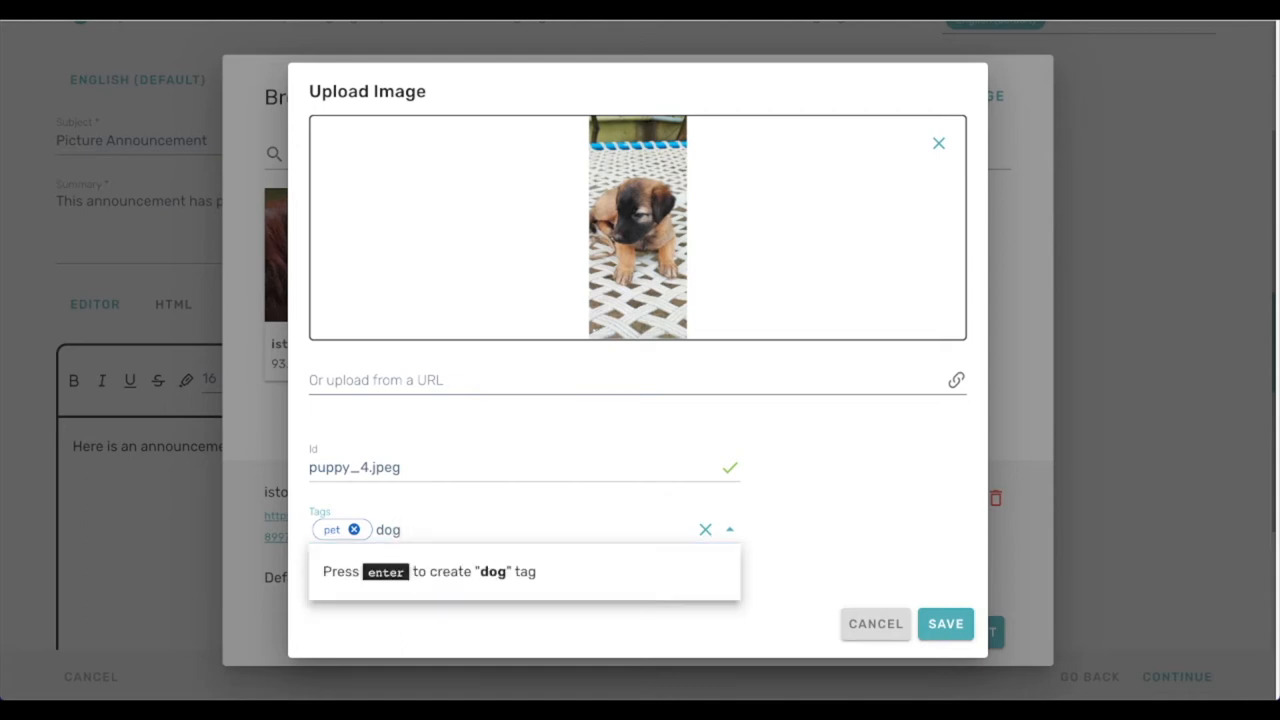
{"action": "key", "text": "enter"}
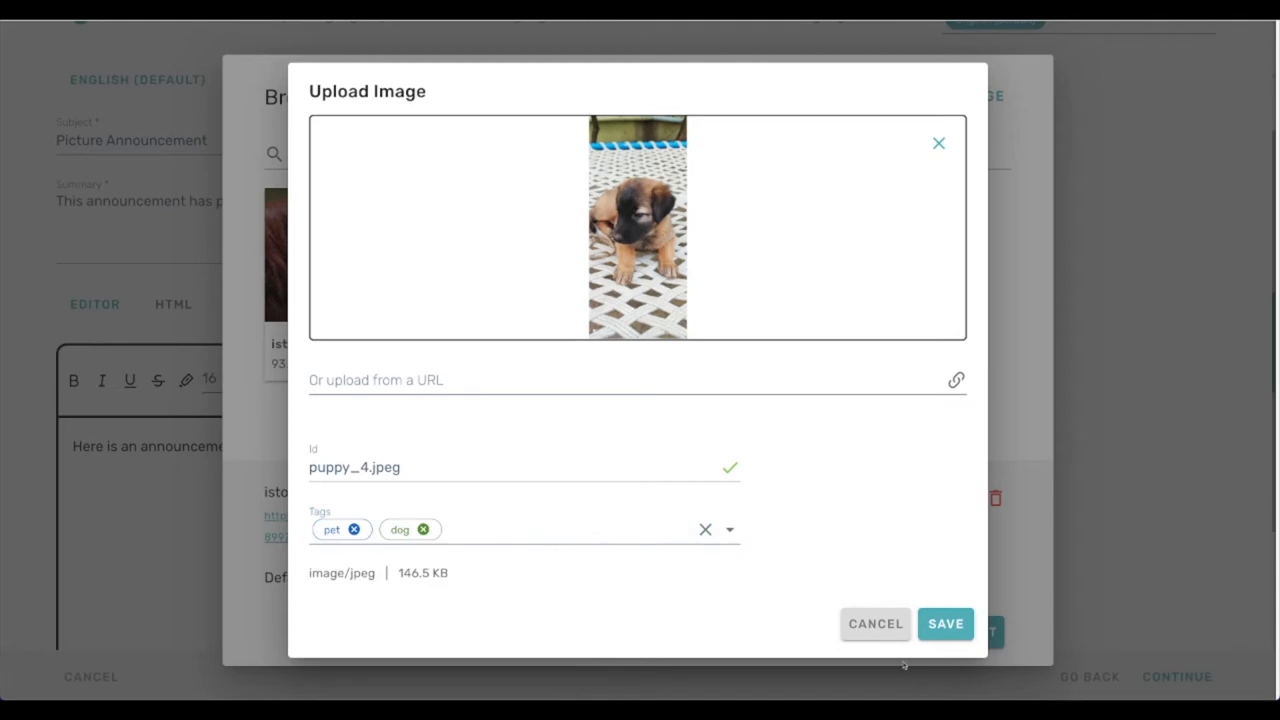
{"action": "left_click", "coordinate": [945, 623]}
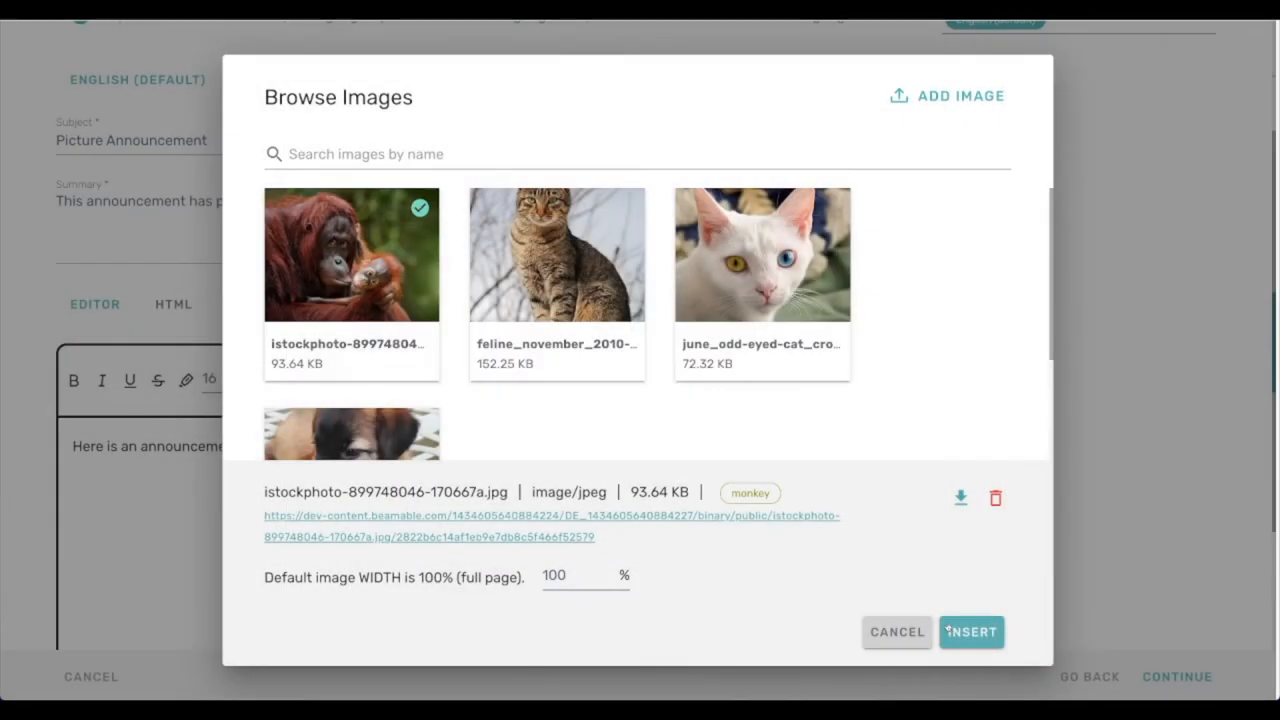
- Select the tabby cat image and test library searches for pet, cat and dog
{"action": "left_click", "coordinate": [557, 254]}
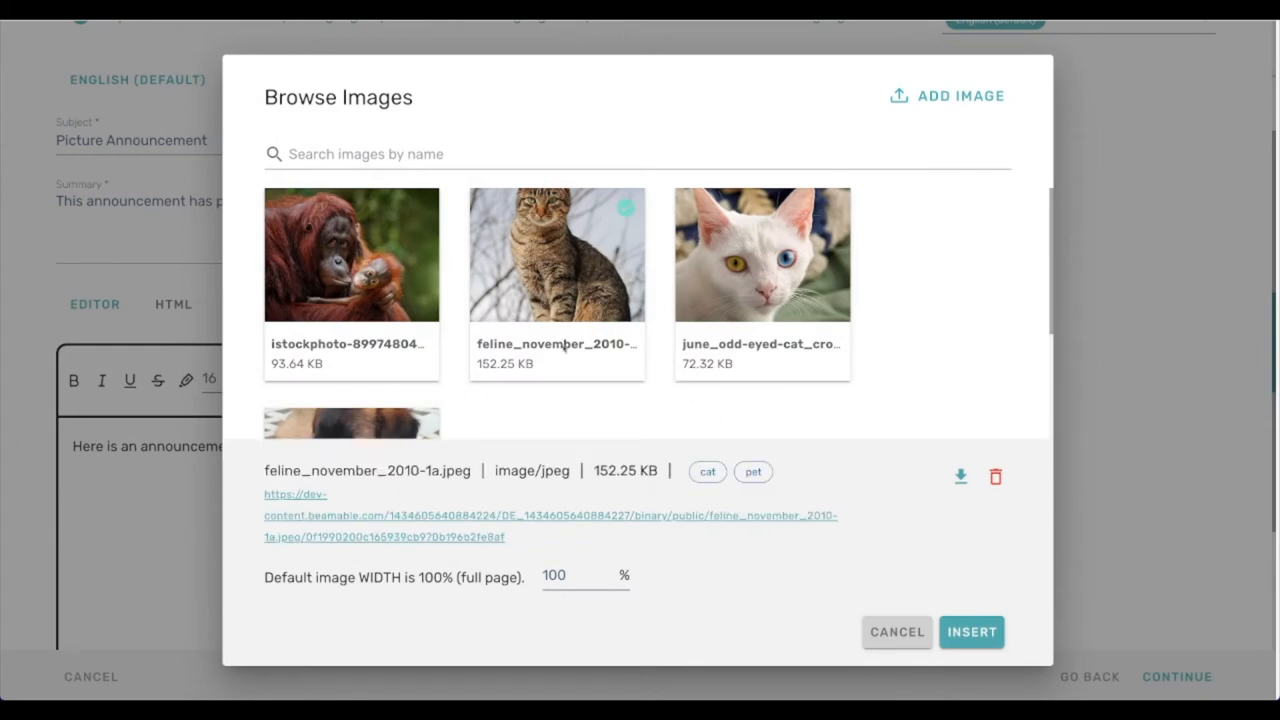
{"action": "type", "text": "pet"}
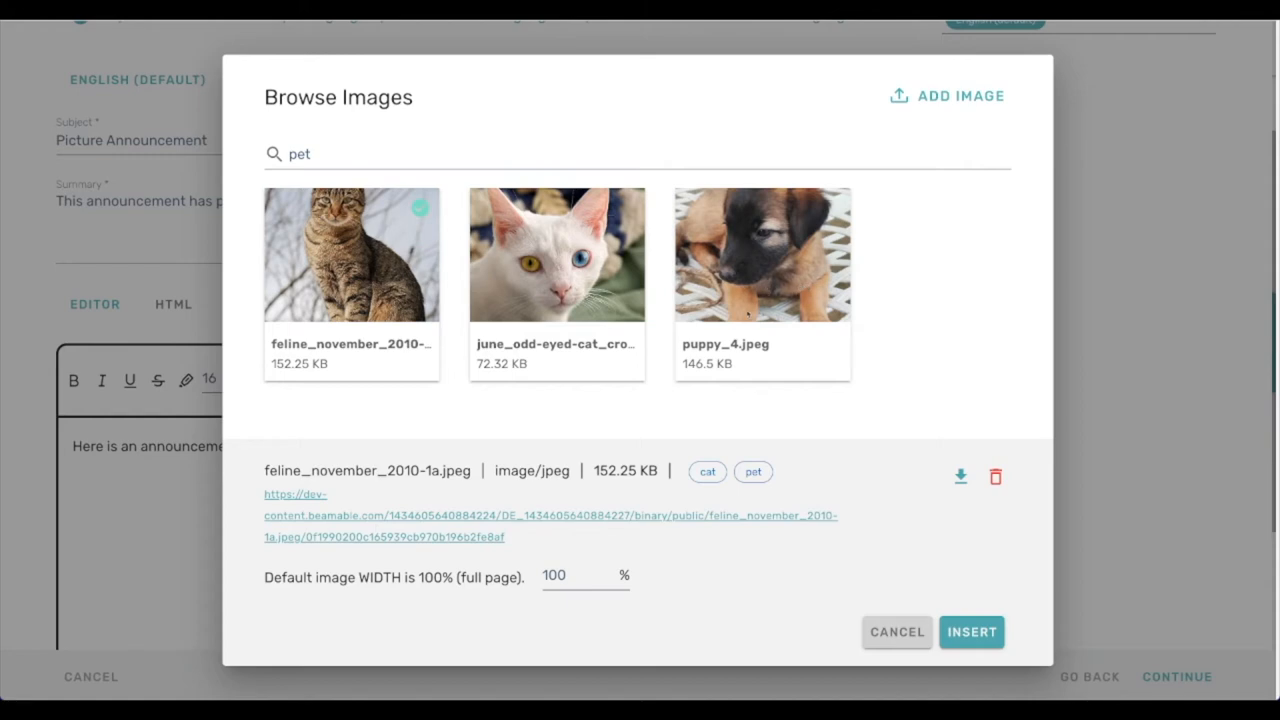
{"action": "type", "text": "cat"}
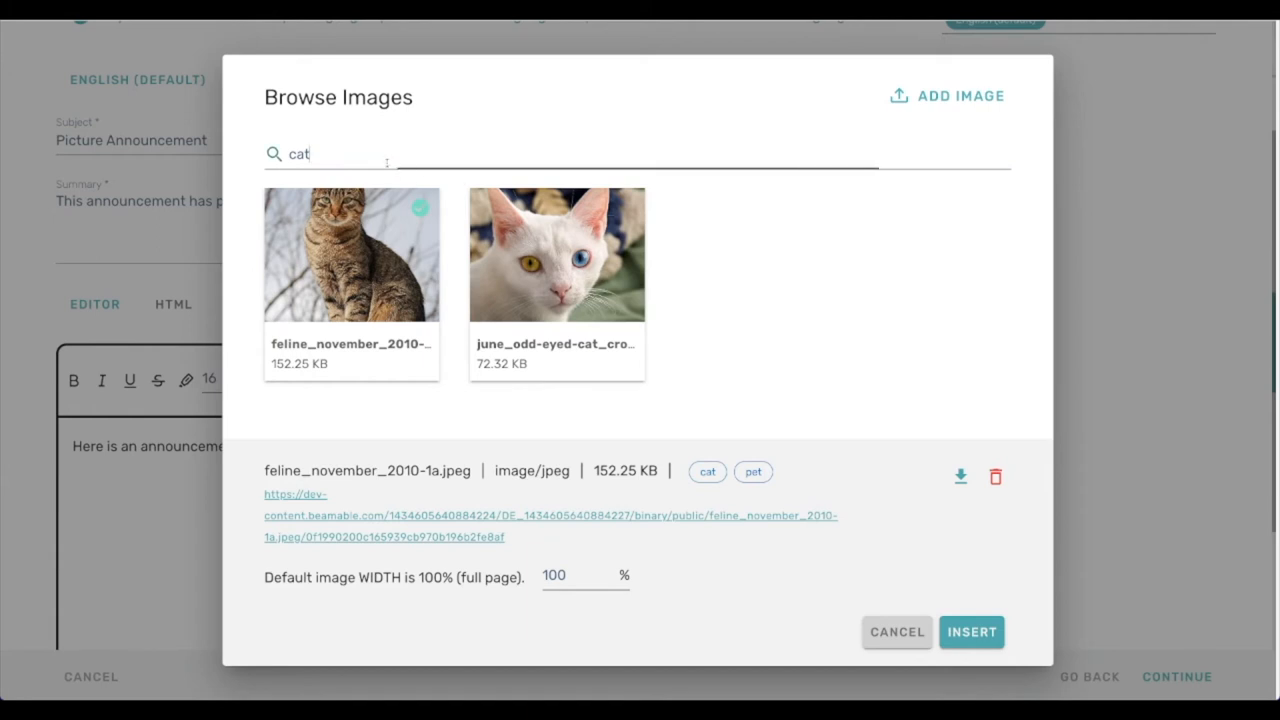
{"action": "type", "text": "dog"}
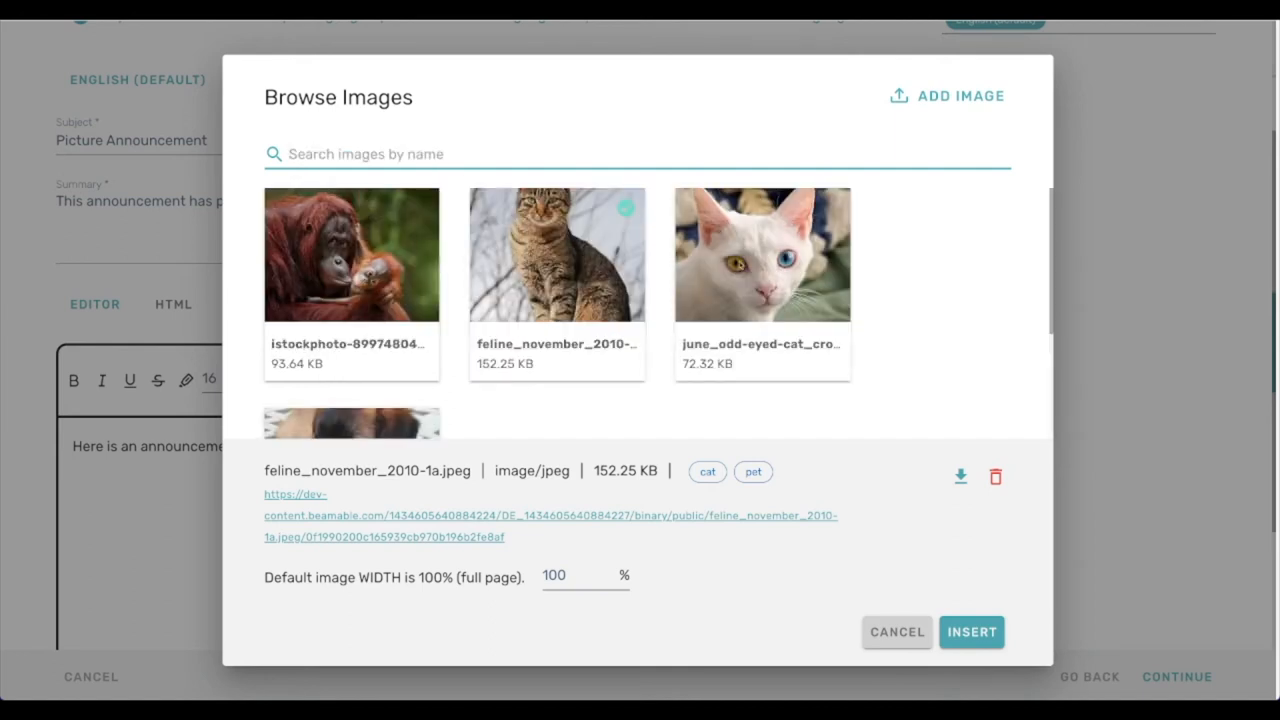
- Delete the feline_november_2010-1a.jpeg tabby cat photo and confirm the removal
{"action": "left_click", "coordinate": [762, 255]}
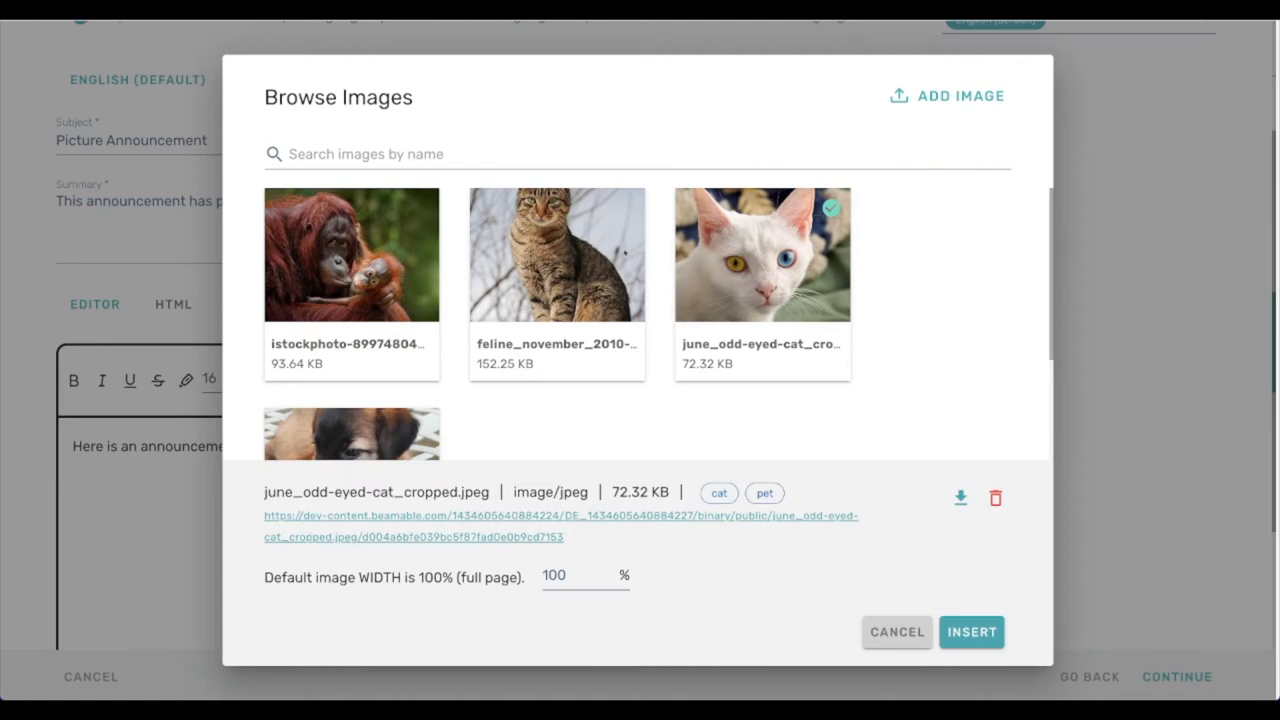
{"action": "left_click", "coordinate": [557, 255]}
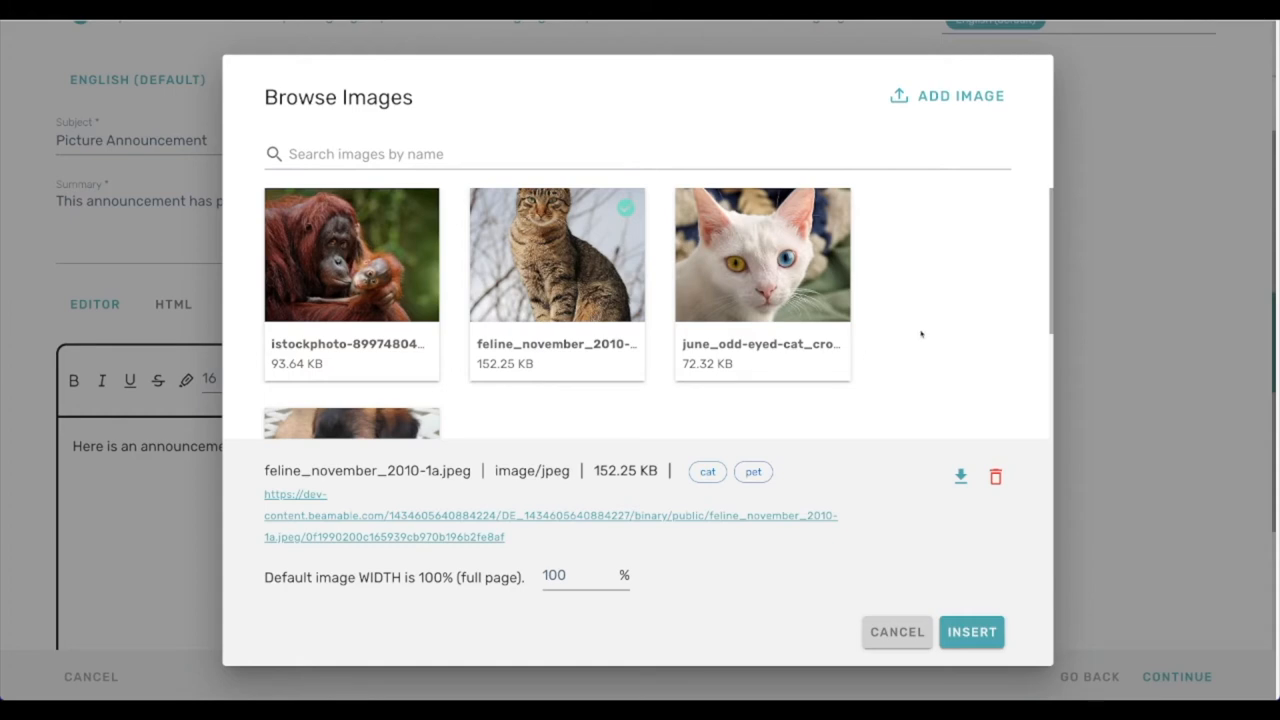
{"action": "mouse_move", "coordinate": [1015, 471]}
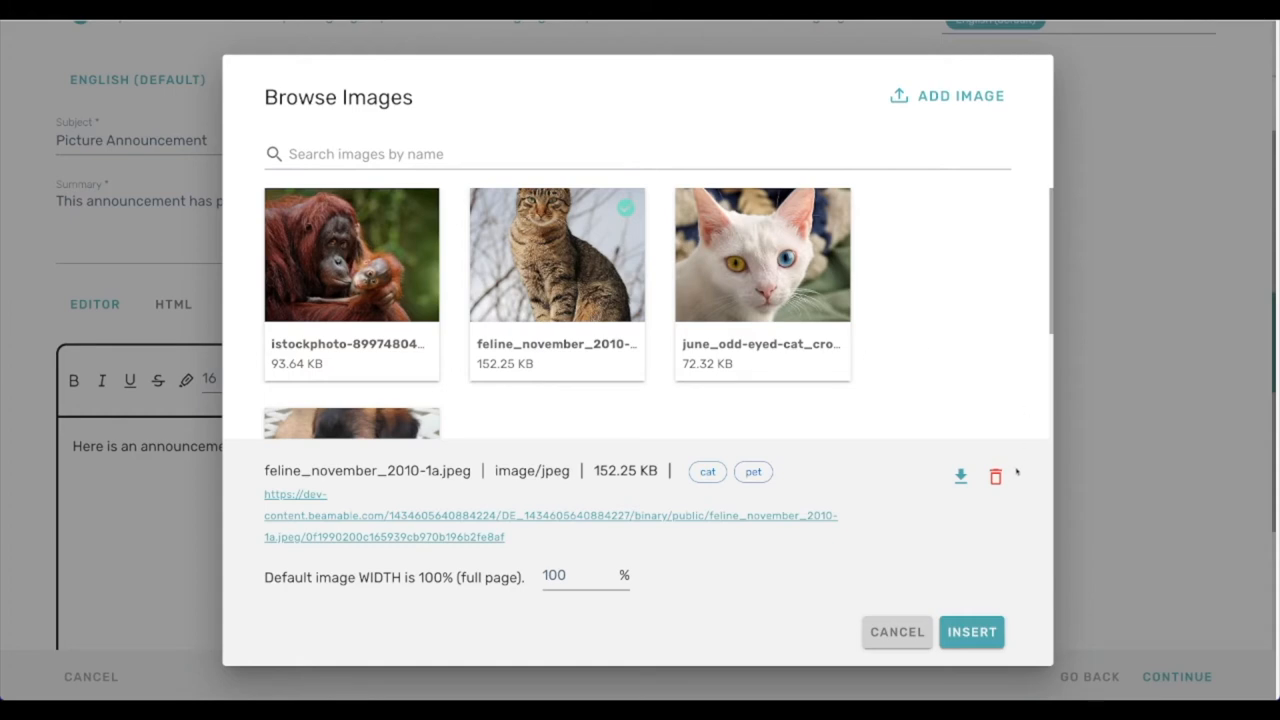
{"action": "left_click", "coordinate": [995, 476]}
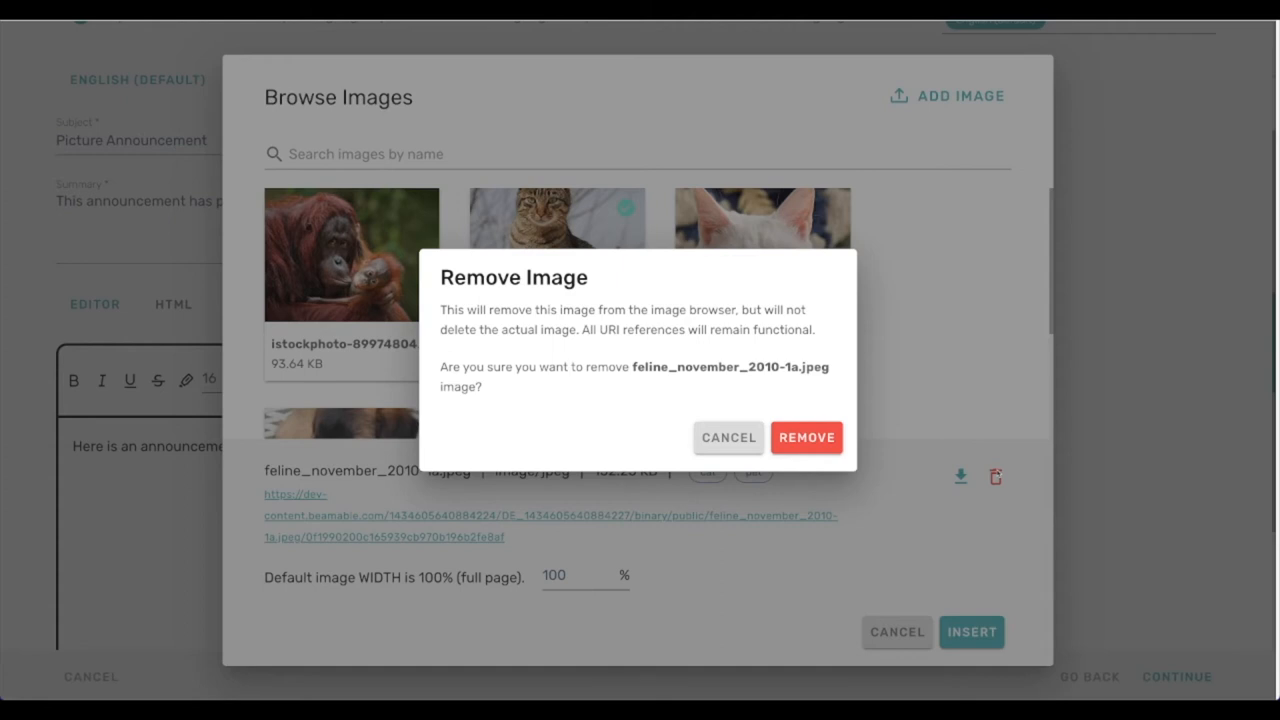
{"action": "mouse_move", "coordinate": [718, 465]}
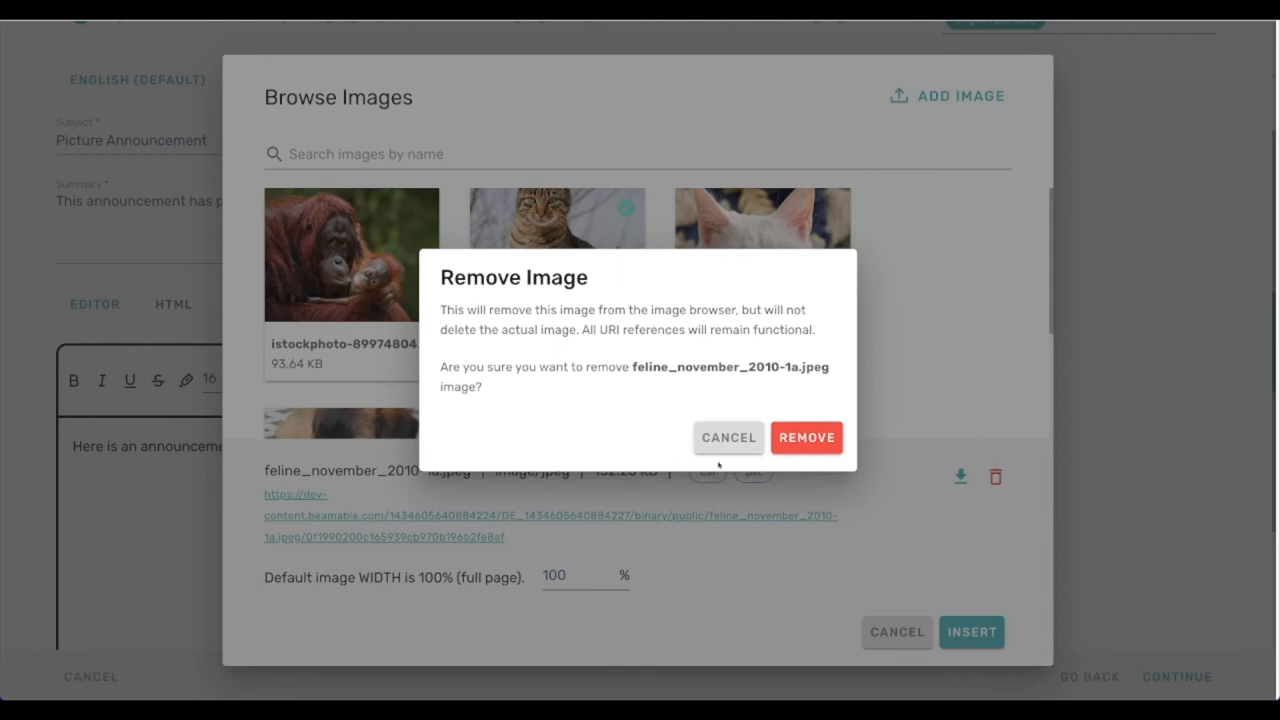
{"action": "left_click", "coordinate": [806, 437]}
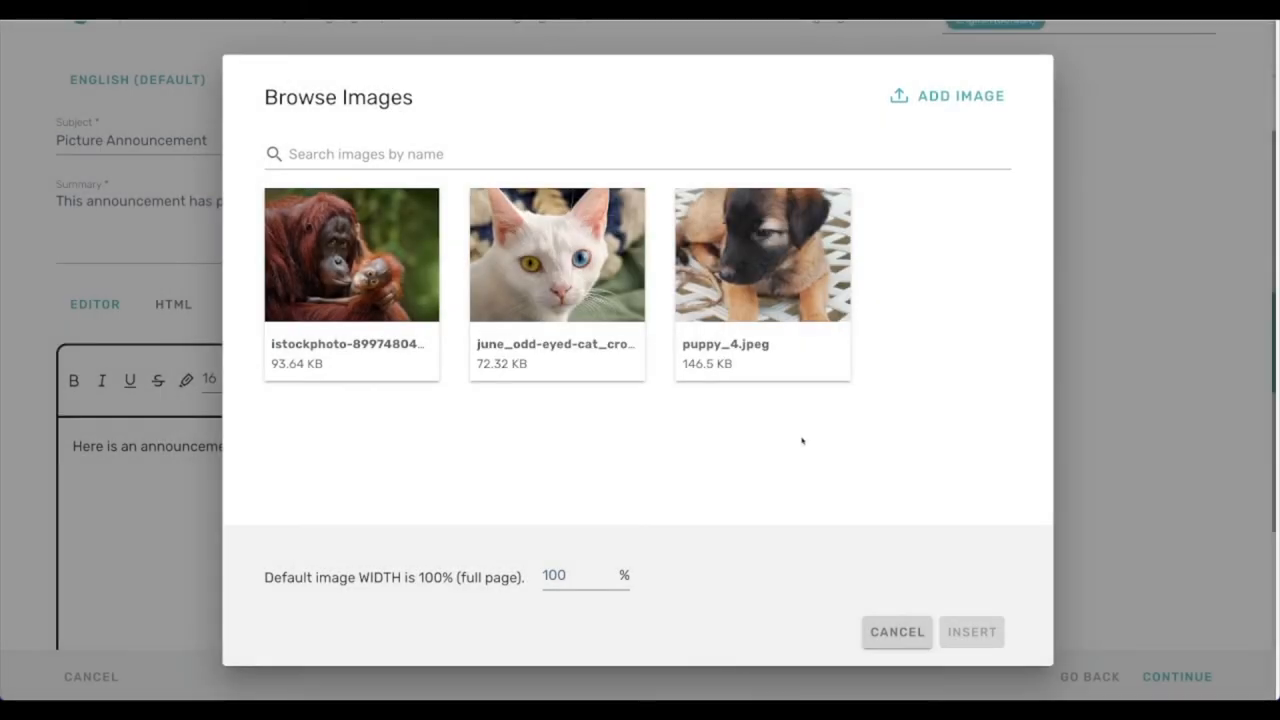
- Insert the june_odd-eyed-cat photo into the announcement body at 20% width
{"action": "left_click", "coordinate": [556, 254]}
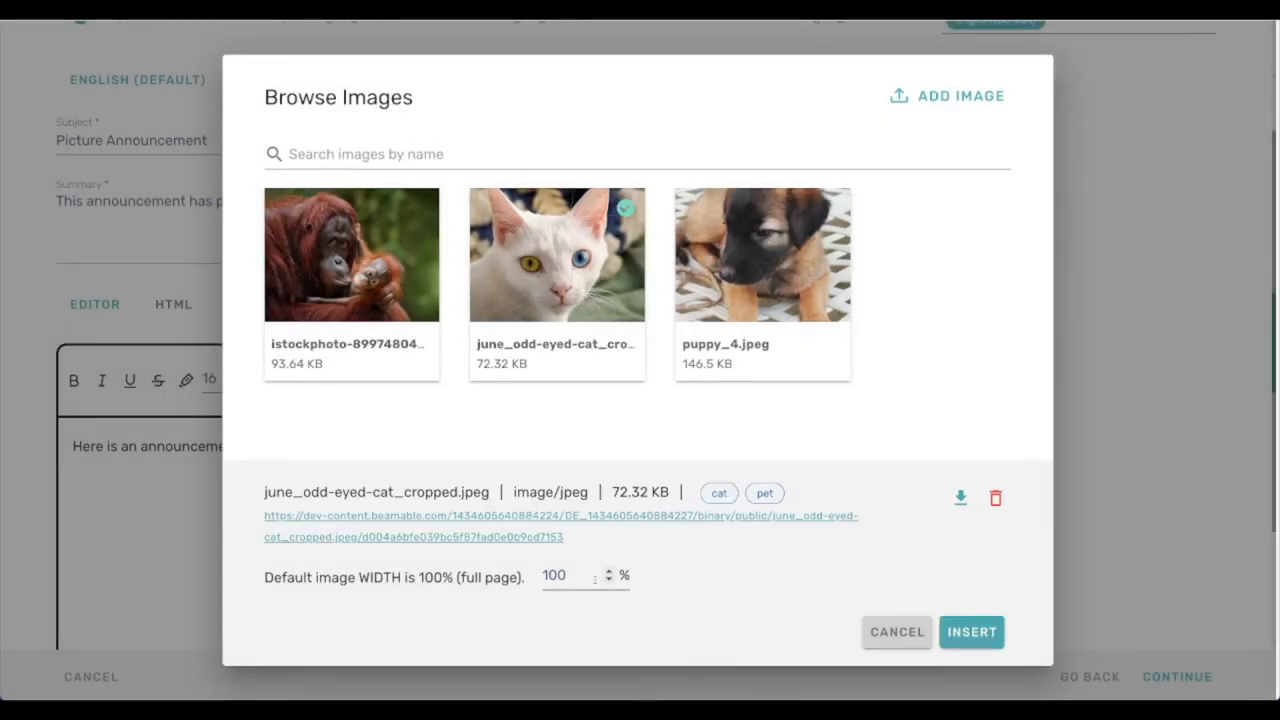
{"action": "left_click", "coordinate": [566, 575]}
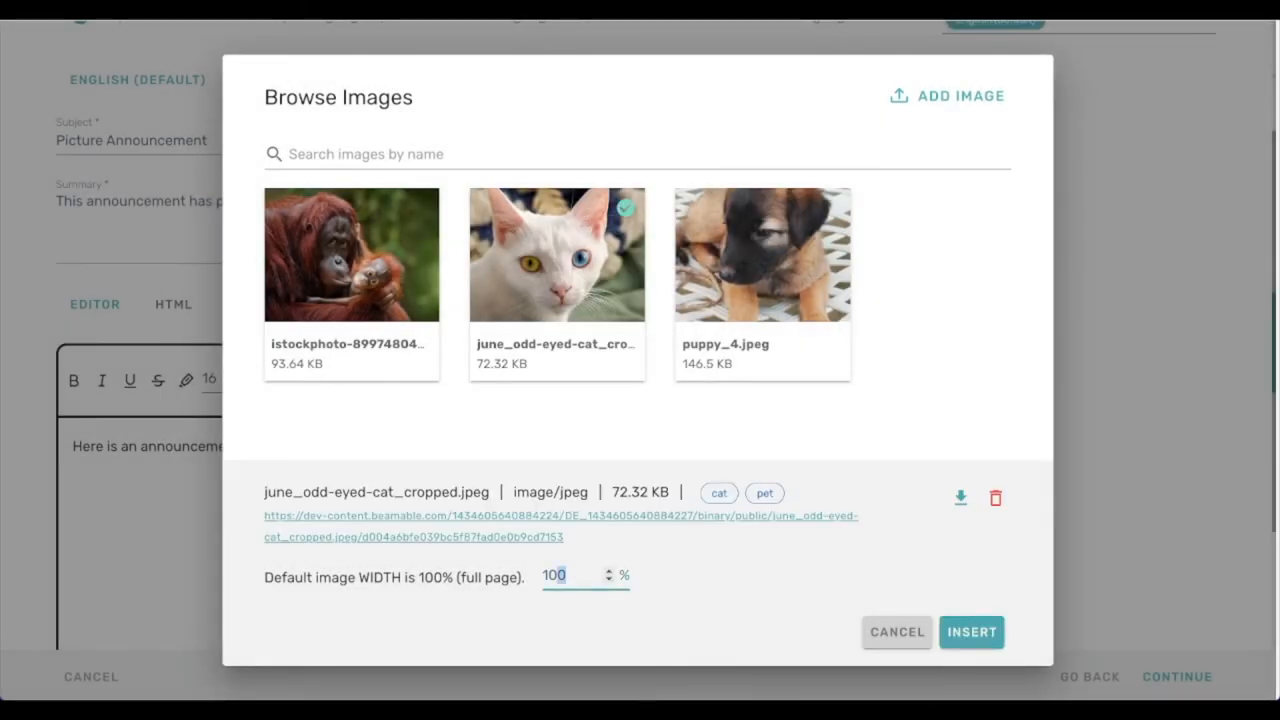
{"action": "type", "text": "20"}
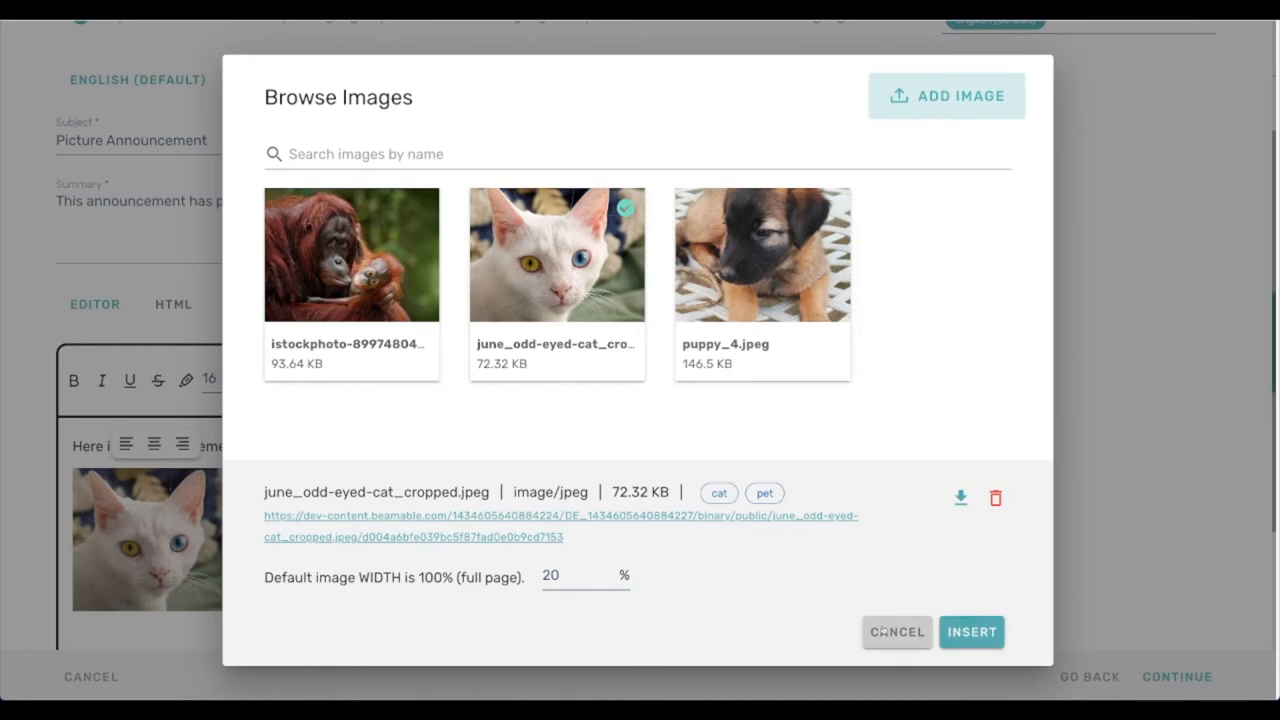
{"action": "left_click", "coordinate": [971, 631]}
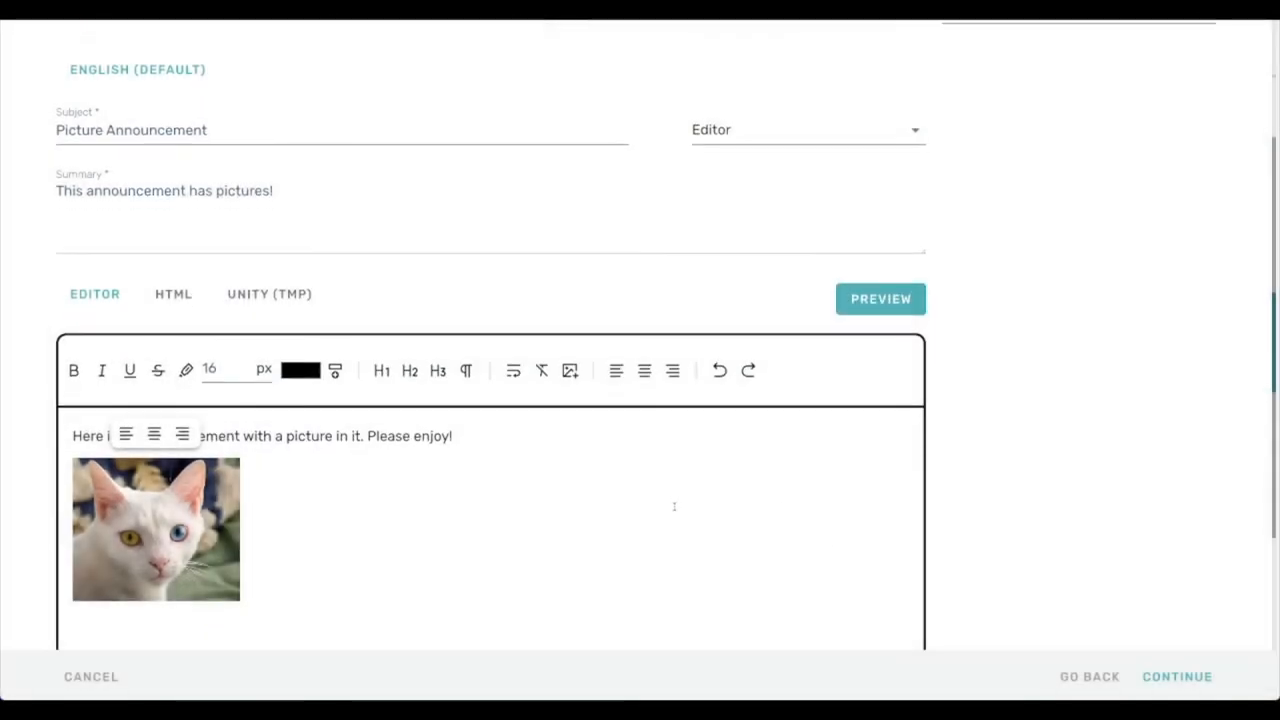
{"action": "left_click", "coordinate": [880, 298]}
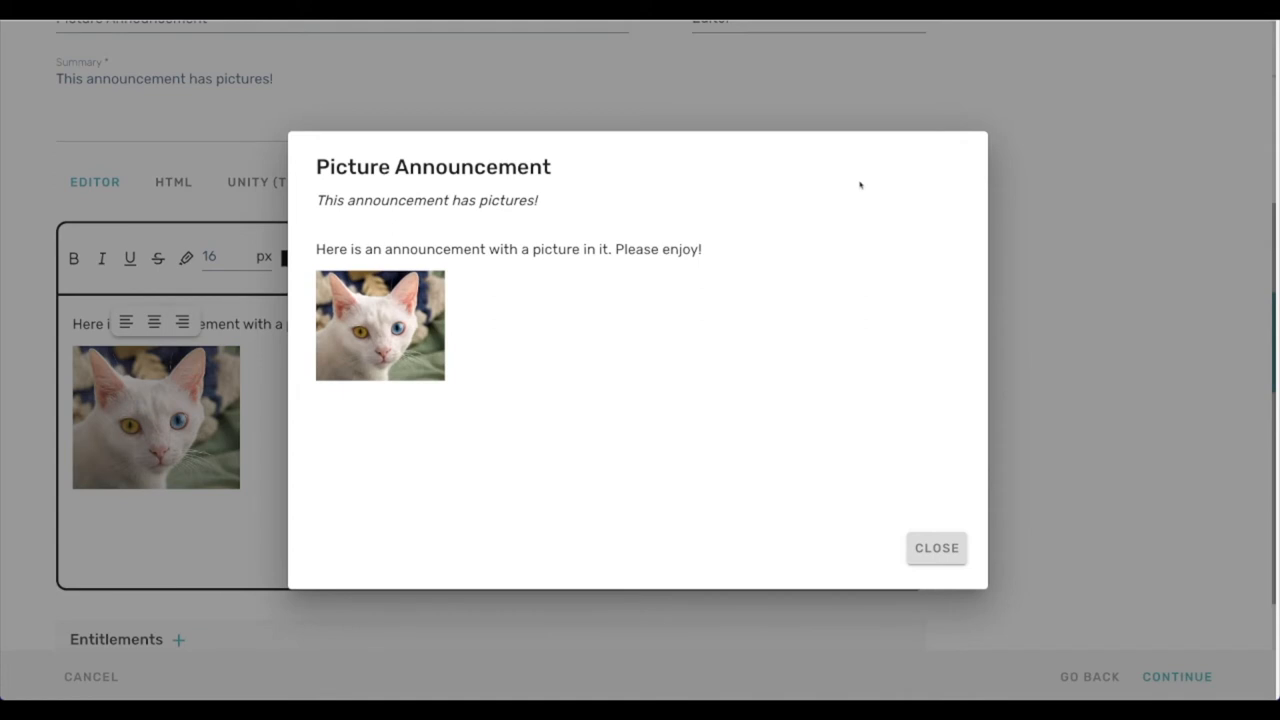
{"action": "mouse_move", "coordinate": [948, 585]}
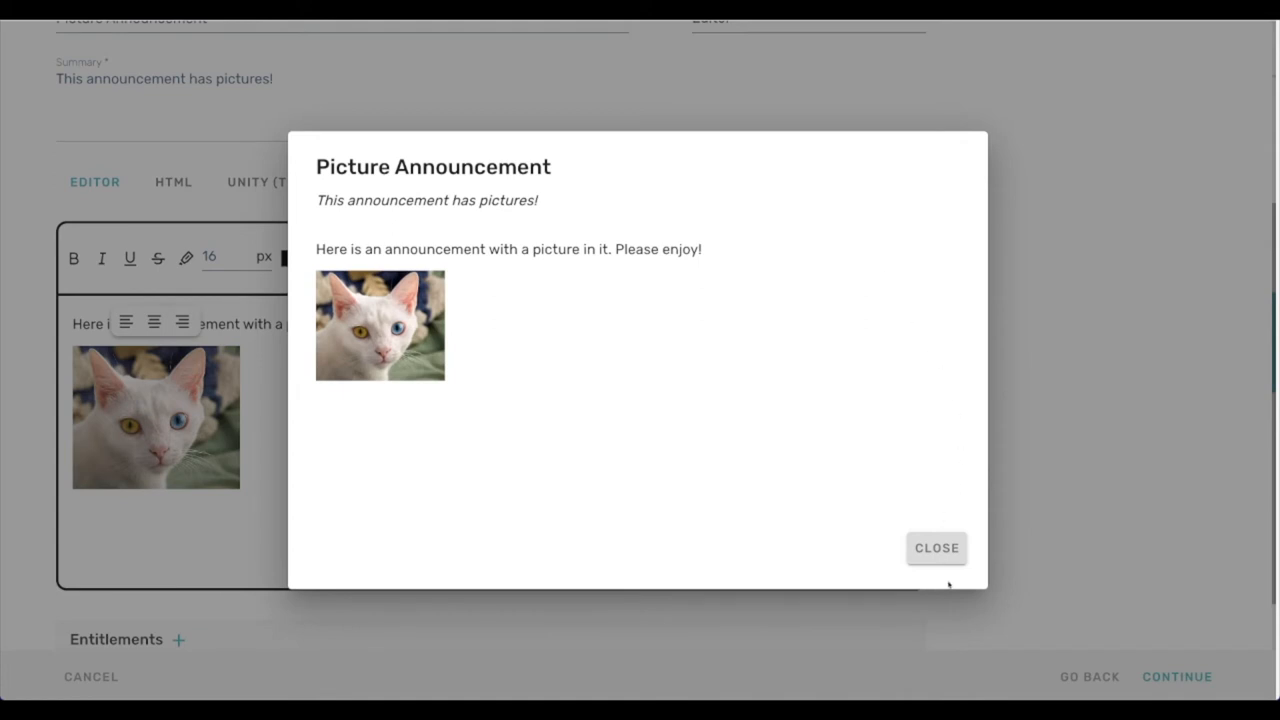
{"action": "left_click", "coordinate": [936, 548]}
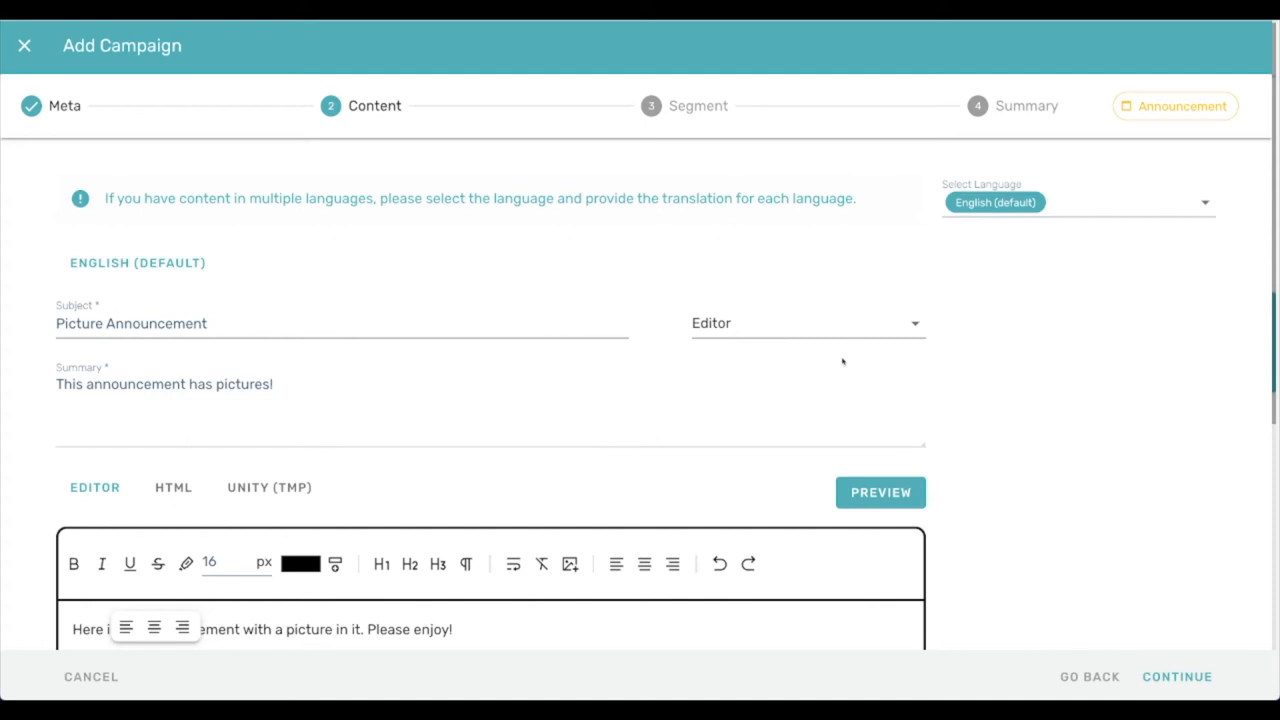
- Add a French translation from the Select Language list
{"action": "left_click", "coordinate": [1078, 202]}
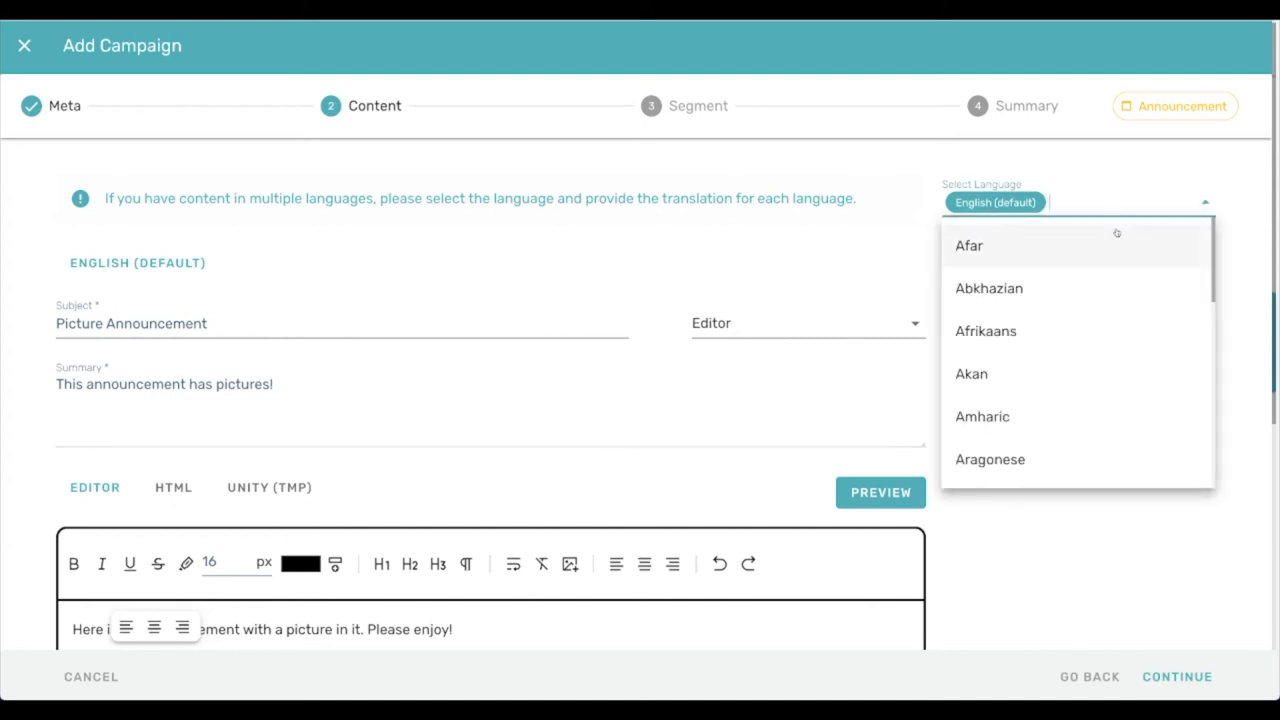
{"action": "scroll", "scroll_direction": "down", "scroll_amount": 3}
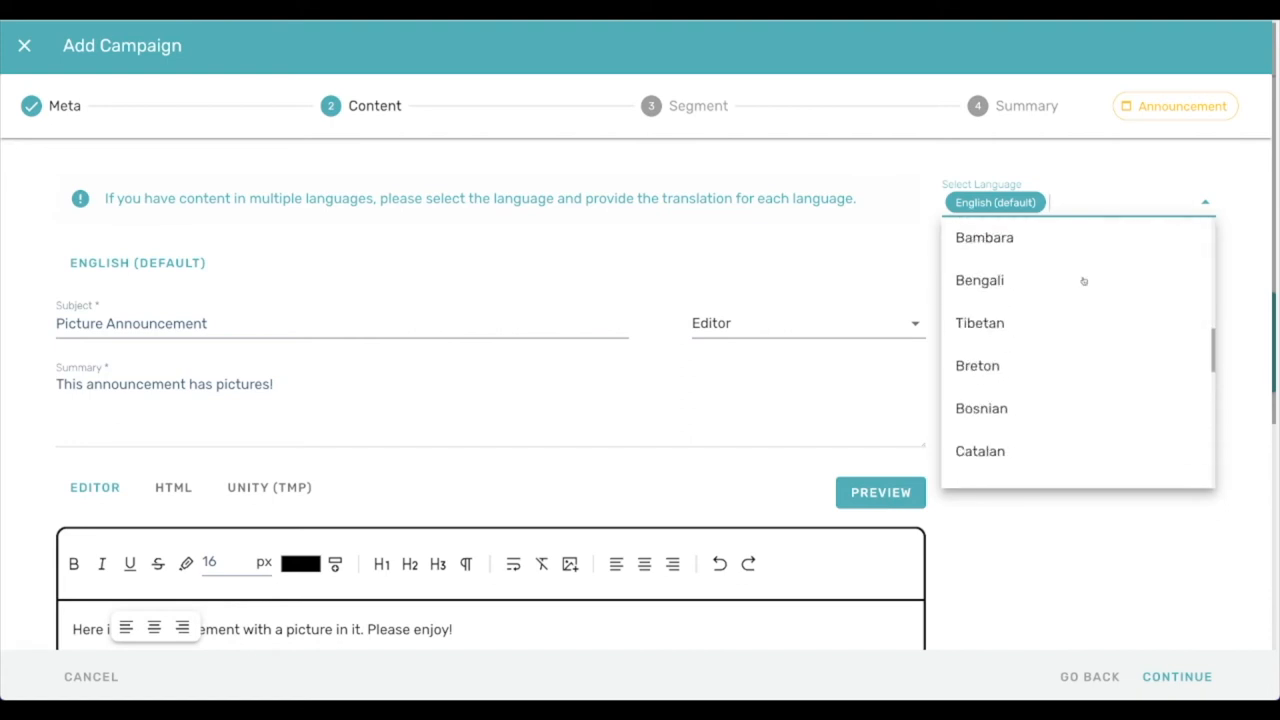
{"action": "scroll", "scroll_direction": "down", "scroll_amount": 3}
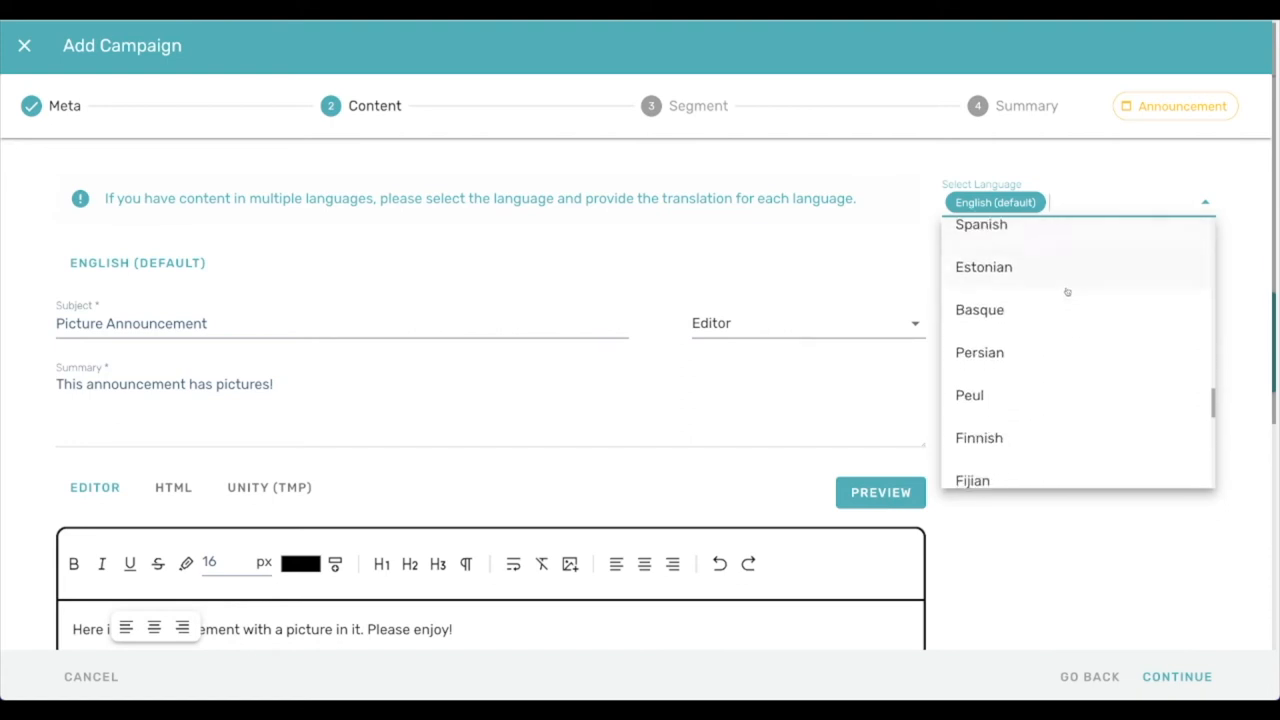
{"action": "scroll", "scroll_direction": "down", "scroll_amount": 3}
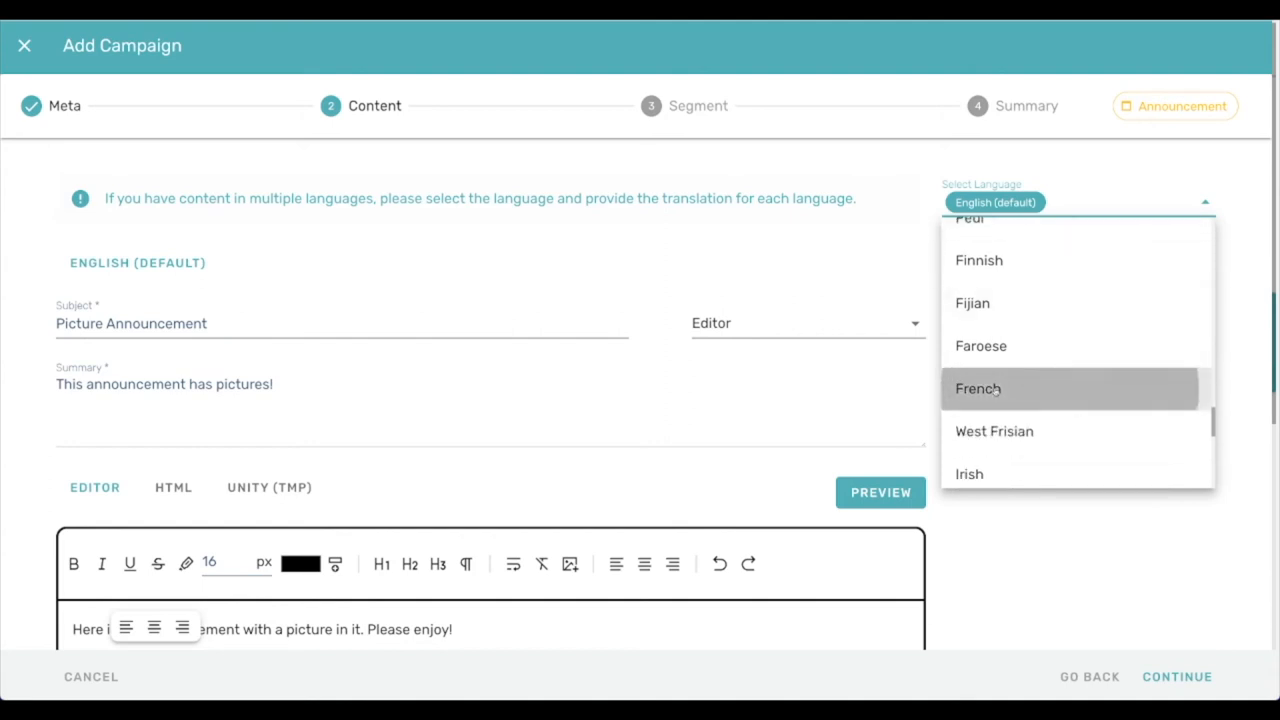
{"action": "left_click", "coordinate": [978, 388]}
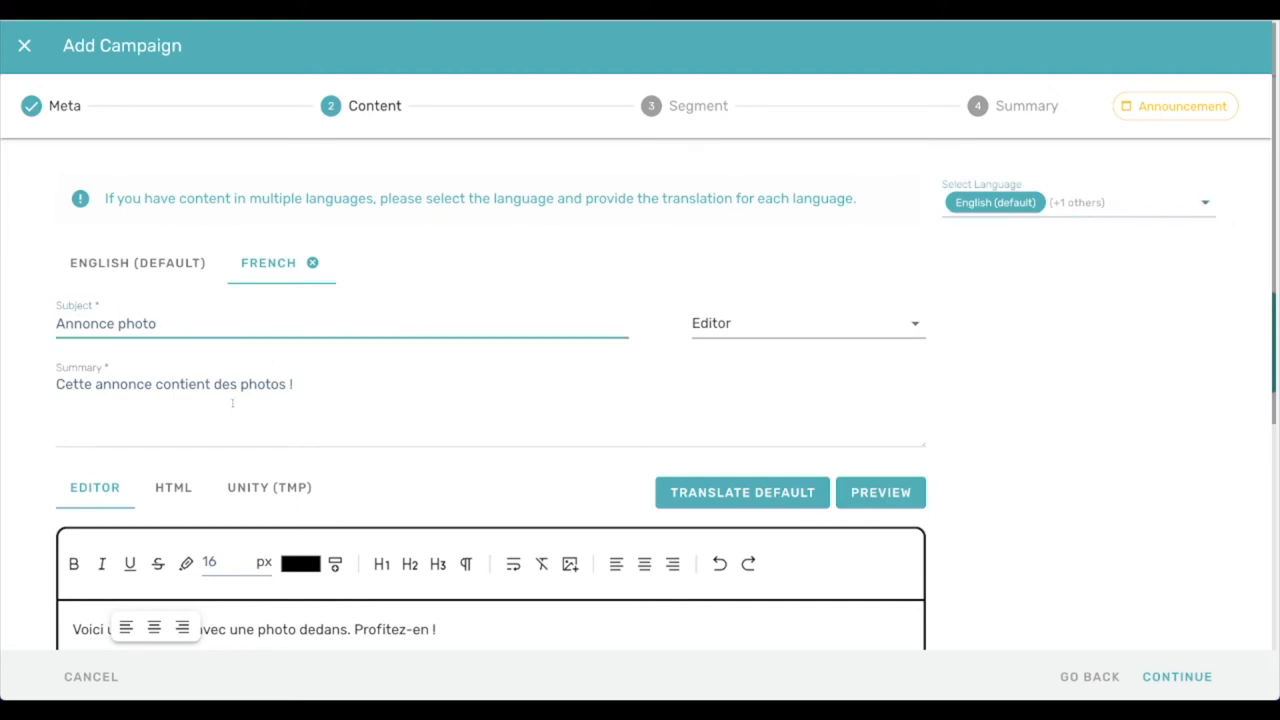
- Review the French subject, summary and body, then add an Esperanto translation
{"action": "scroll", "scroll_direction": "down", "scroll_amount": 3}
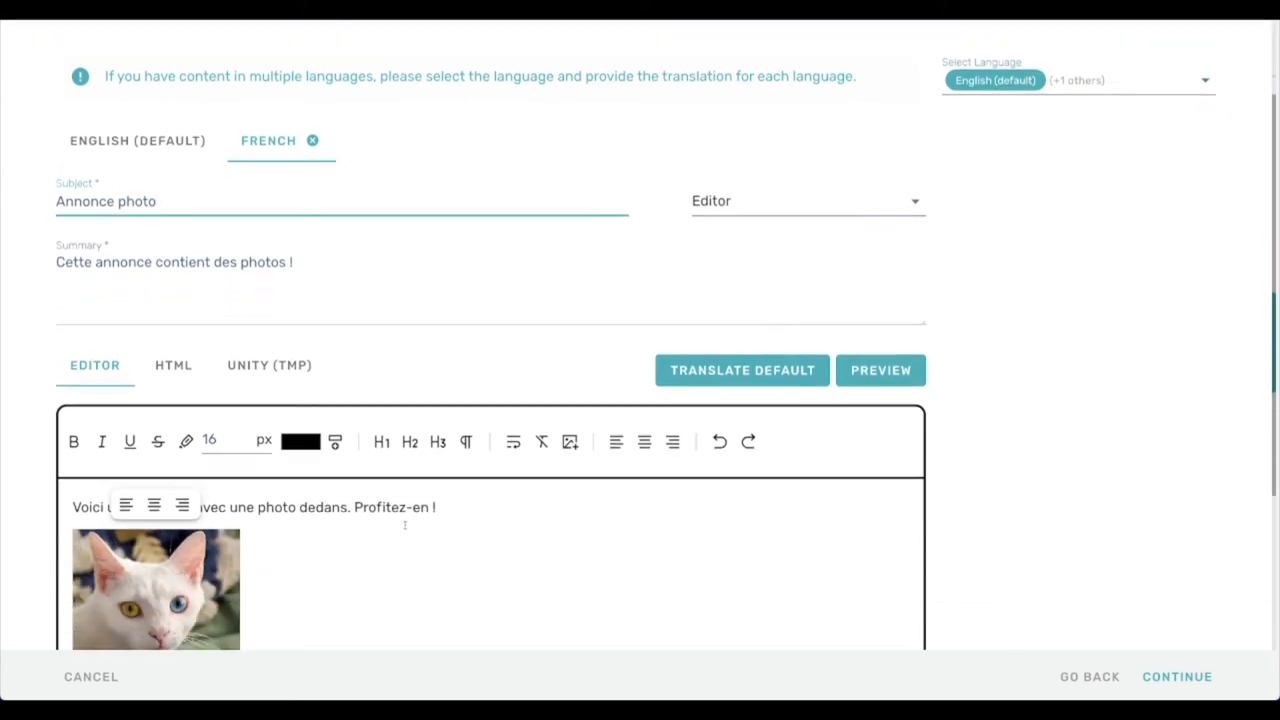
{"action": "left_click", "coordinate": [466, 442]}
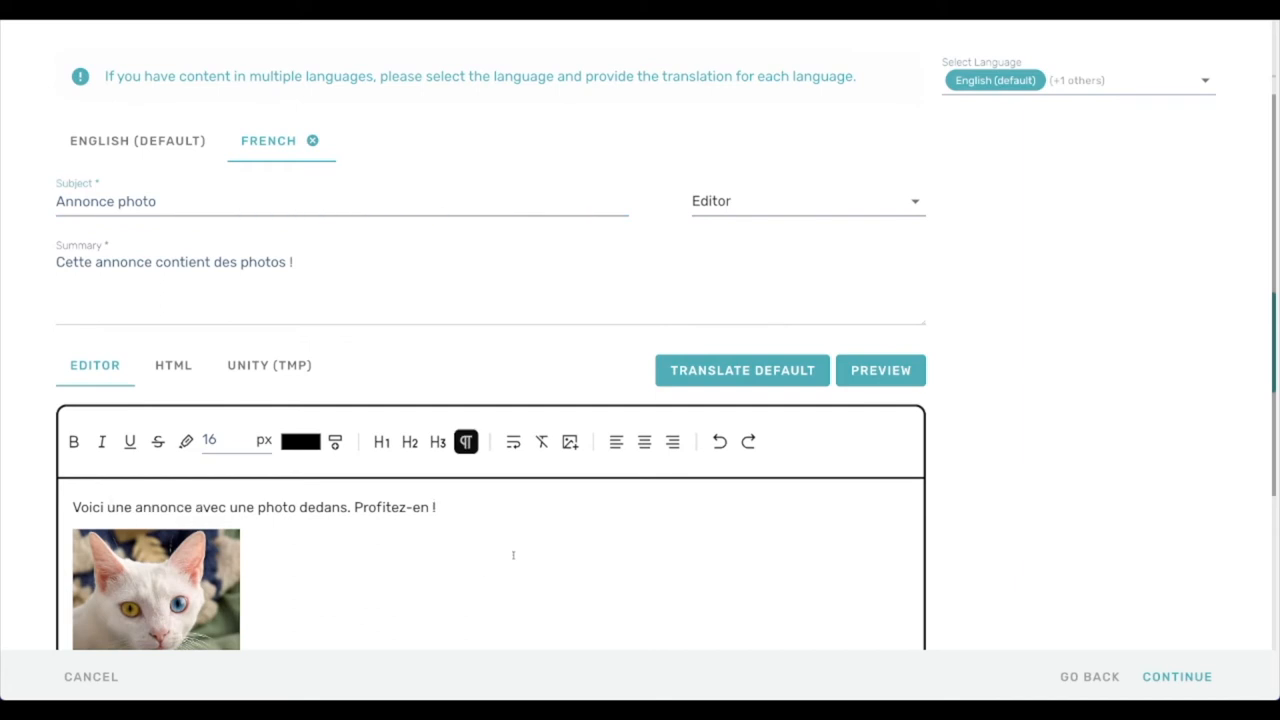
{"action": "mouse_move", "coordinate": [527, 380]}
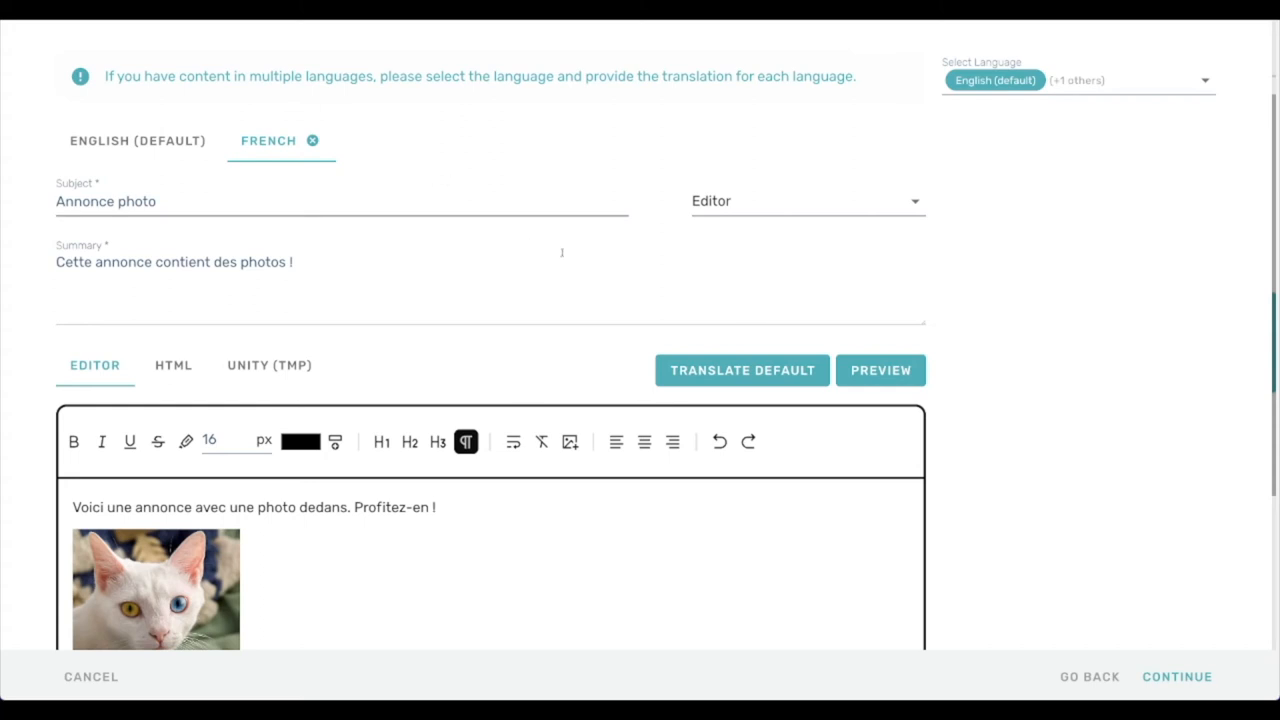
{"action": "left_click", "coordinate": [1078, 80]}
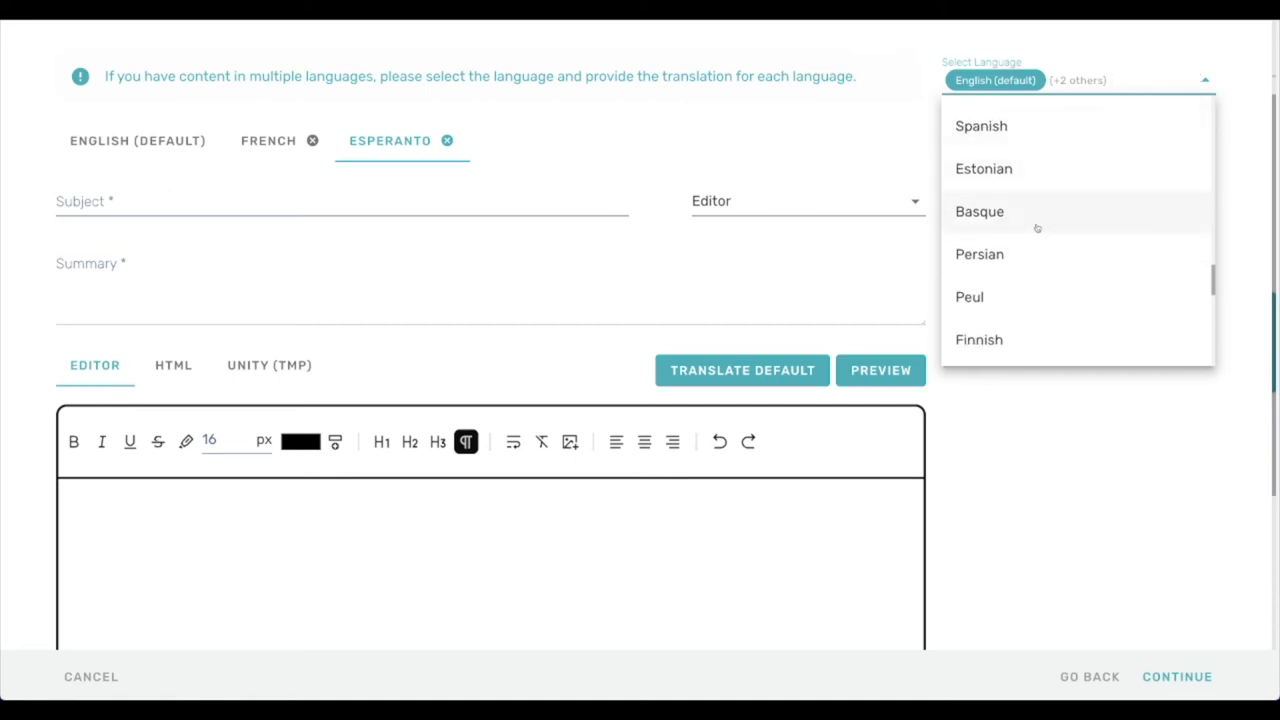
- Remove the empty Esperanto translation and open the announcement preview
{"action": "scroll", "scroll_direction": "down", "scroll_amount": 3}
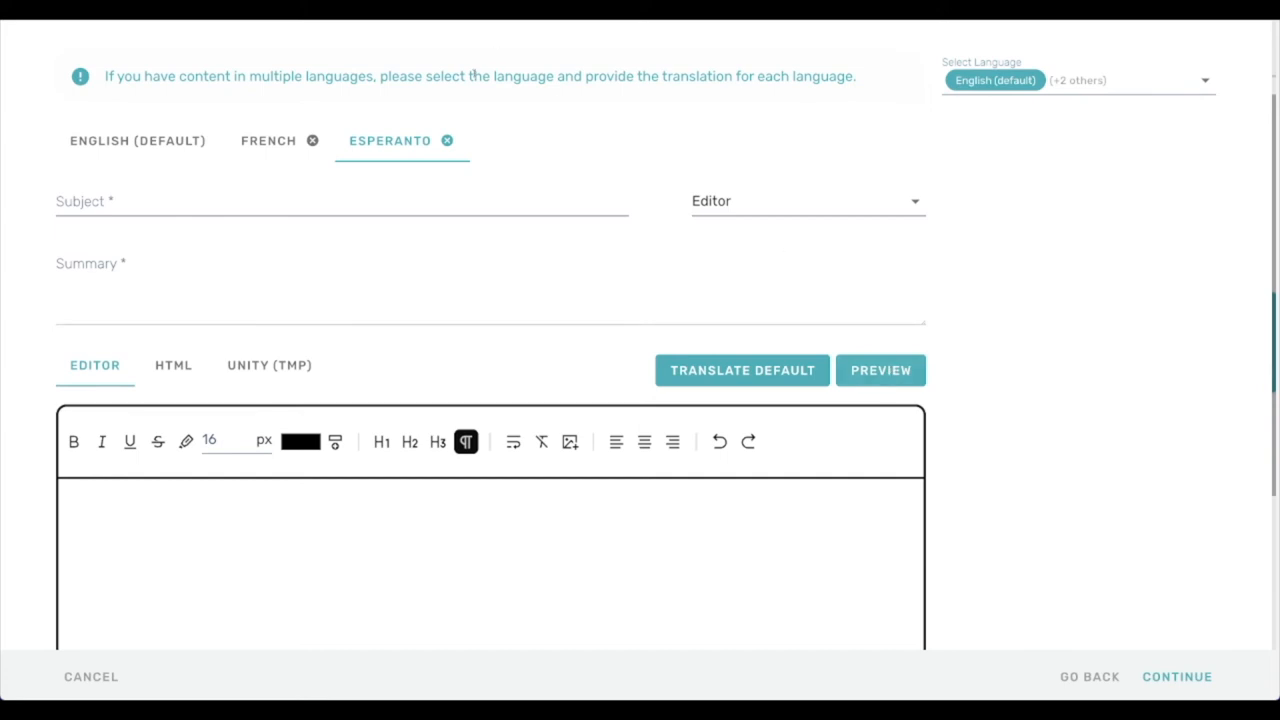
{"action": "left_click", "coordinate": [447, 140]}
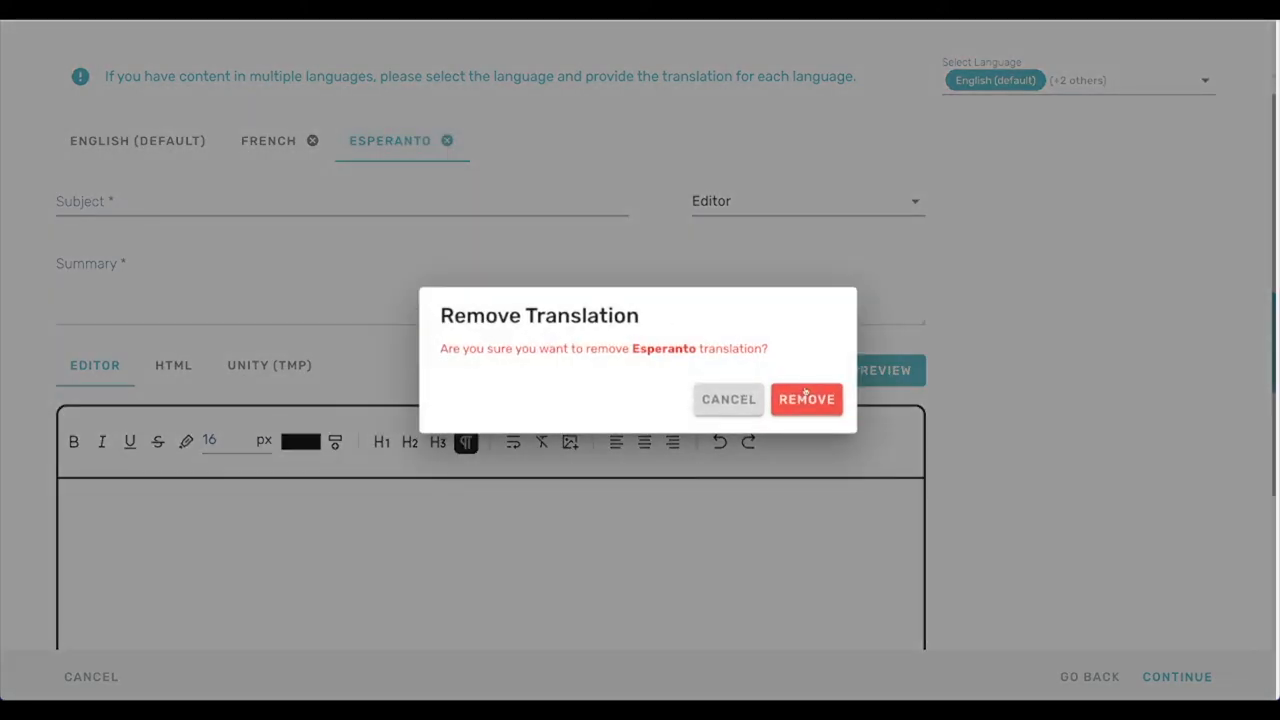
{"action": "left_click", "coordinate": [806, 399]}
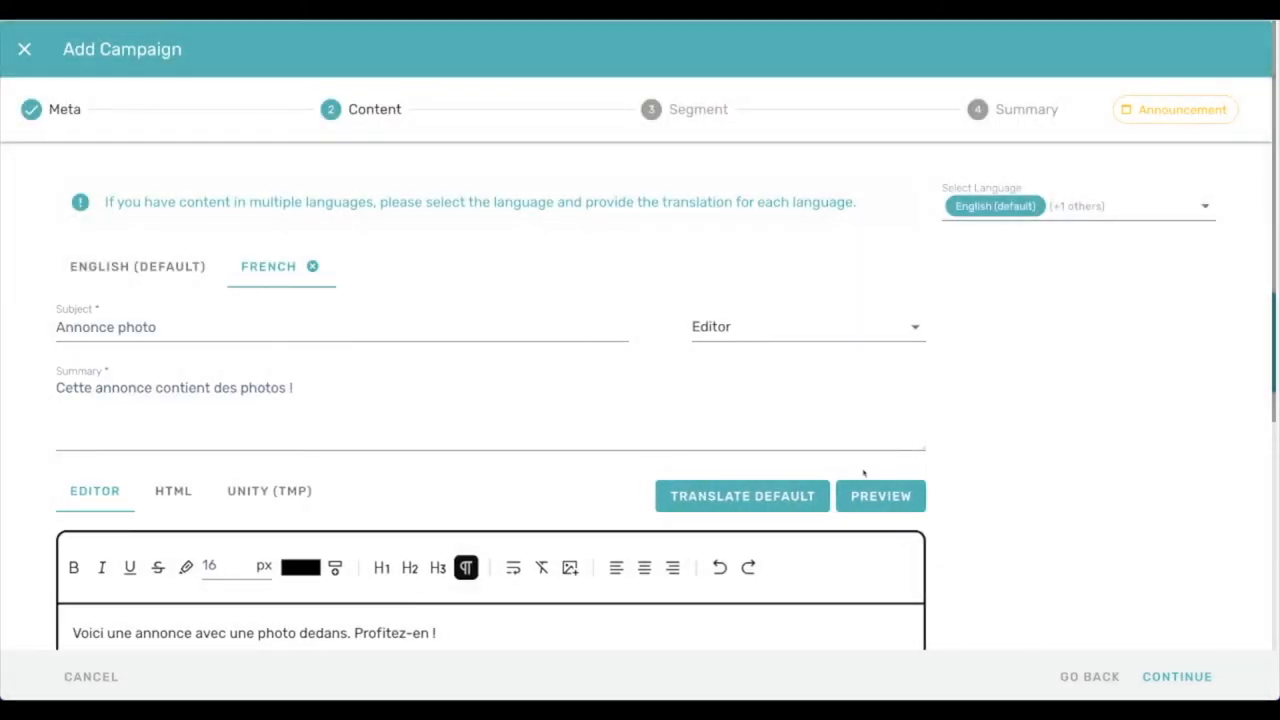
{"action": "left_click", "coordinate": [880, 496]}
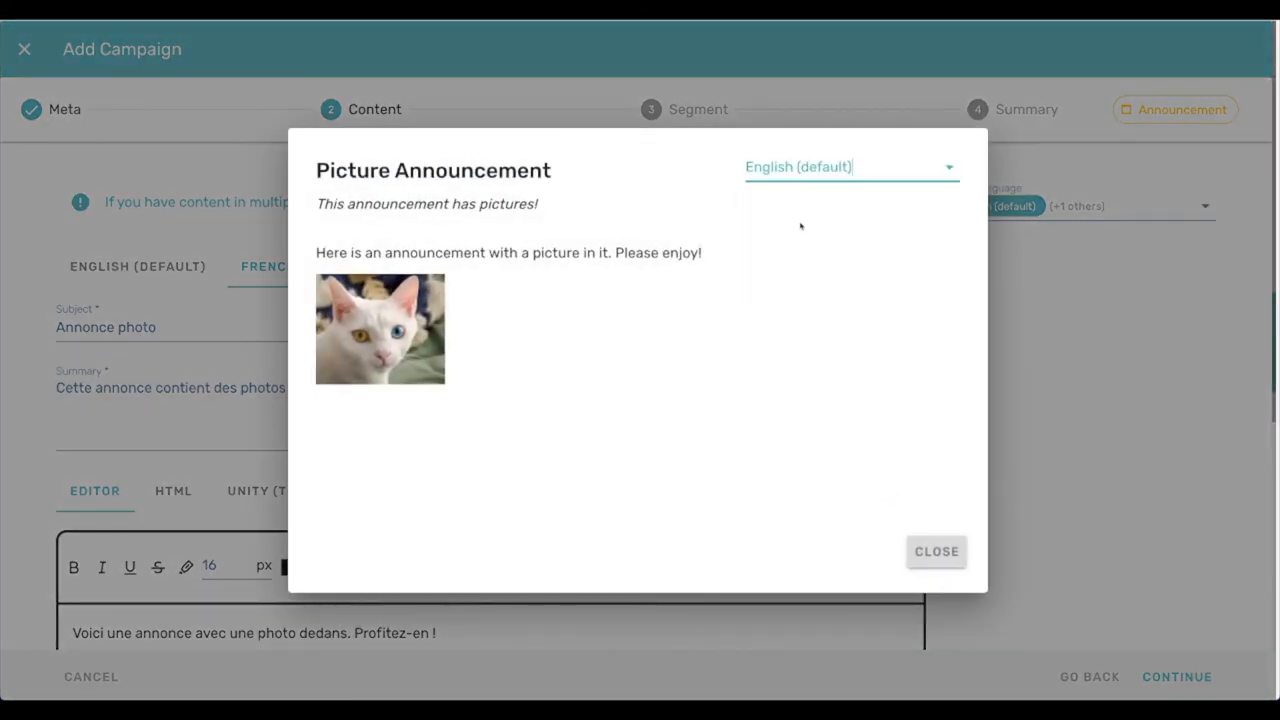
- Switch the announcement preview to French to check the translation, then close it
{"action": "left_click", "coordinate": [850, 167]}
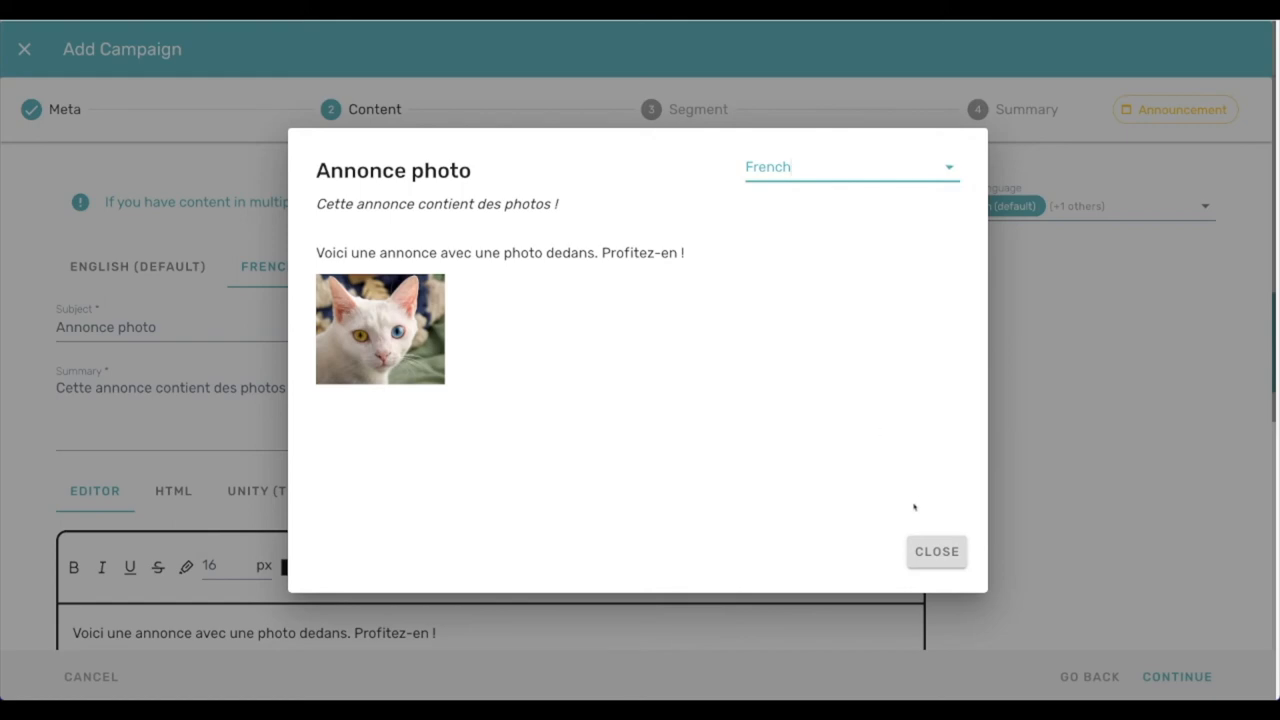
{"action": "left_click", "coordinate": [936, 551]}
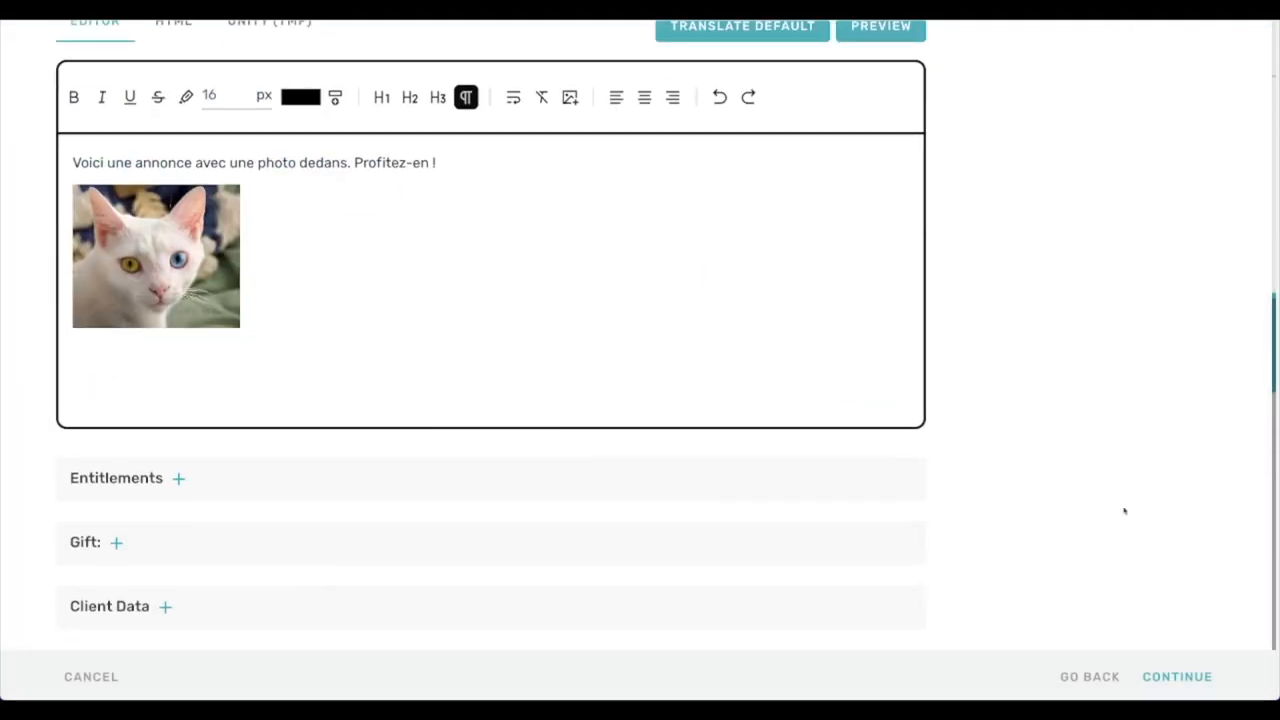
- Continue through Segment to Summary and add the Picture Announcement campaign
{"action": "left_click", "coordinate": [1177, 676]}
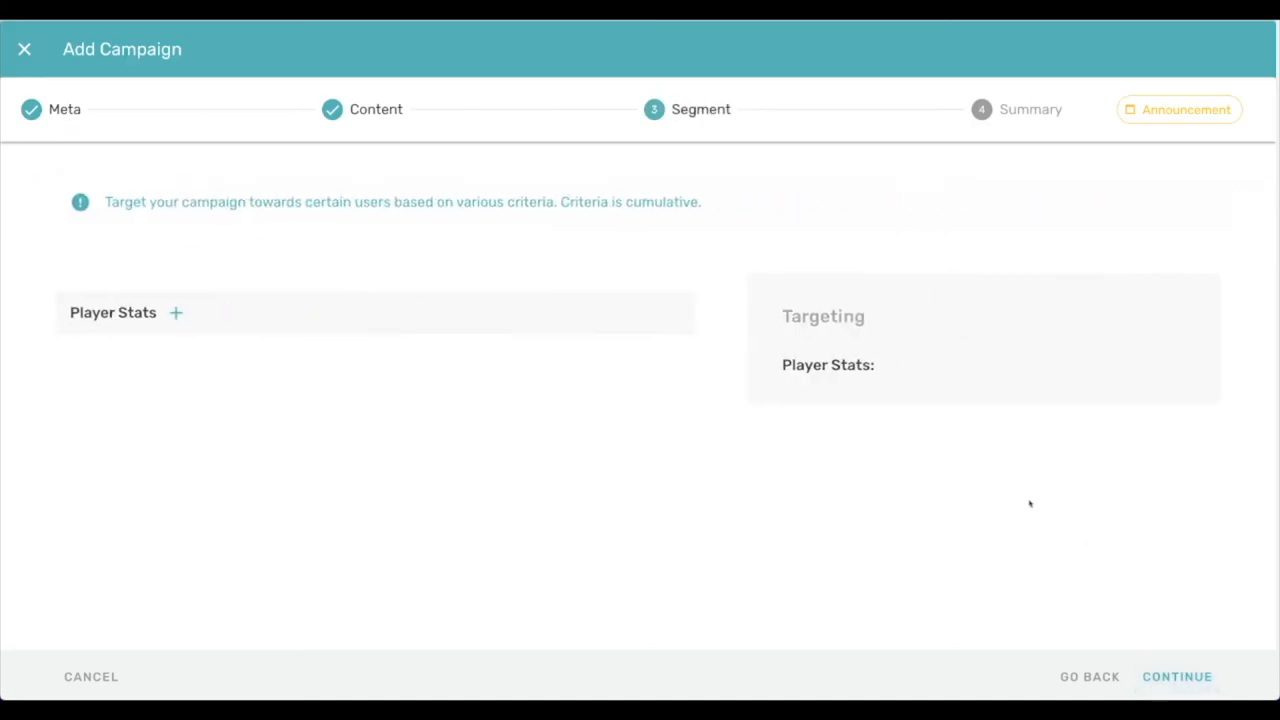
{"action": "left_click", "coordinate": [1177, 677]}
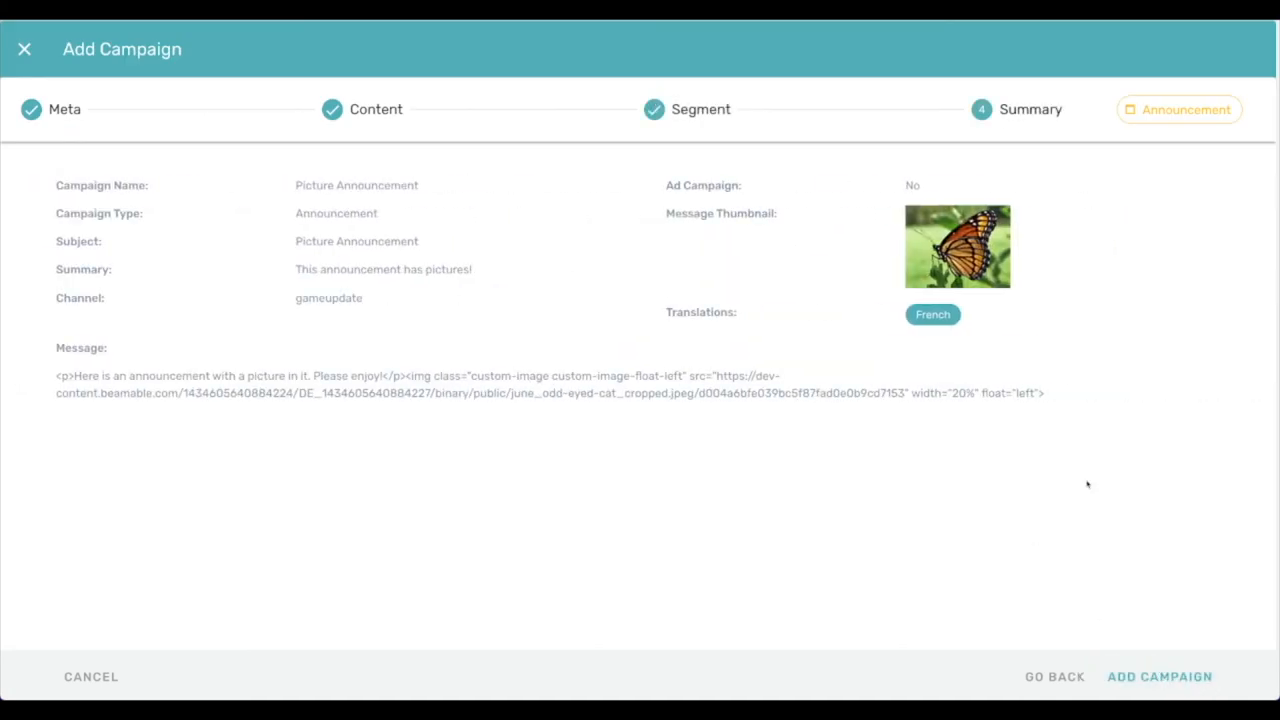
{"action": "left_click", "coordinate": [1159, 676]}
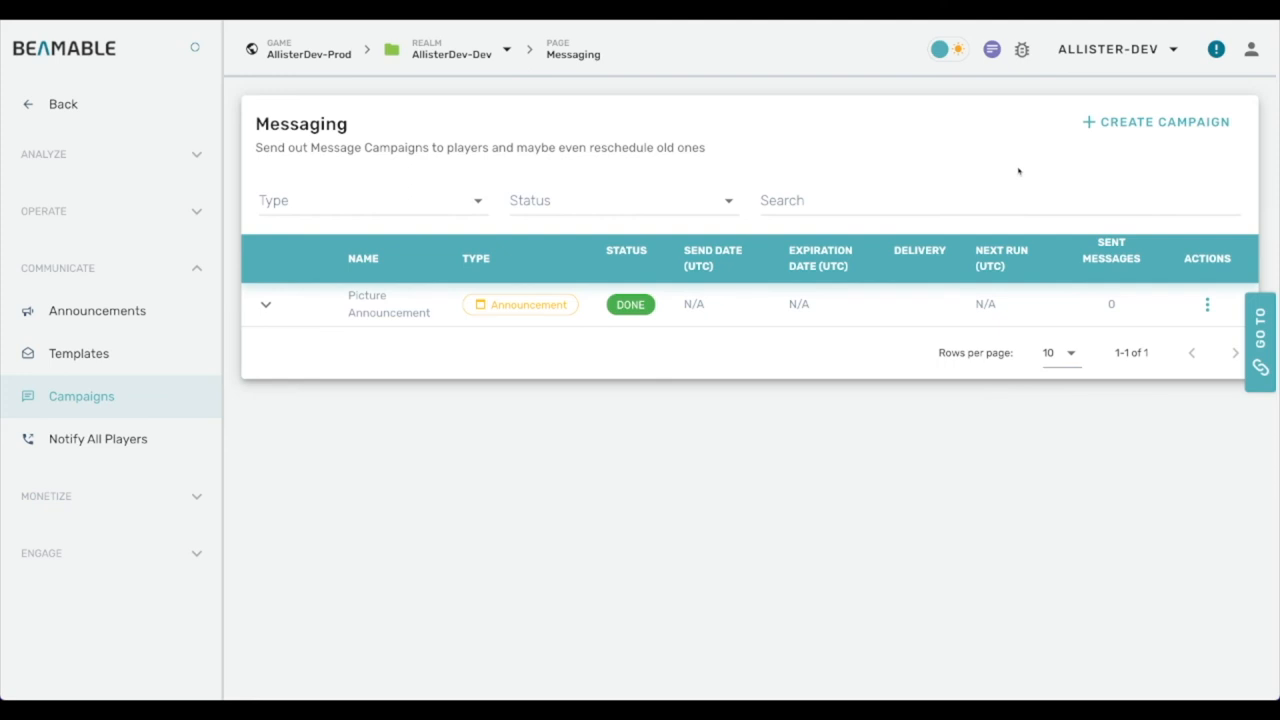
- Create campaign 'Query Parameters in Announcement', type Announcement, channel gameupdate, and continue
{"action": "left_click", "coordinate": [1155, 121]}
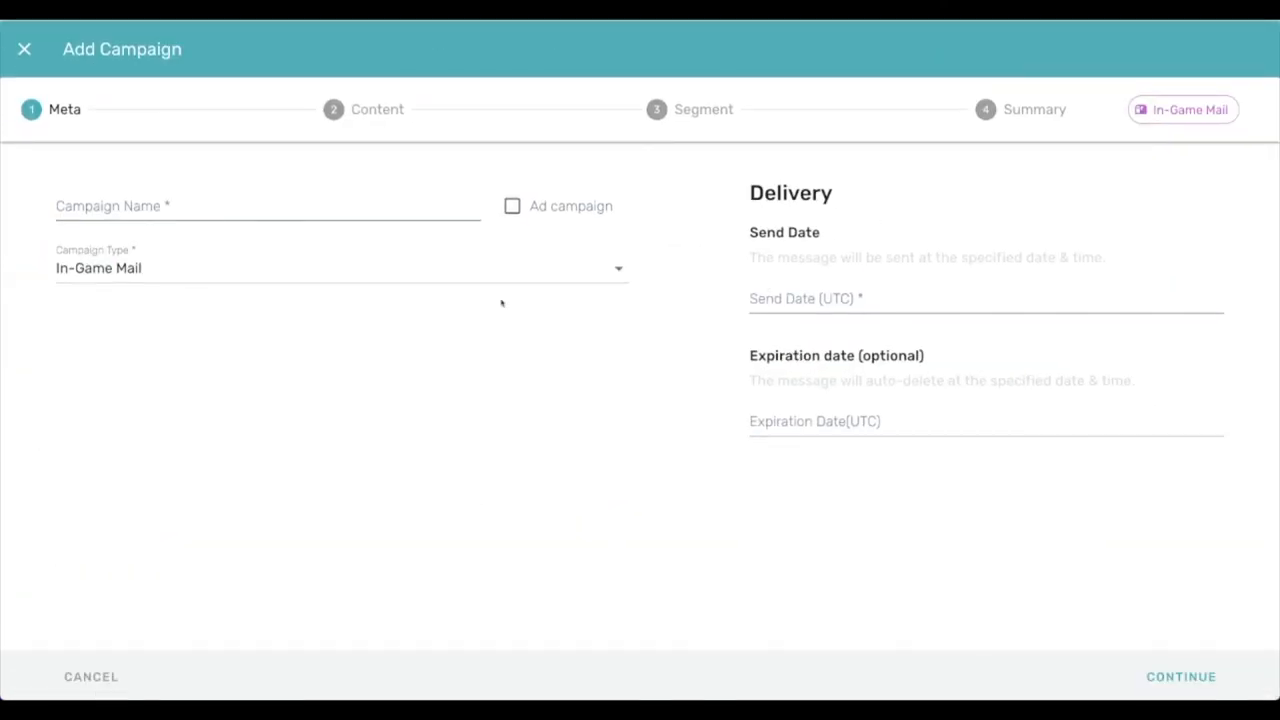
{"action": "left_click", "coordinate": [267, 206]}
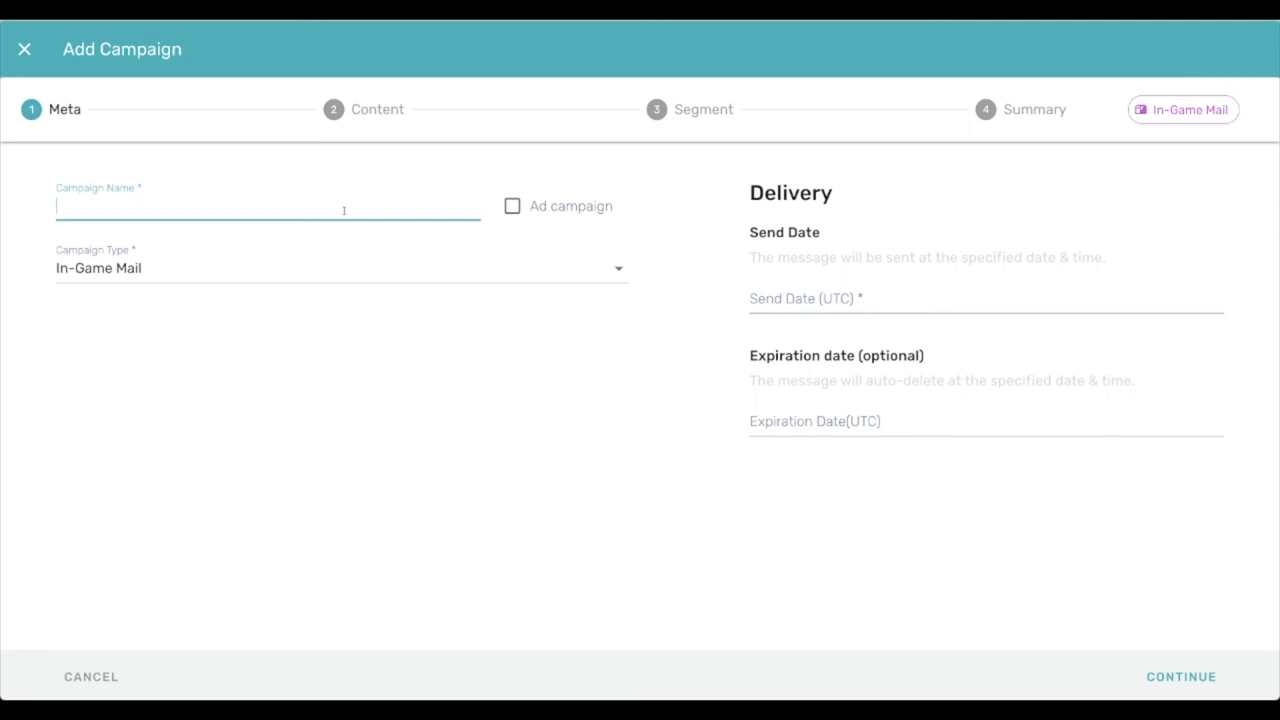
{"action": "type", "text": "Query Parameters in An"}
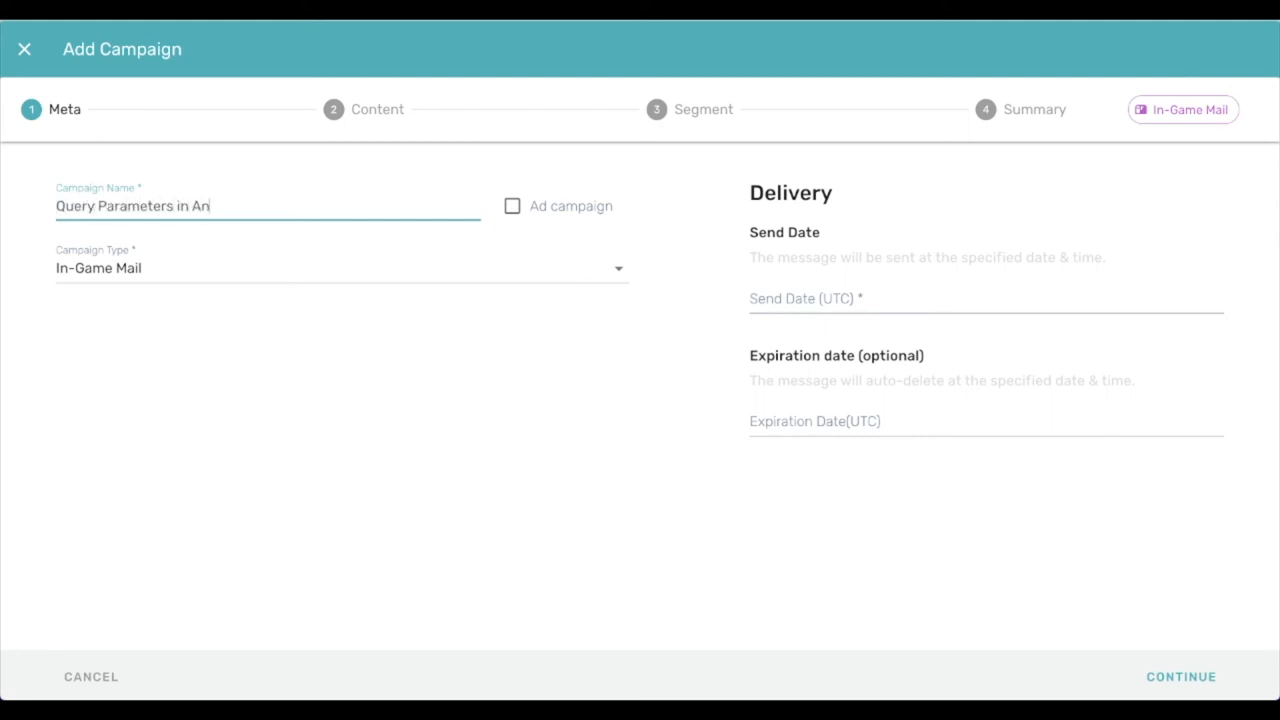
{"action": "left_click", "coordinate": [342, 267]}
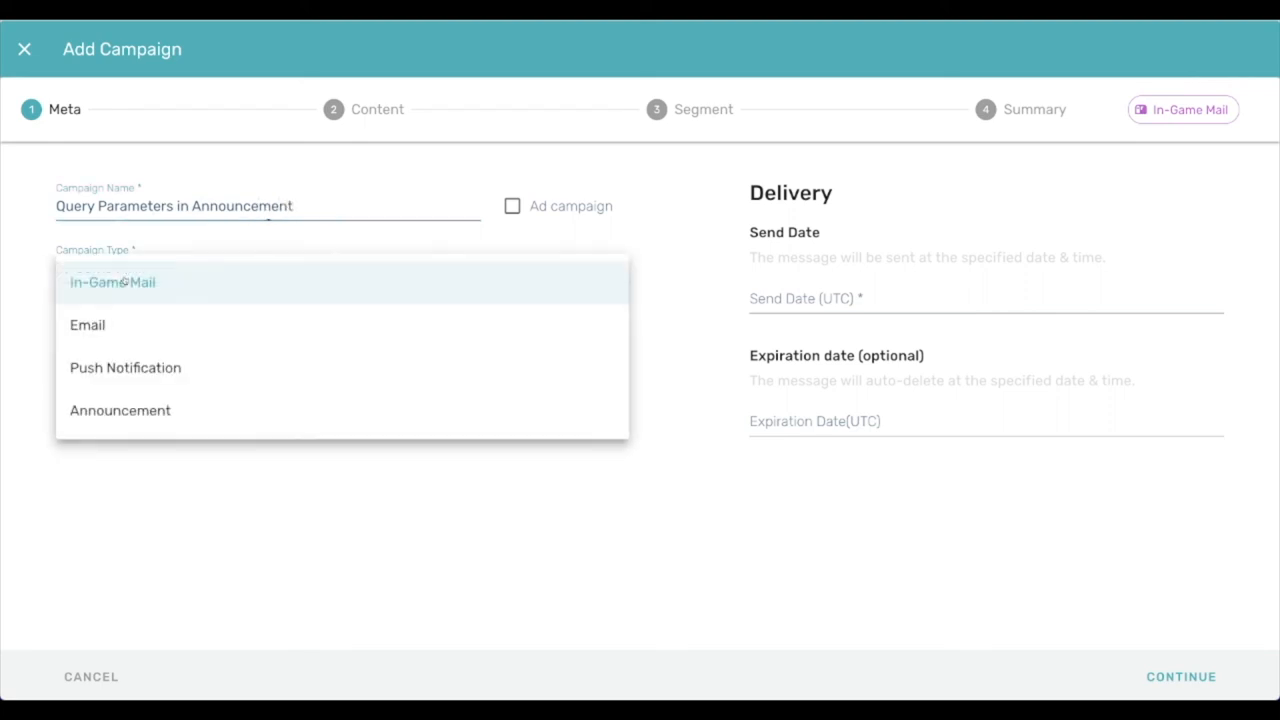
{"action": "left_click", "coordinate": [120, 410]}
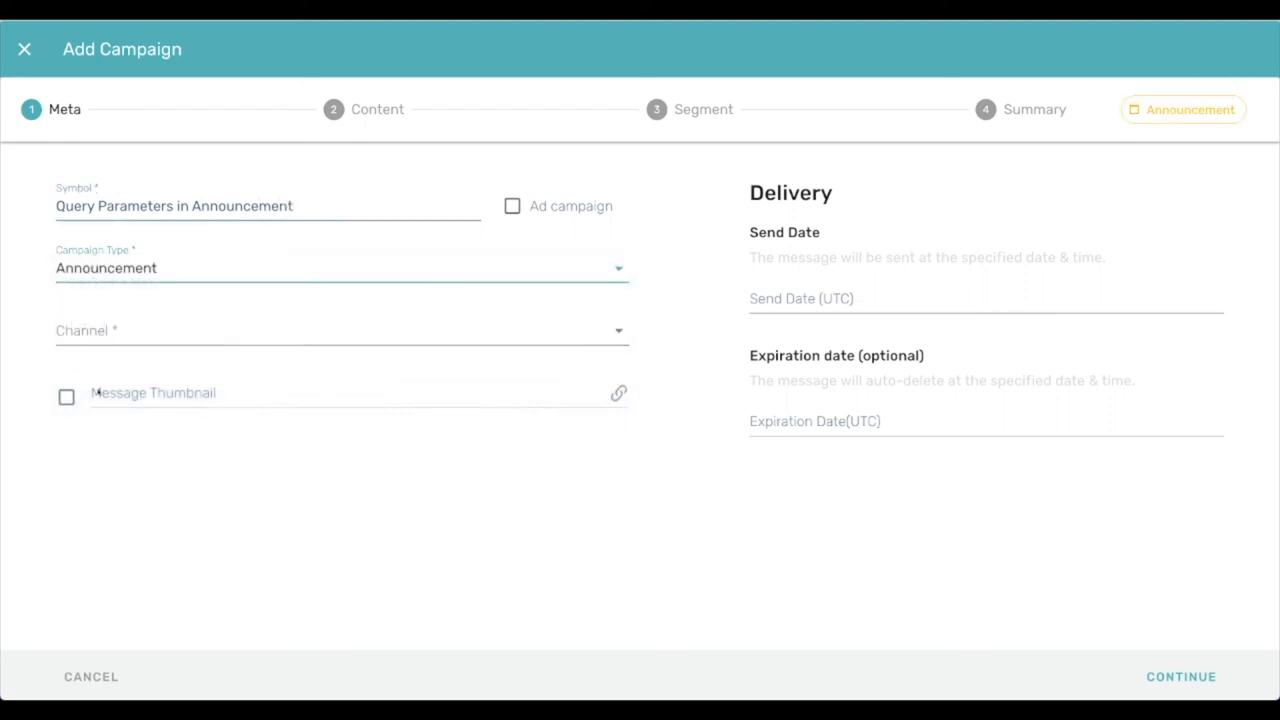
{"action": "type", "text": "gameupdate"}
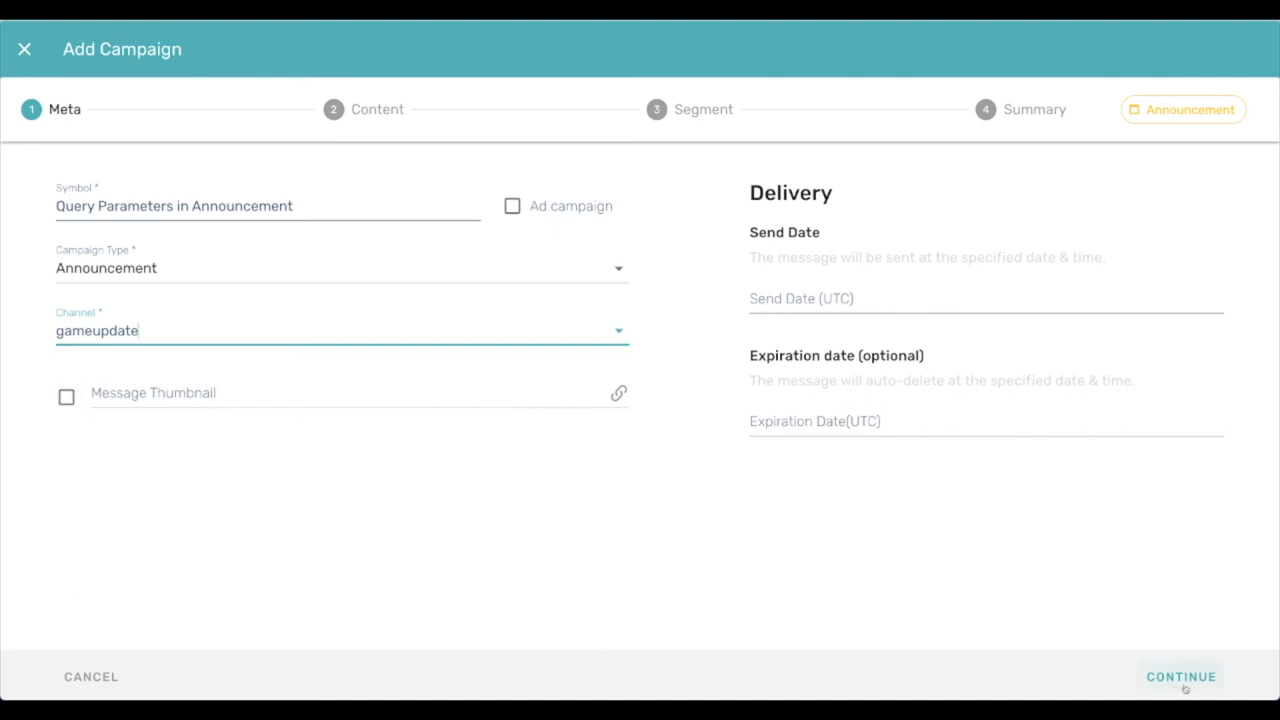
{"action": "left_click", "coordinate": [1180, 676]}
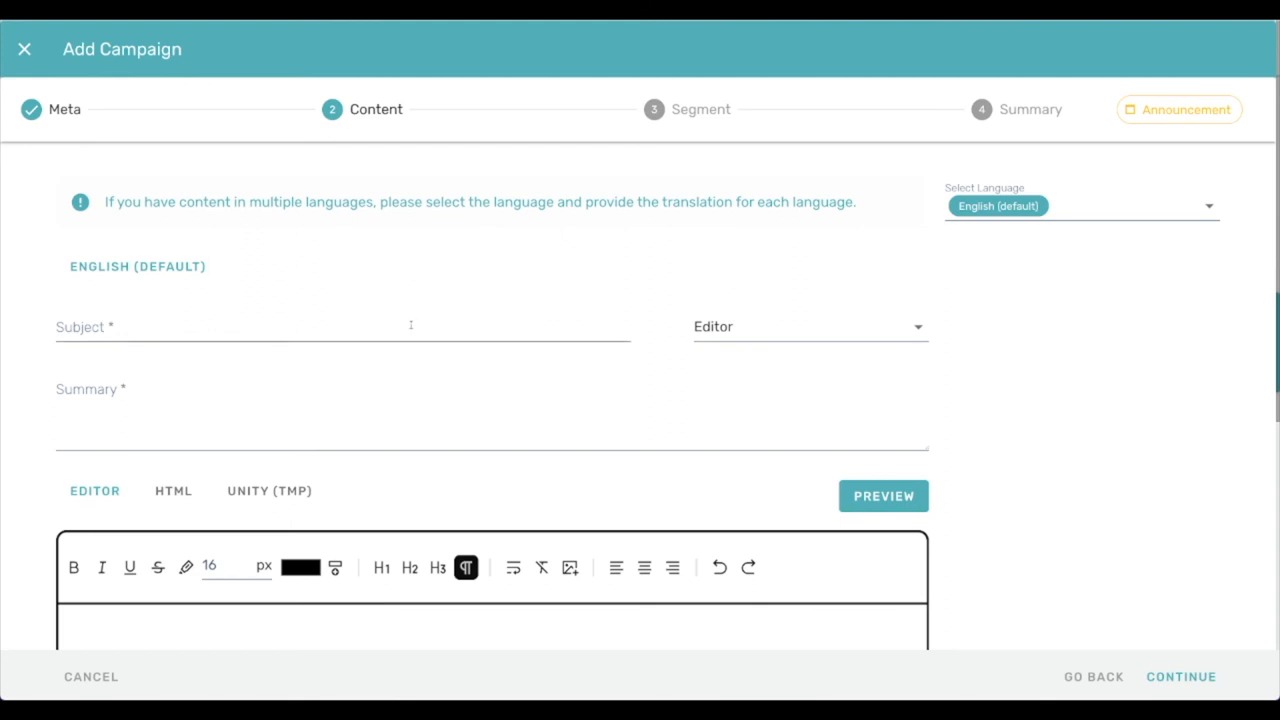
- Enter subject 'Ampersands and Question Marks' and summary 'Query parameters.'
{"action": "type", "text": "Ampersands"}
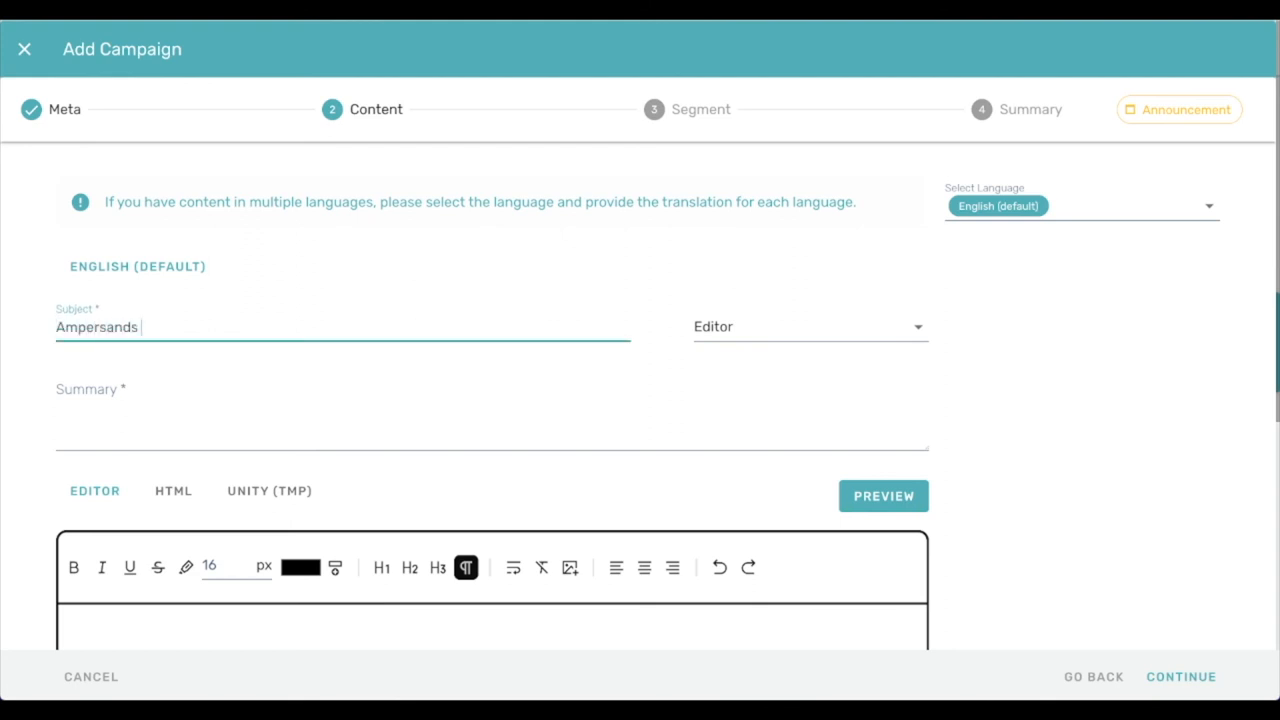
{"action": "type", "text": "and Question Marks"}
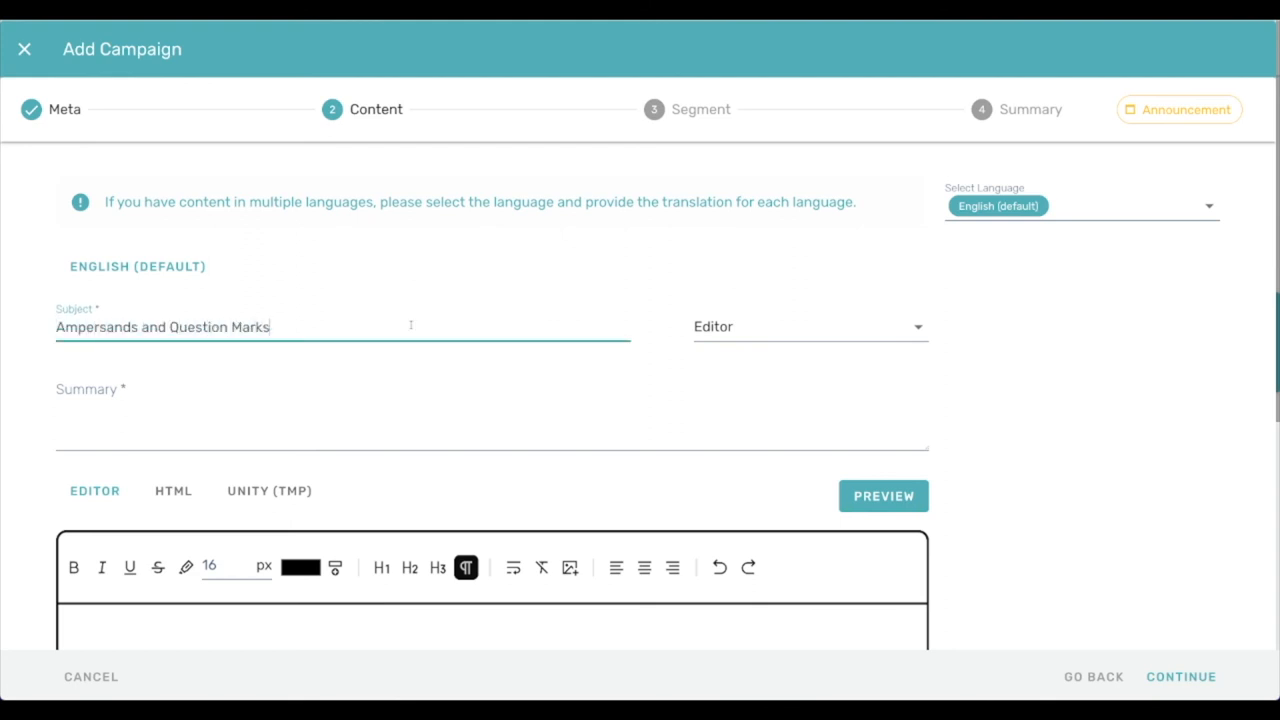
{"action": "type", "text": "Query p"}
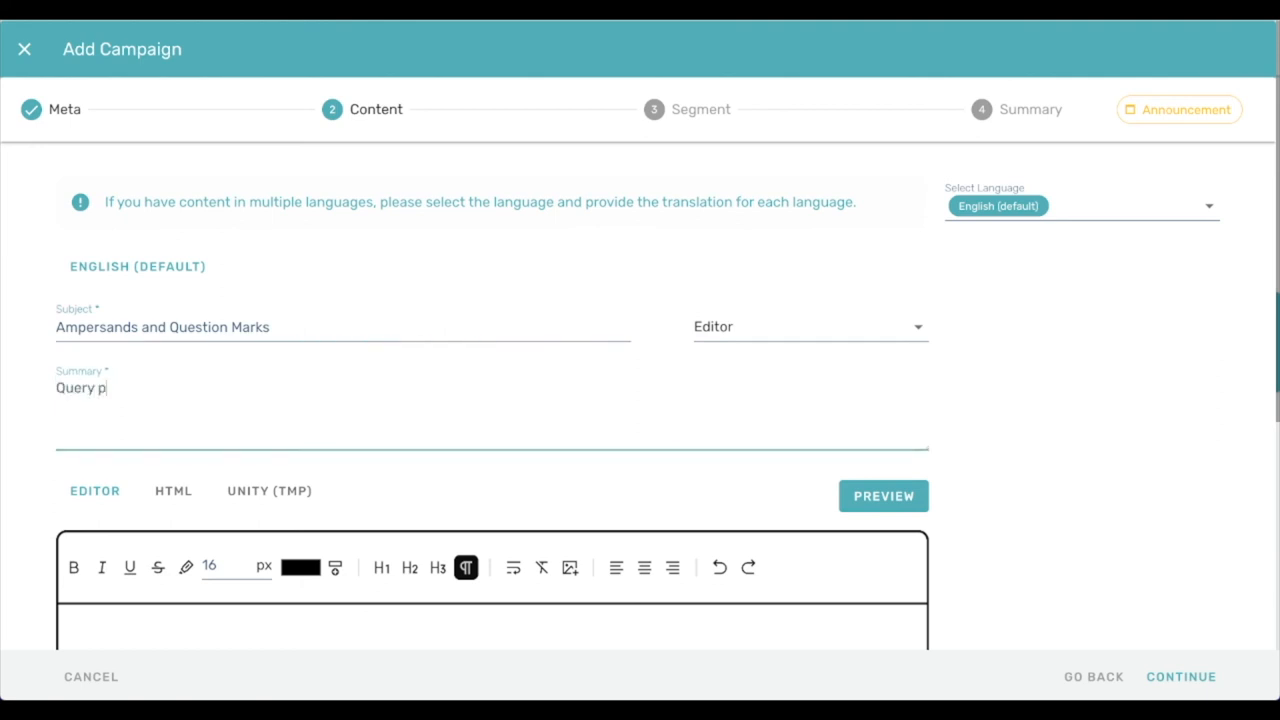
{"action": "type", "text": "arameters."}
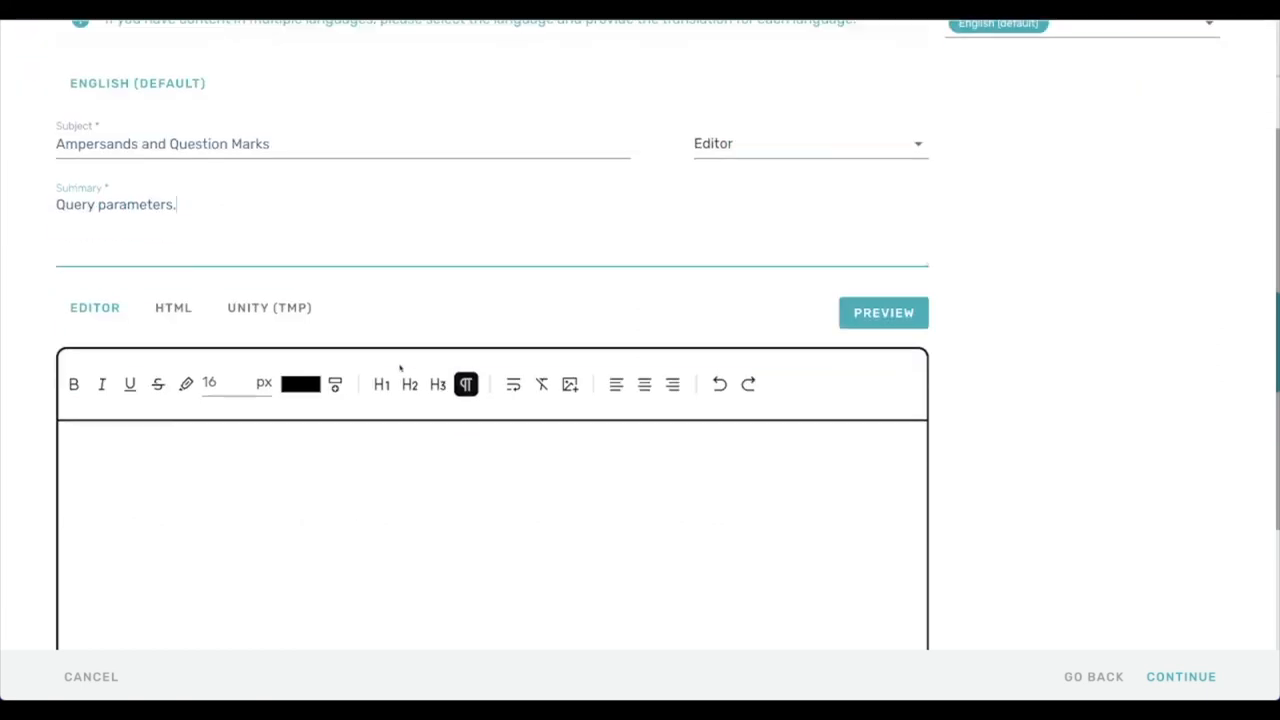
{"action": "left_click", "coordinate": [300, 450]}
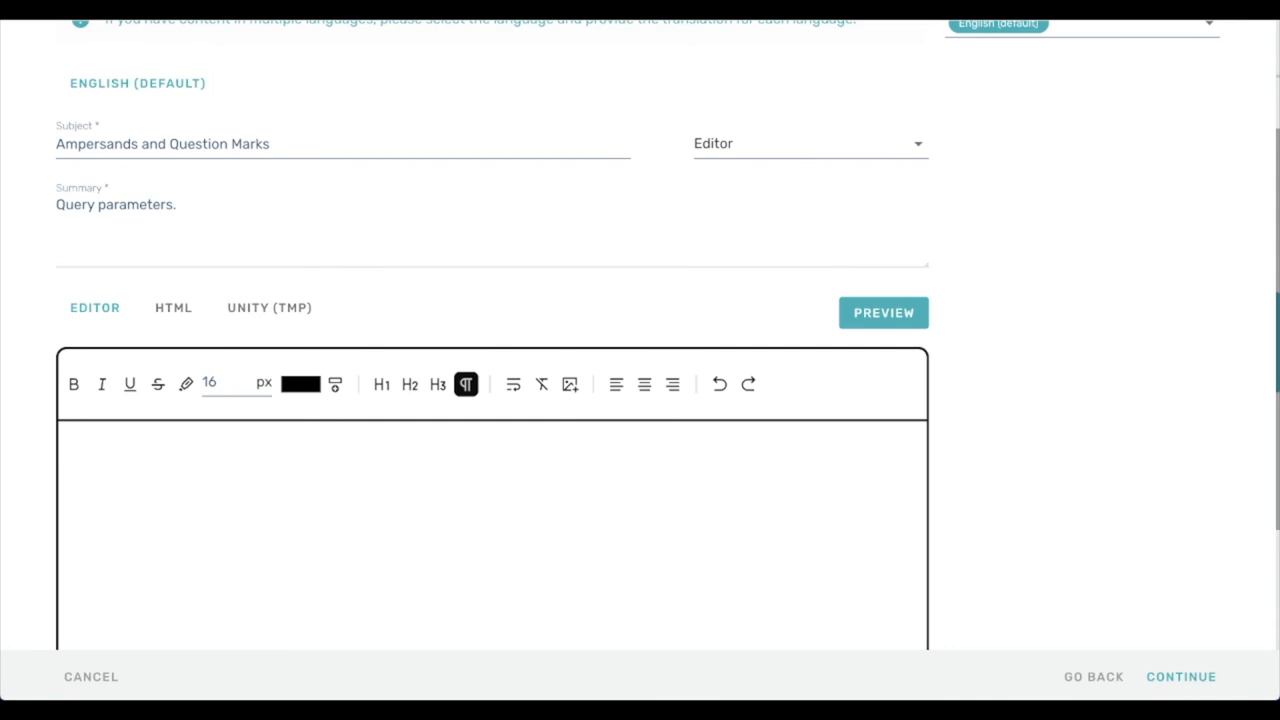
{"action": "mouse_move", "coordinate": [513, 368]}
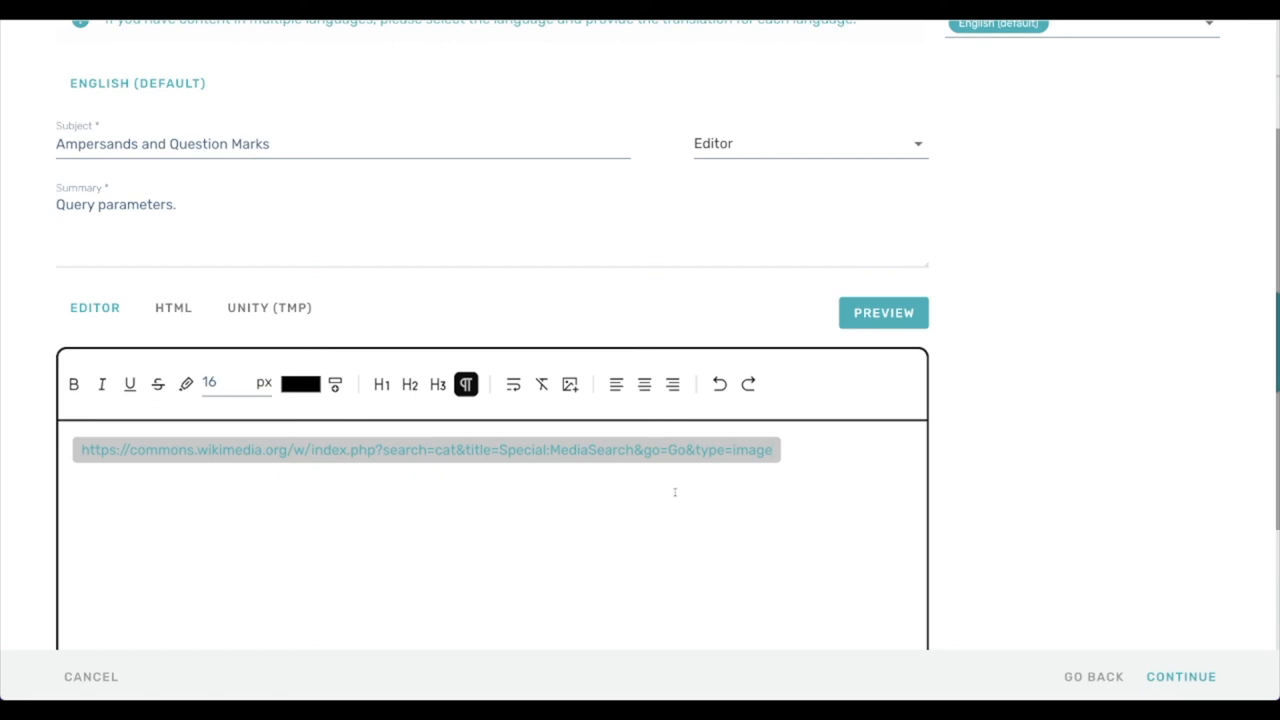
- Type 'Click the button to search for cats.' below the link in the body
{"action": "scroll", "scroll_direction": "down", "scroll_amount": 3}
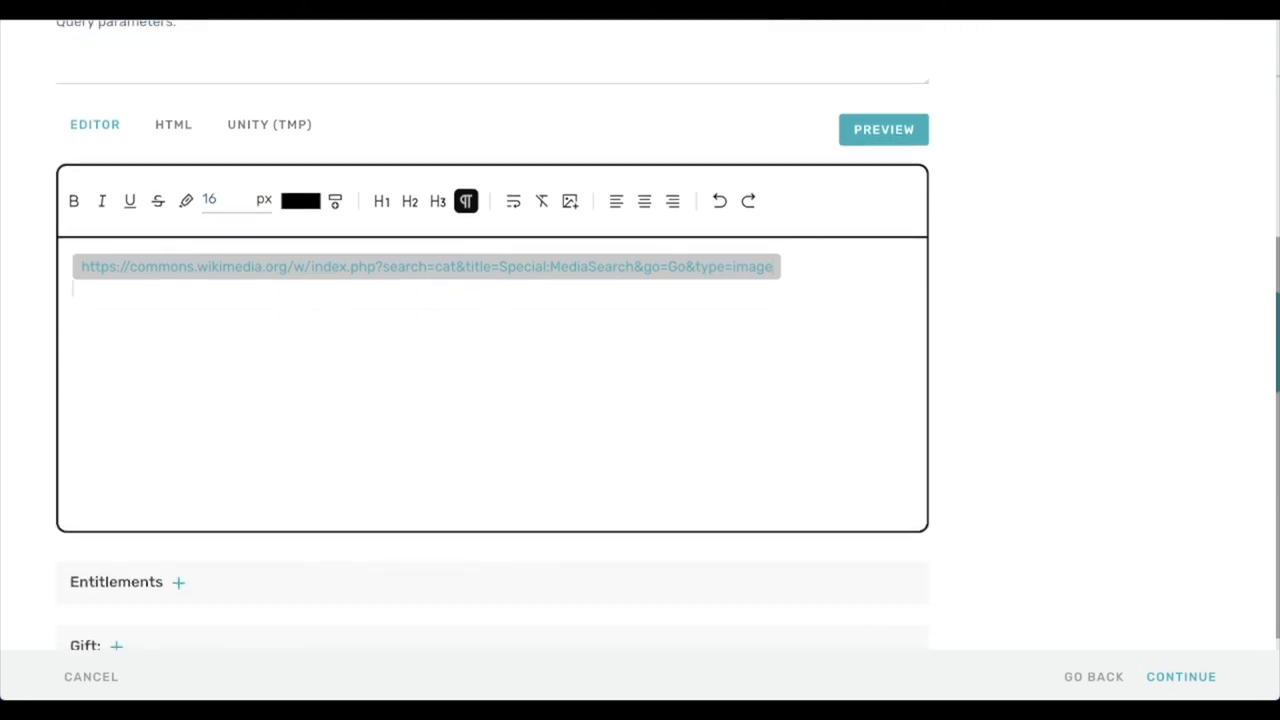
{"action": "type", "text": "c"}
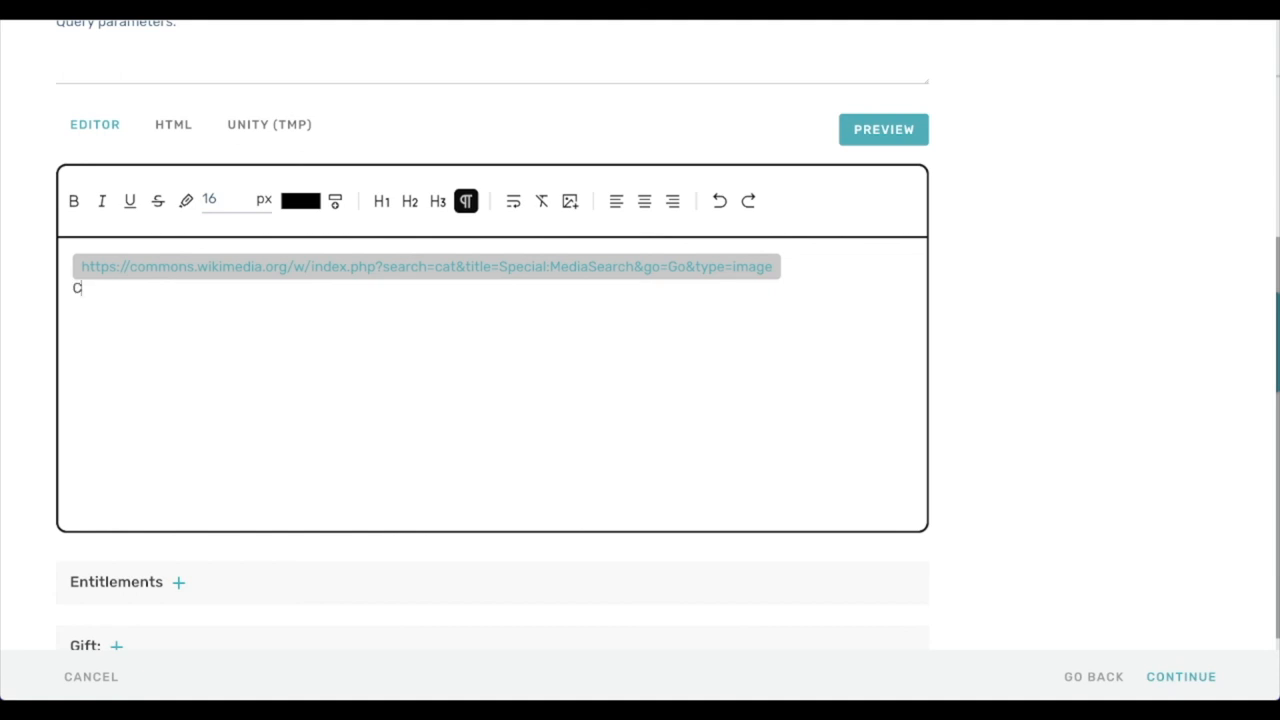
{"action": "type", "text": "lick the button to search for cats."}
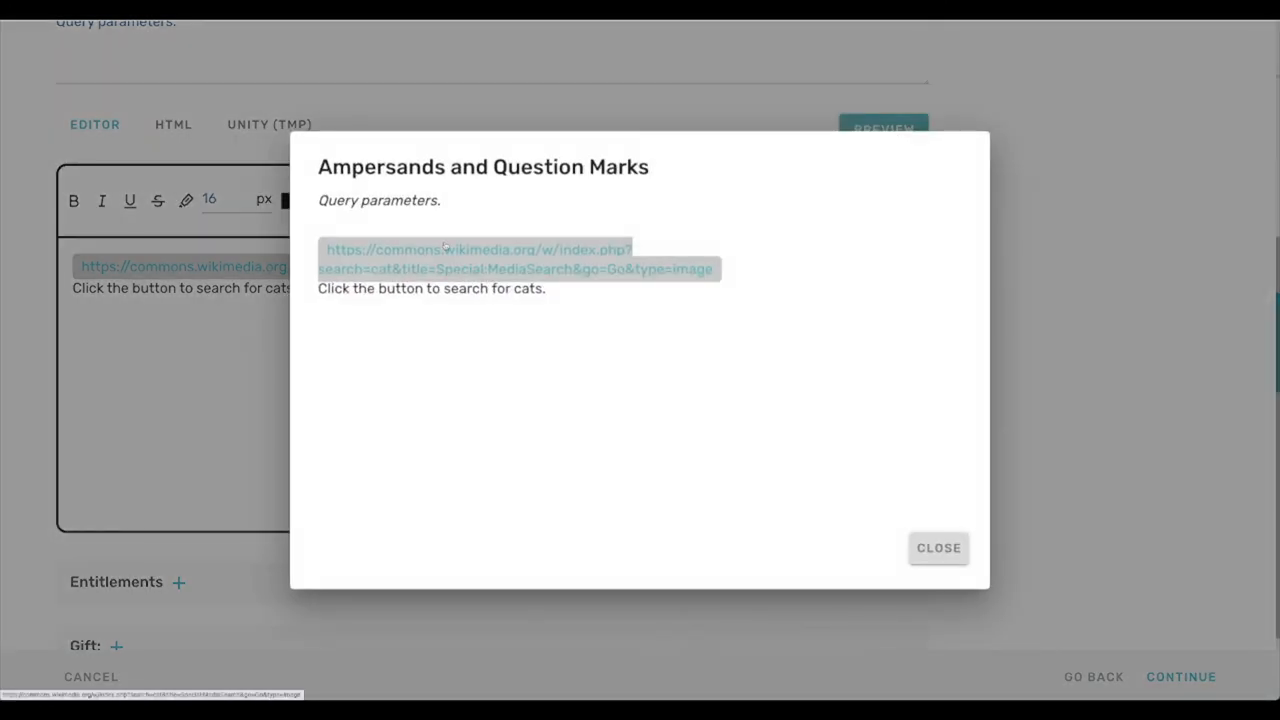
{"action": "mouse_move", "coordinate": [645, 265]}
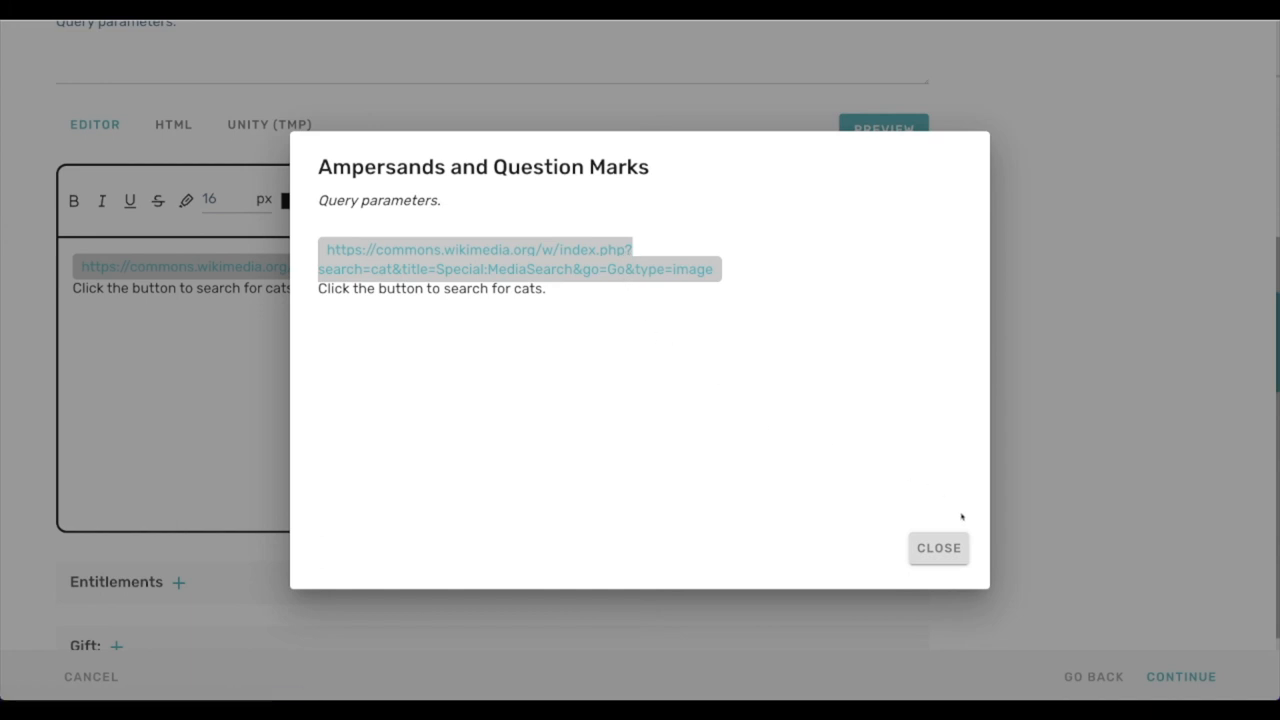
{"action": "left_click", "coordinate": [938, 548]}
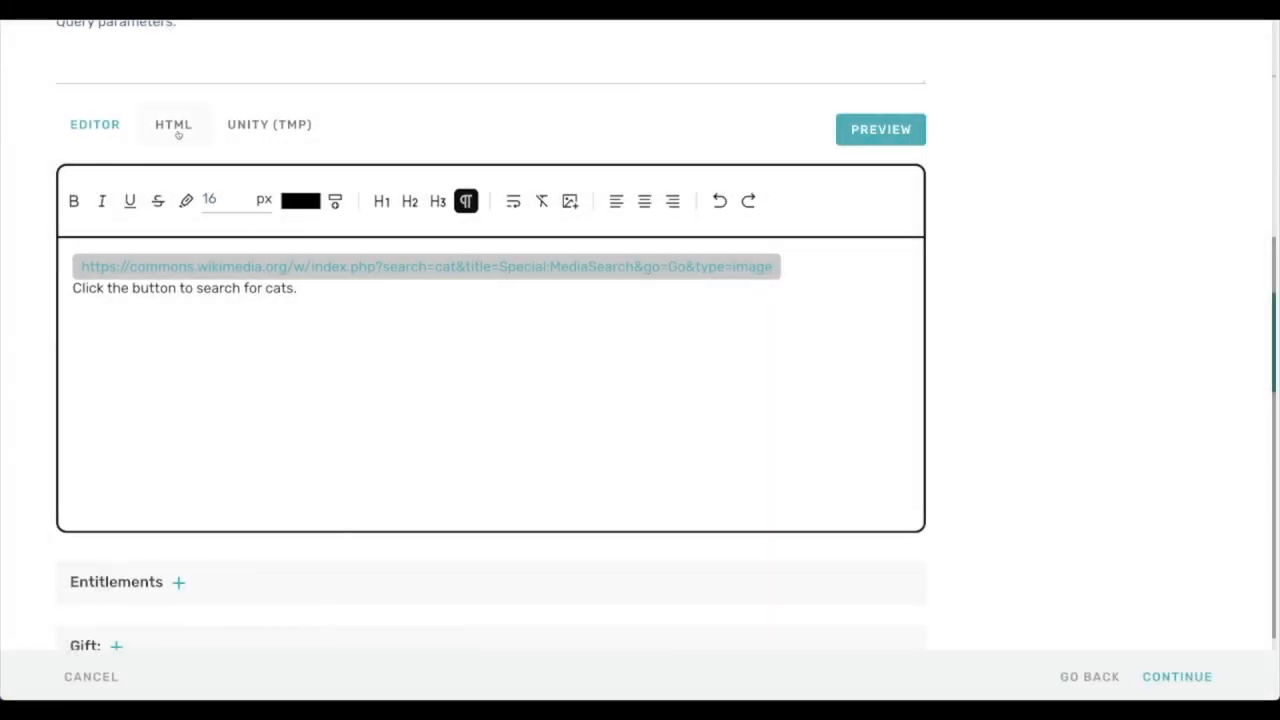
- View the message body as raw HTML to check the link, then continue past Content
{"action": "left_click", "coordinate": [173, 124]}
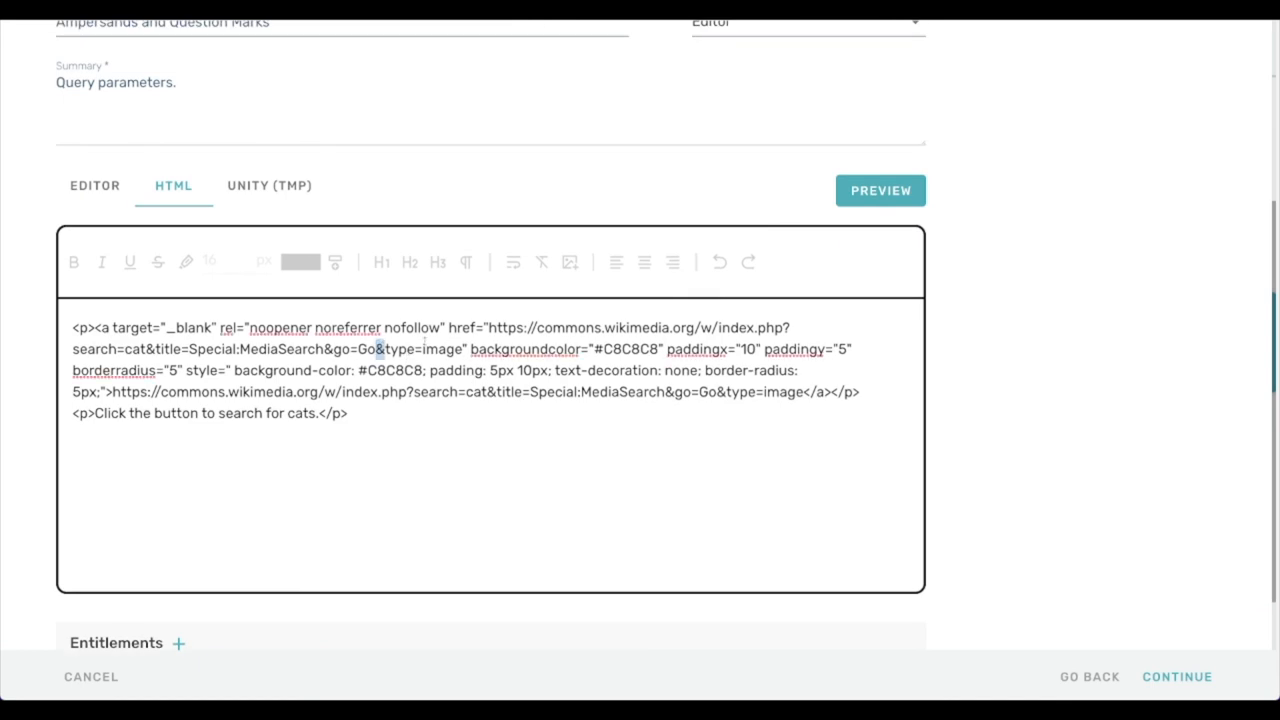
{"action": "mouse_move", "coordinate": [675, 318]}
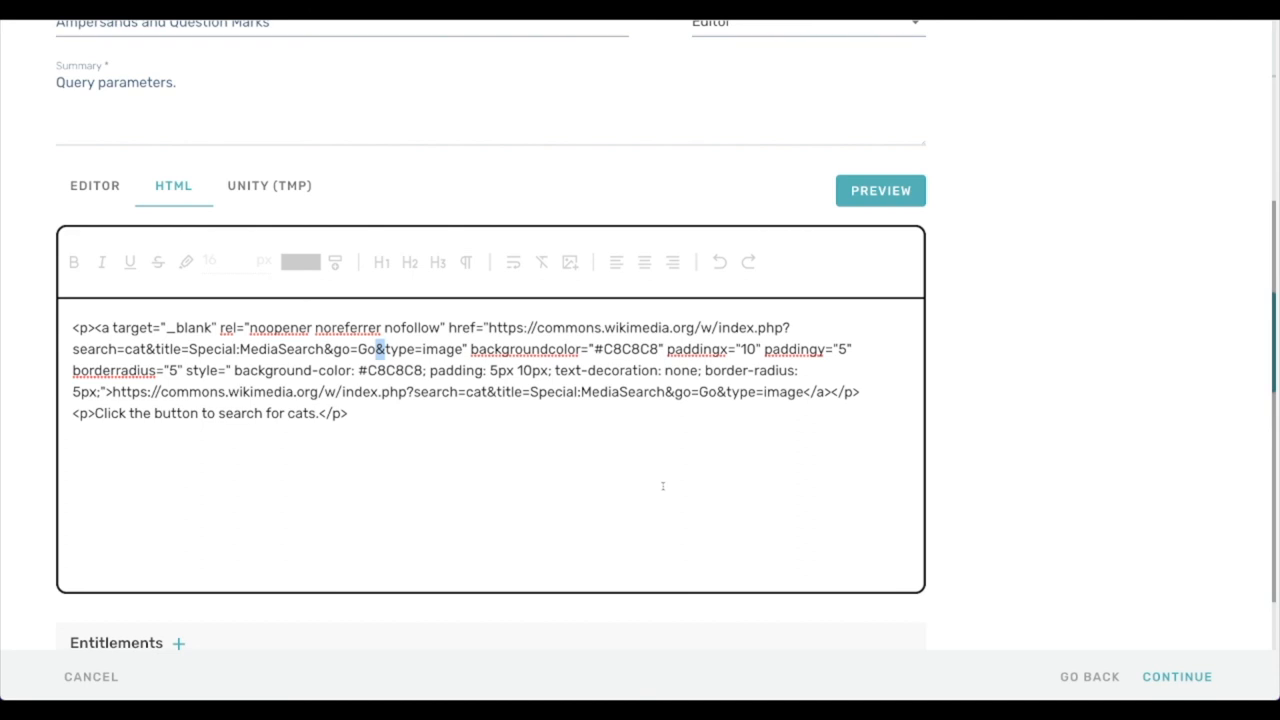
{"action": "mouse_move", "coordinate": [1140, 625]}
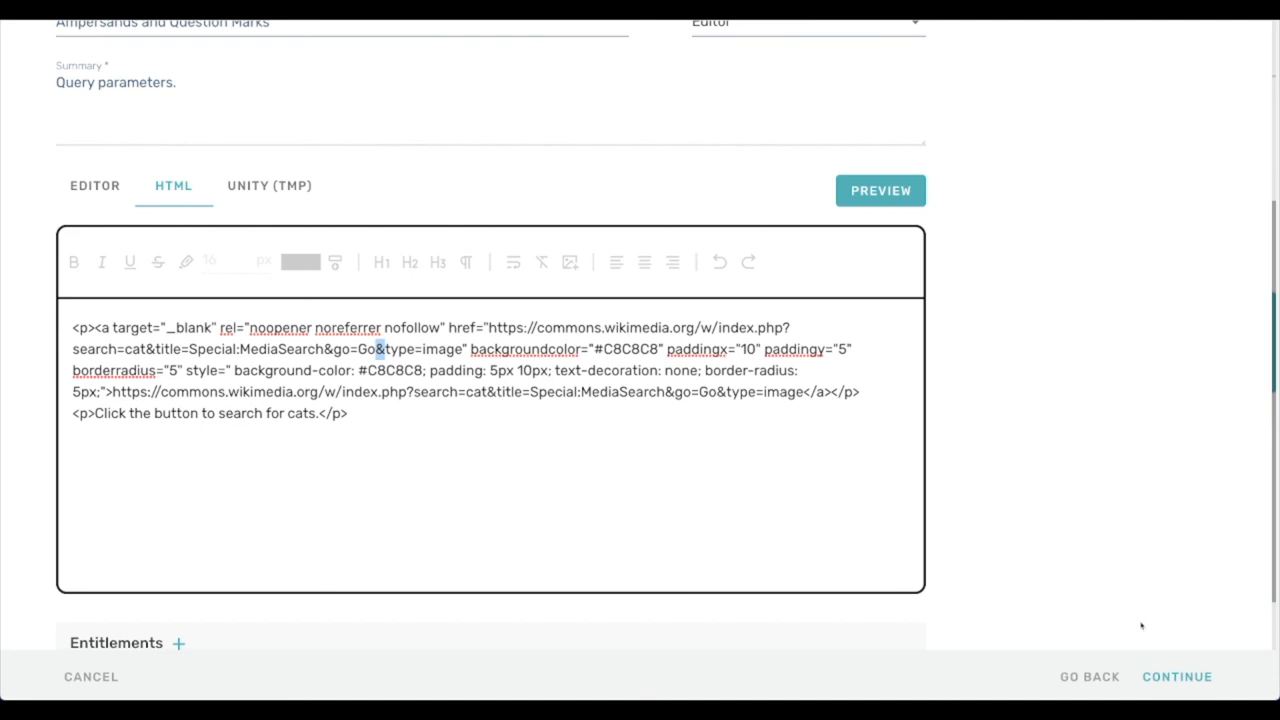
{"action": "left_click", "coordinate": [1177, 676]}
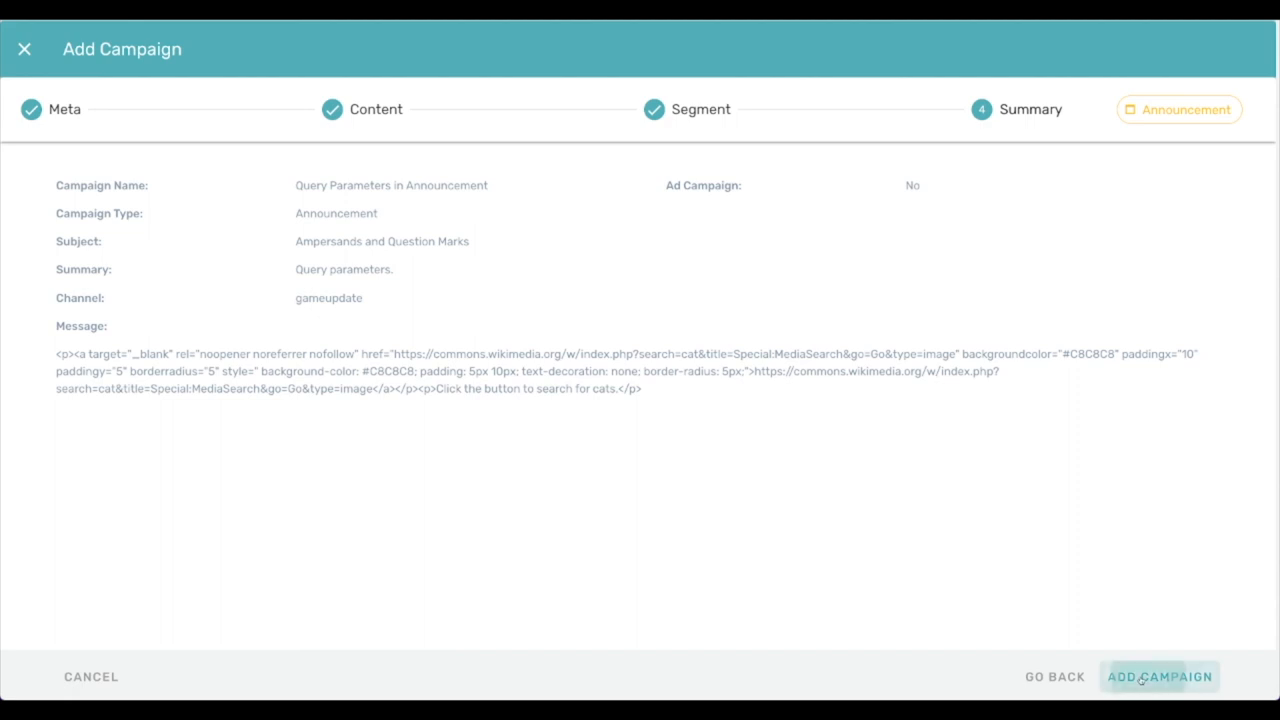
- Add the Query Parameters in Announcement campaign from the Summary page
{"action": "left_click", "coordinate": [1159, 676]}
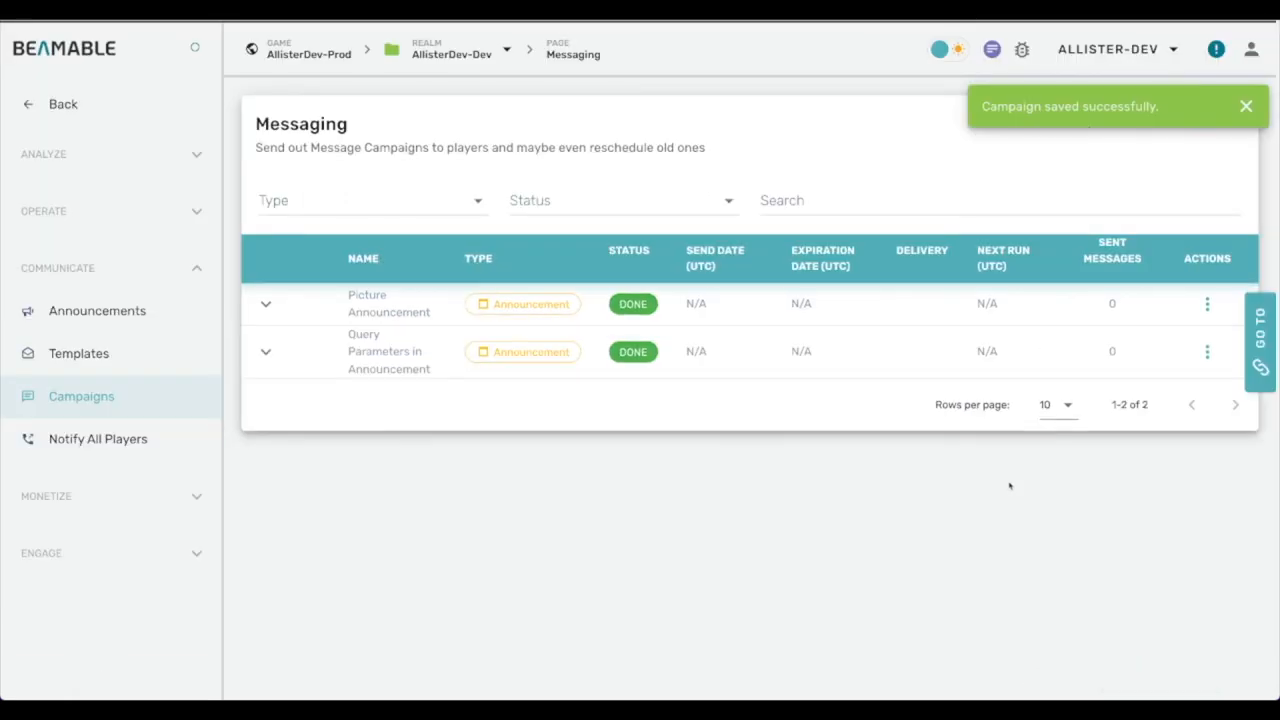